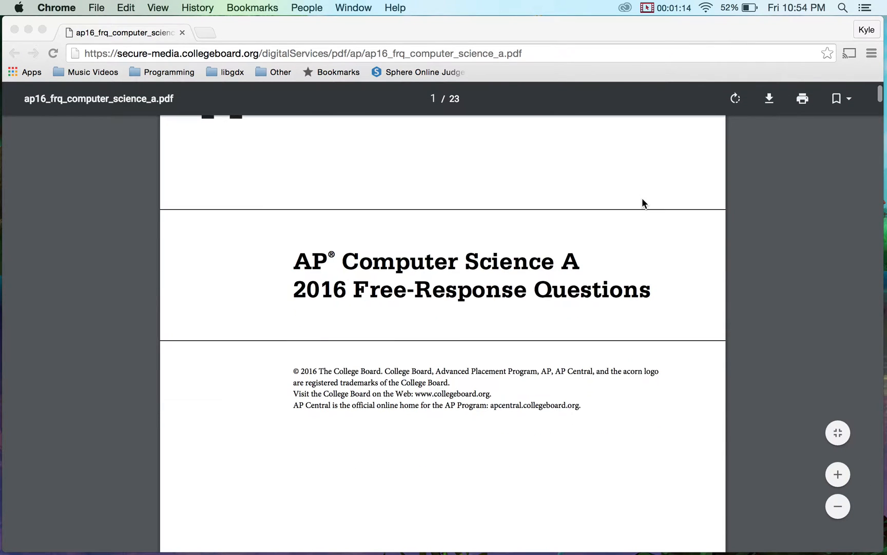
# Scroll the 2016 FRQ PDF from the cover page down to question 1(a) on page 2.
pyautogui.scroll(3)
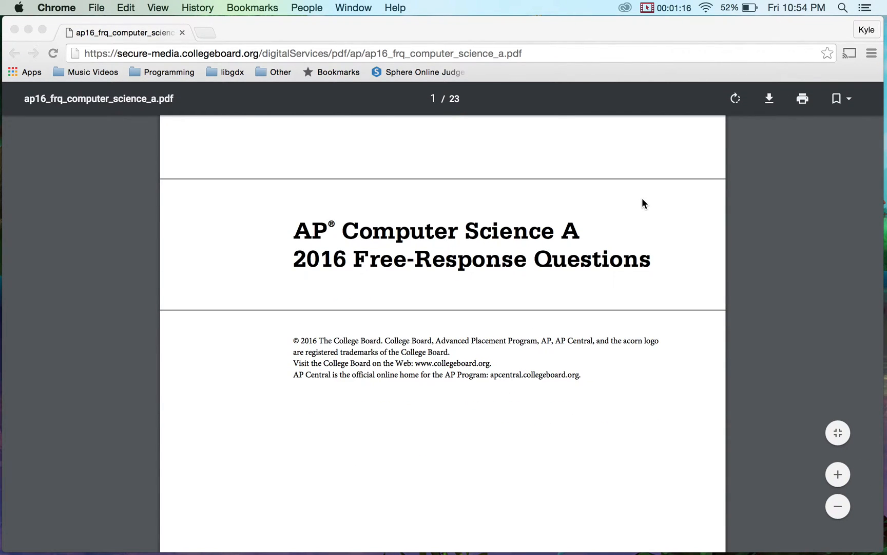
pyautogui.scroll(-3)
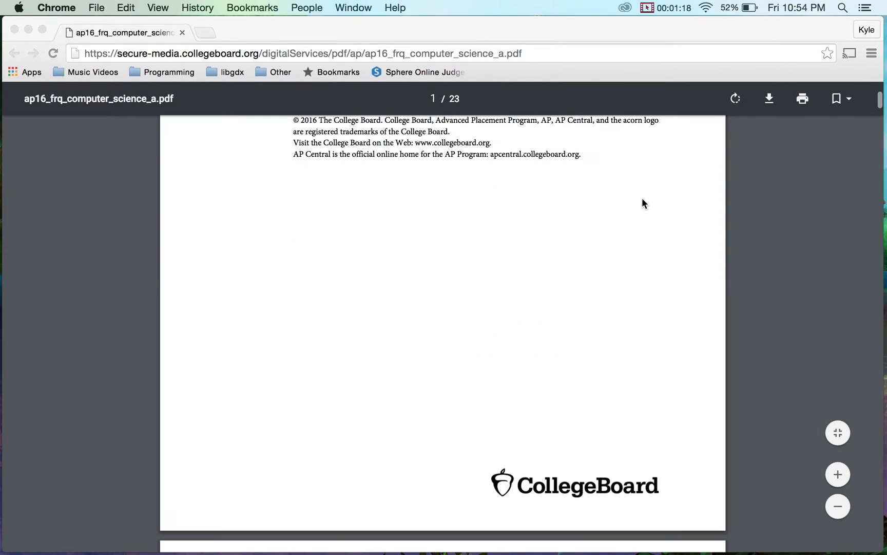
pyautogui.scroll(-3)
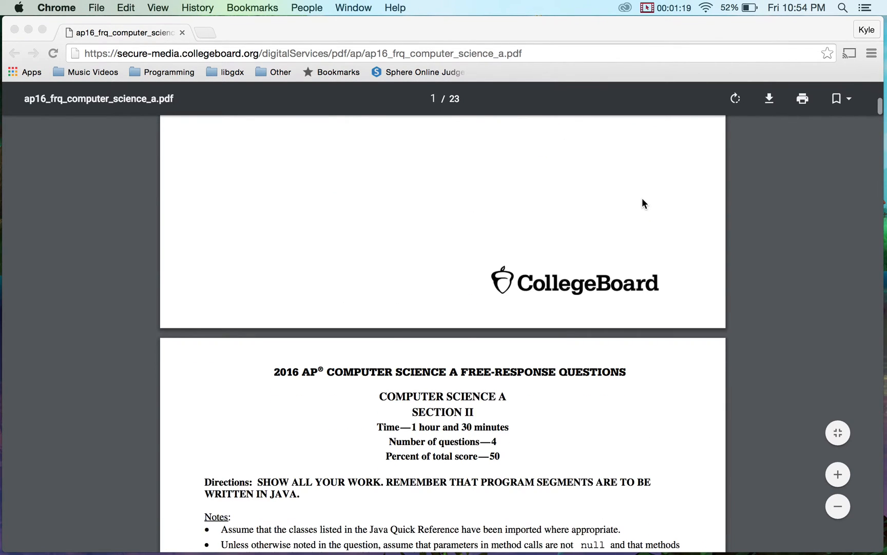
pyautogui.scroll(-3)
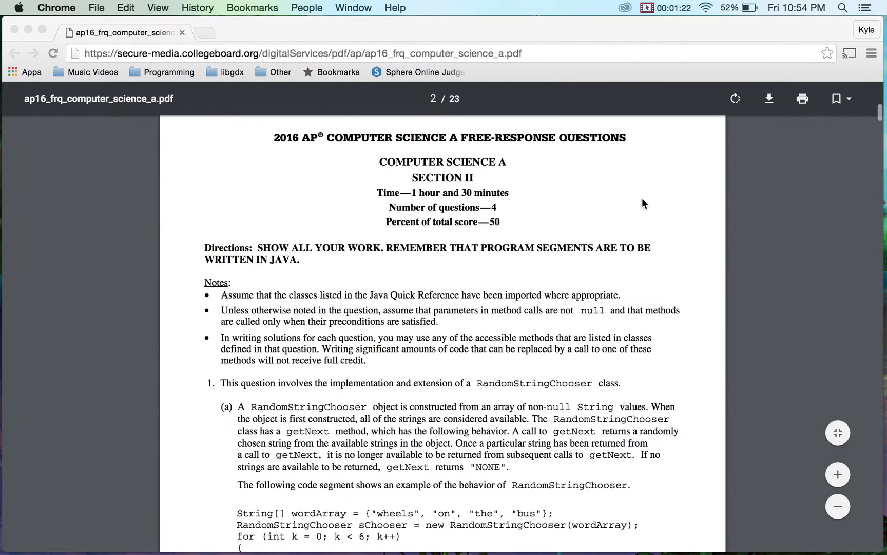
pyautogui.scroll(-3)
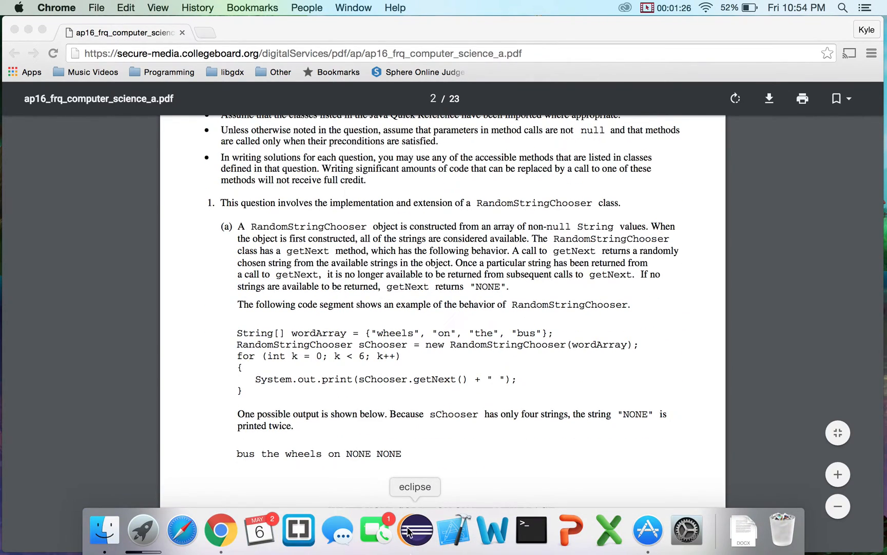
# Launch Eclipse and close all open editor tabs via Close All.
pyautogui.click(415, 530)
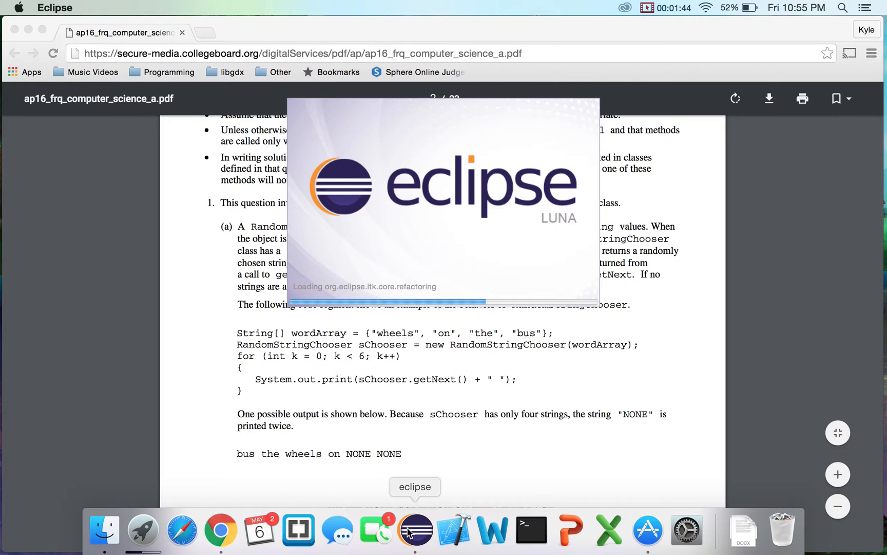
pyautogui.click(416, 530)
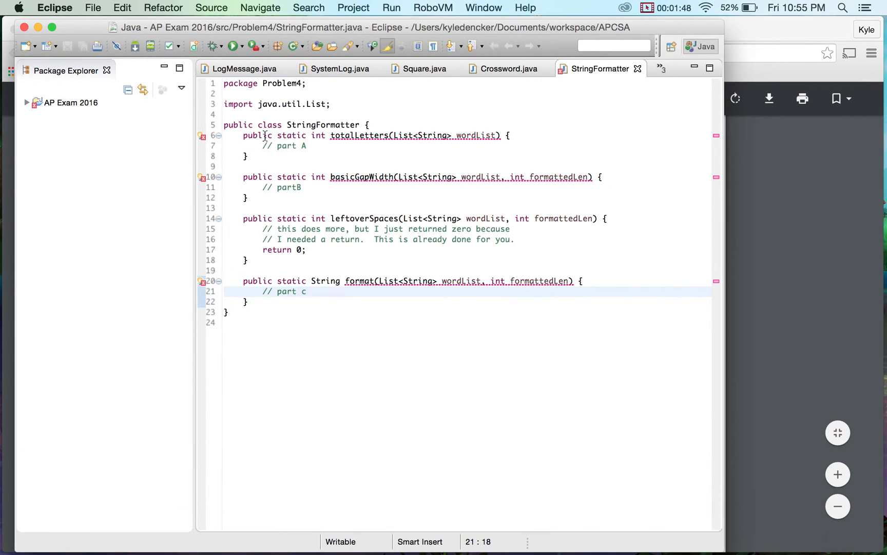
pyautogui.rightClick(240, 69)
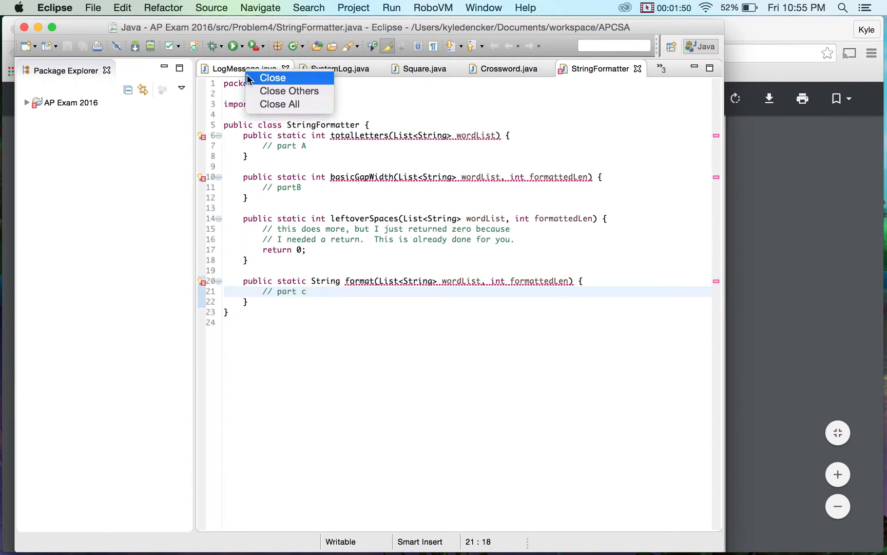
pyautogui.moveTo(279, 104)
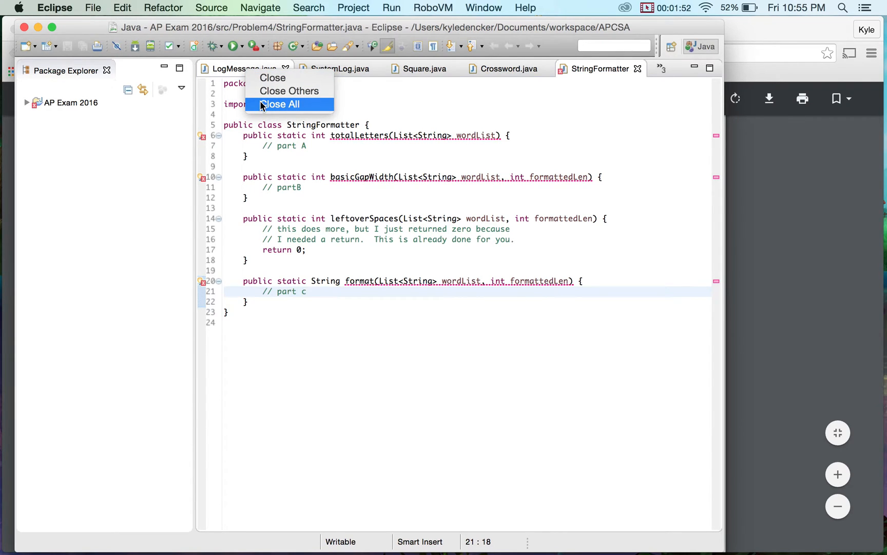
pyautogui.click(281, 104)
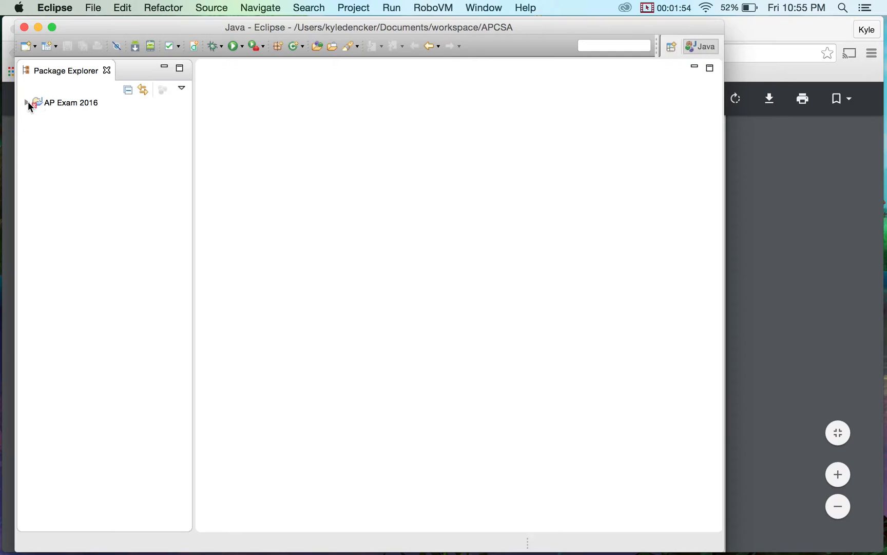
# Expand the AP Exam 2016 project to reach the Problem1 classes.
pyautogui.click(27, 103)
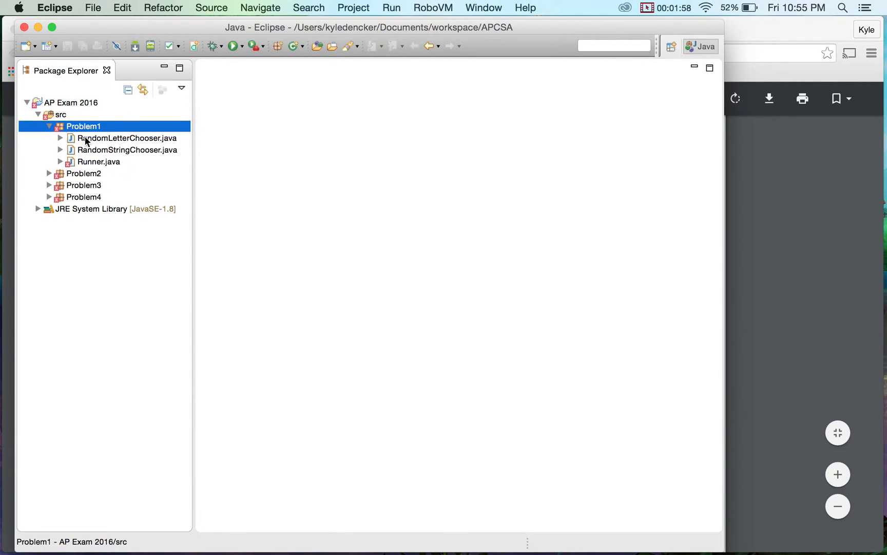
pyautogui.doubleClick(97, 161)
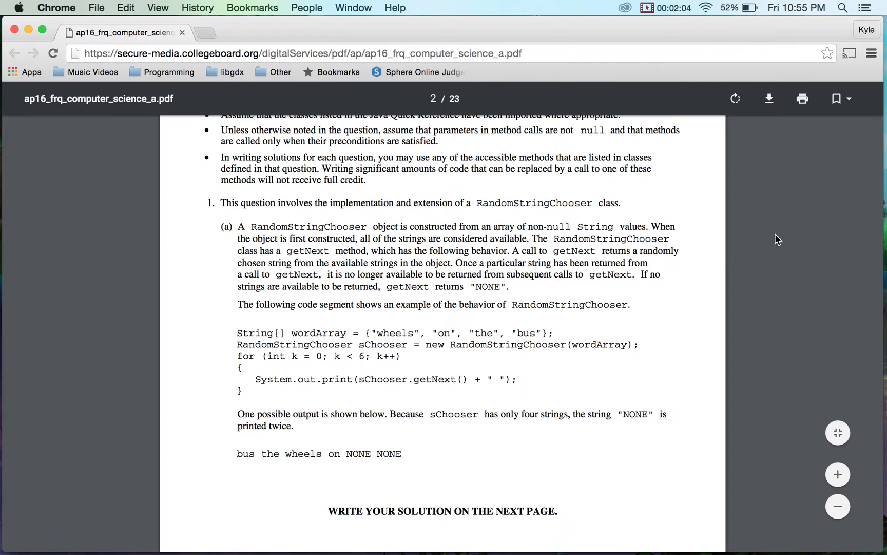
pyautogui.moveTo(396, 364)
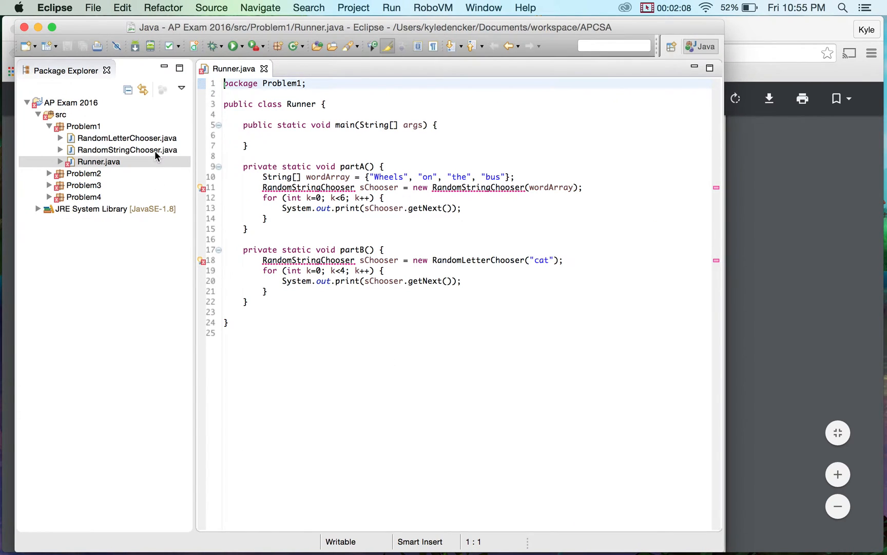
# Open RandomStringChooser.java and RandomLetterChooser.java from the Problem1 package.
pyautogui.doubleClick(126, 150)
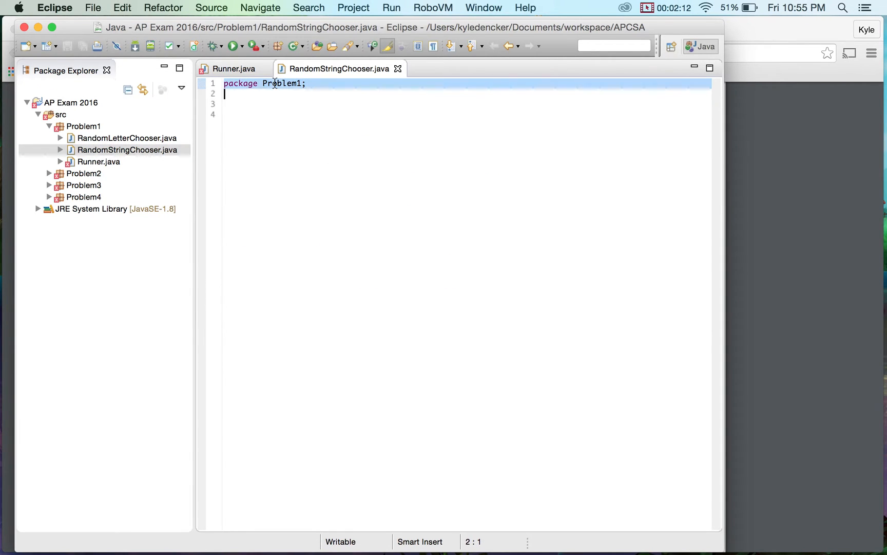
pyautogui.click(126, 138)
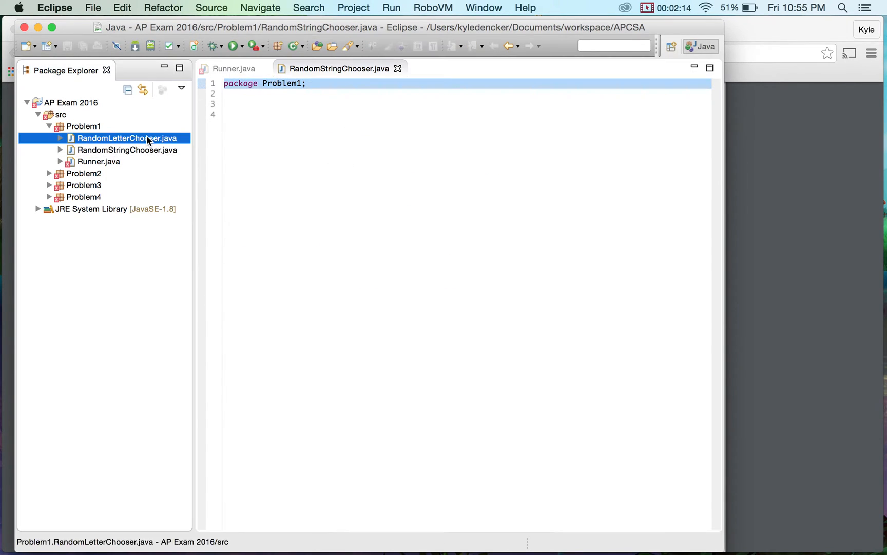
pyautogui.moveTo(80, 143)
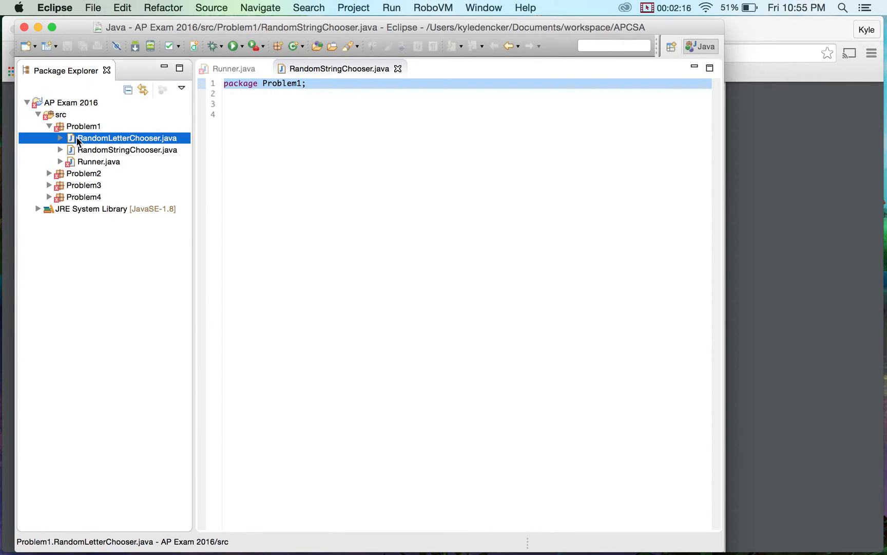
pyautogui.doubleClick(127, 137)
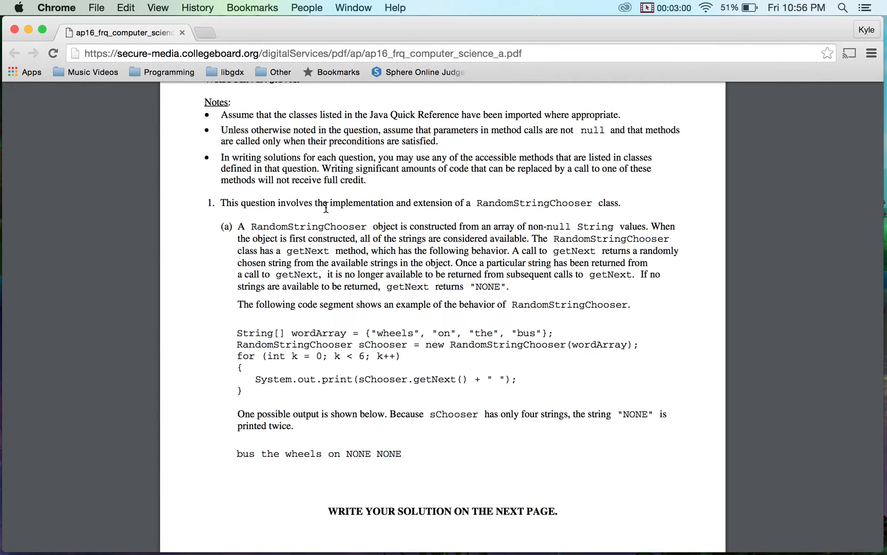
pyautogui.doubleClick(309, 226)
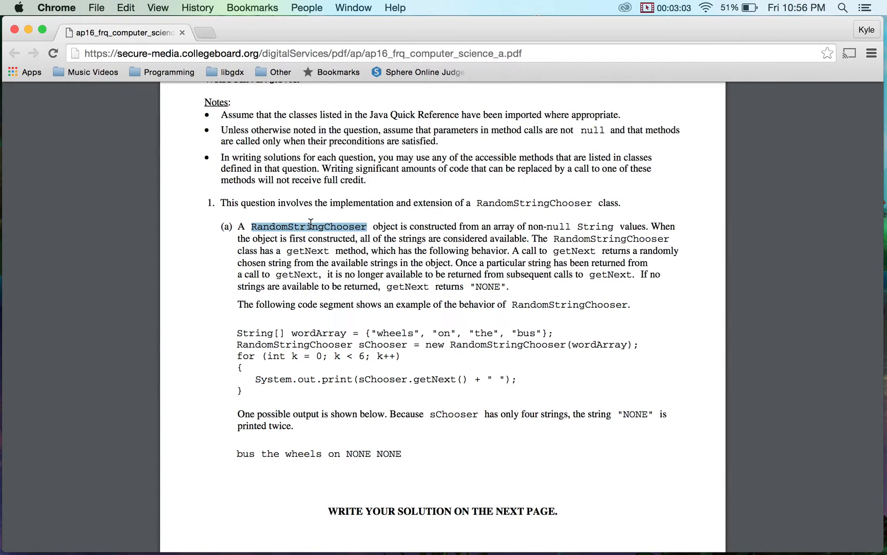
pyautogui.moveTo(540, 226)
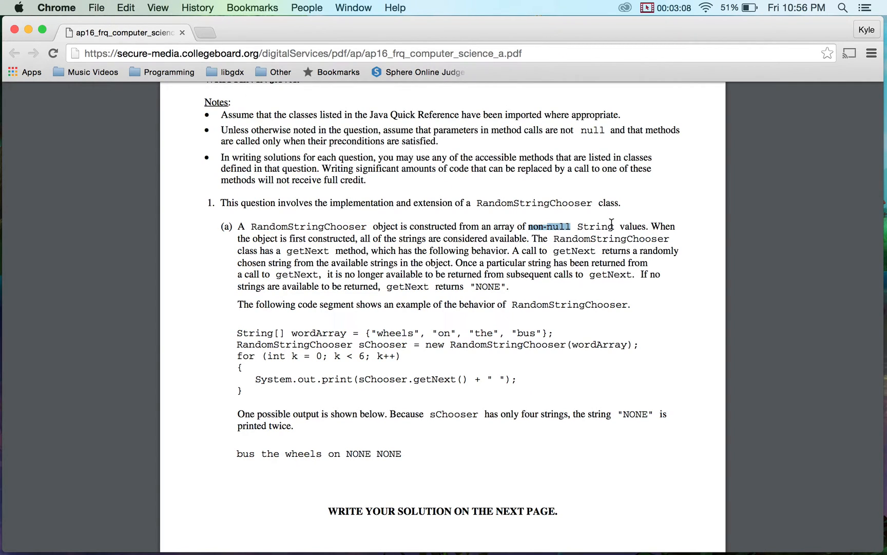
pyautogui.moveTo(651, 221)
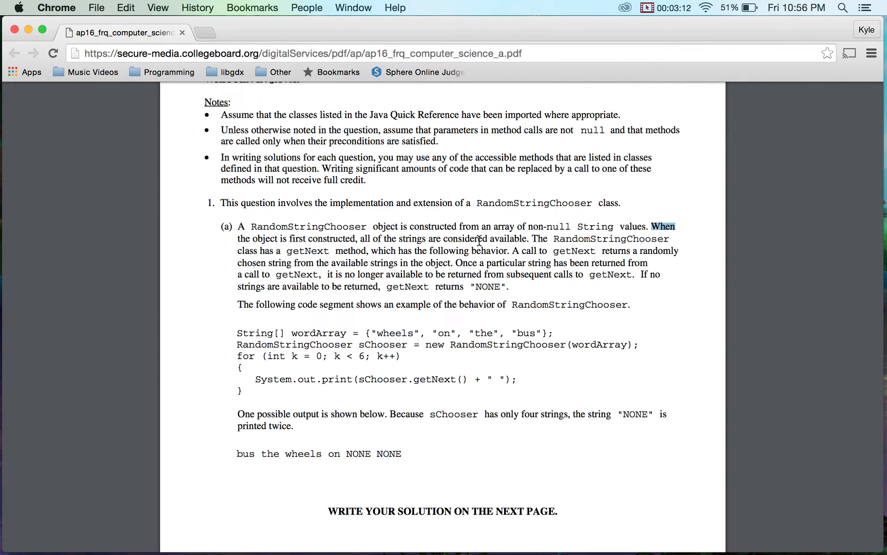
pyautogui.doubleClick(432, 226)
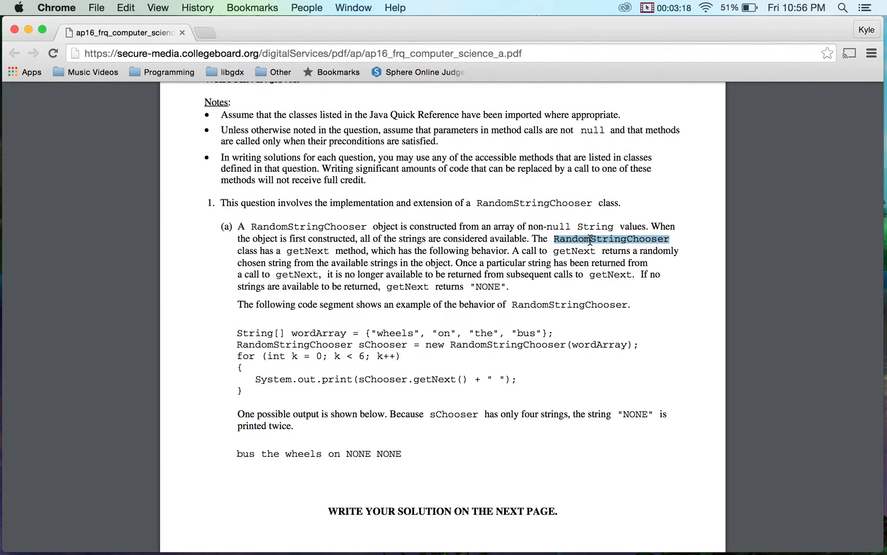
pyautogui.moveTo(422, 239)
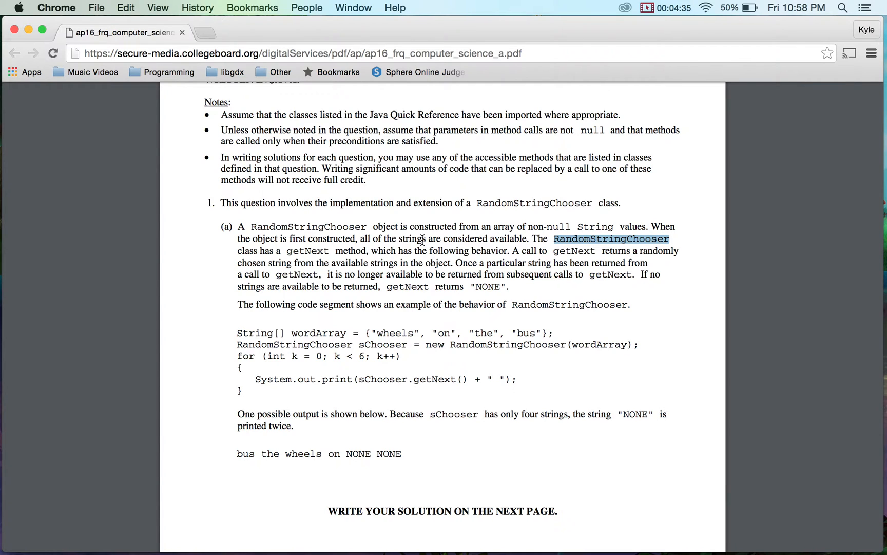
# Read the part (a) example code in the PDF and highlight the constructor call.
pyautogui.scroll(-3)
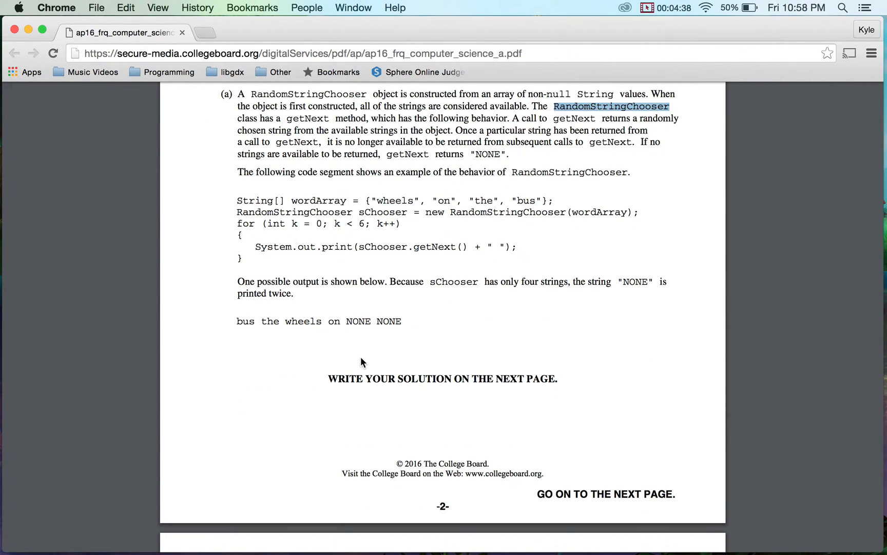
pyautogui.scroll(-3)
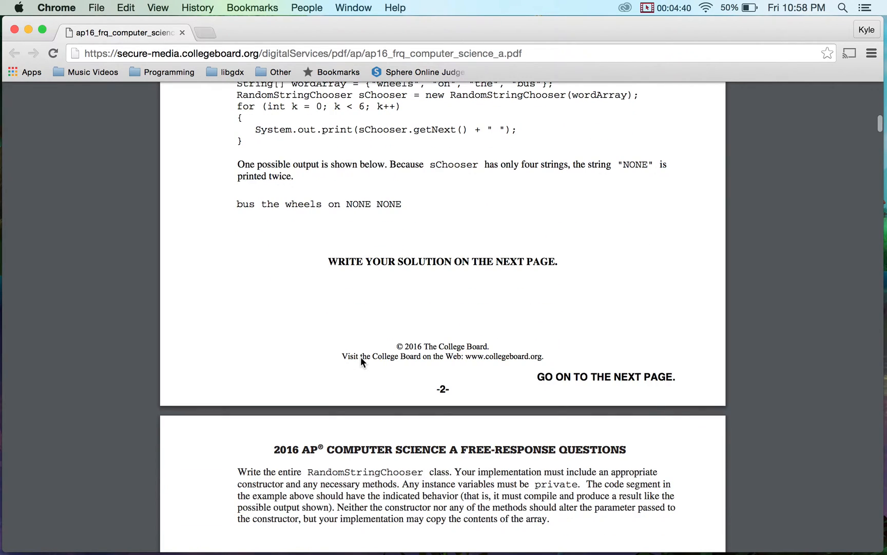
pyautogui.scroll(-3)
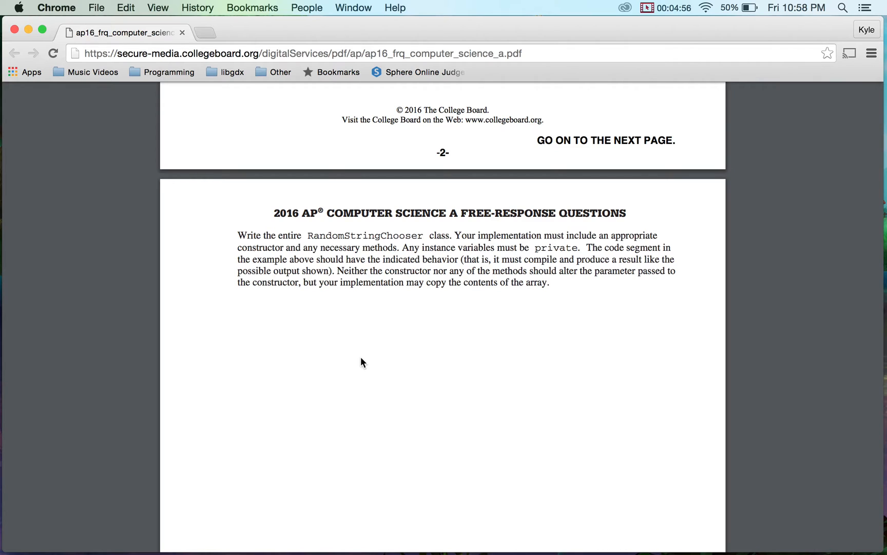
pyautogui.moveTo(379, 251)
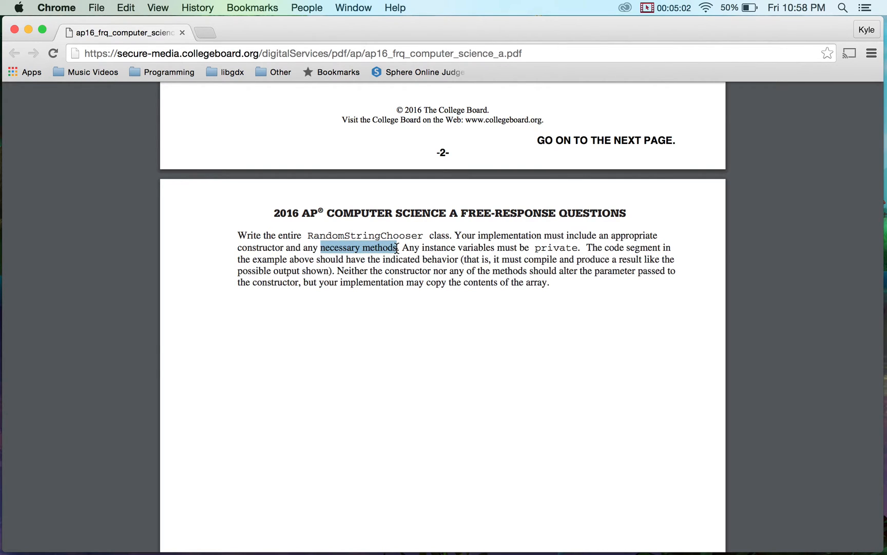
pyautogui.scroll(3)
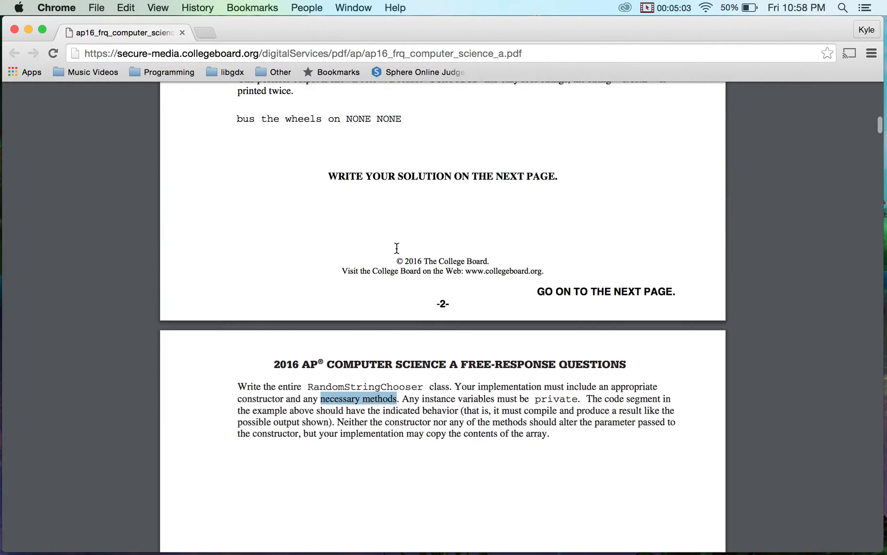
pyautogui.scroll(3)
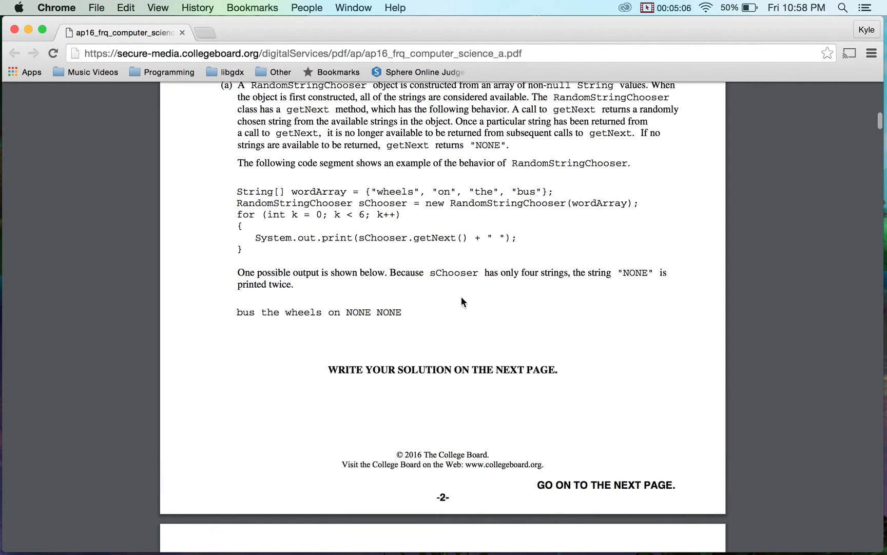
pyautogui.doubleClick(543, 202)
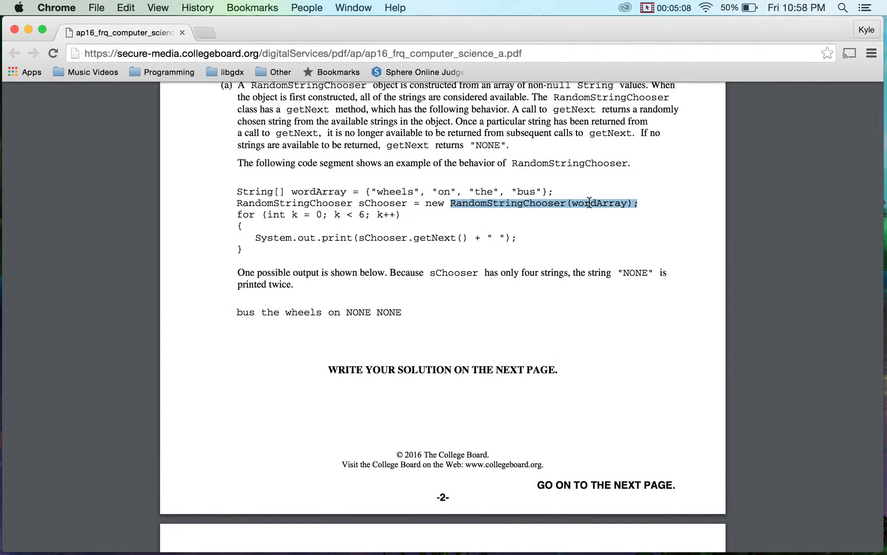
pyautogui.moveTo(442, 237)
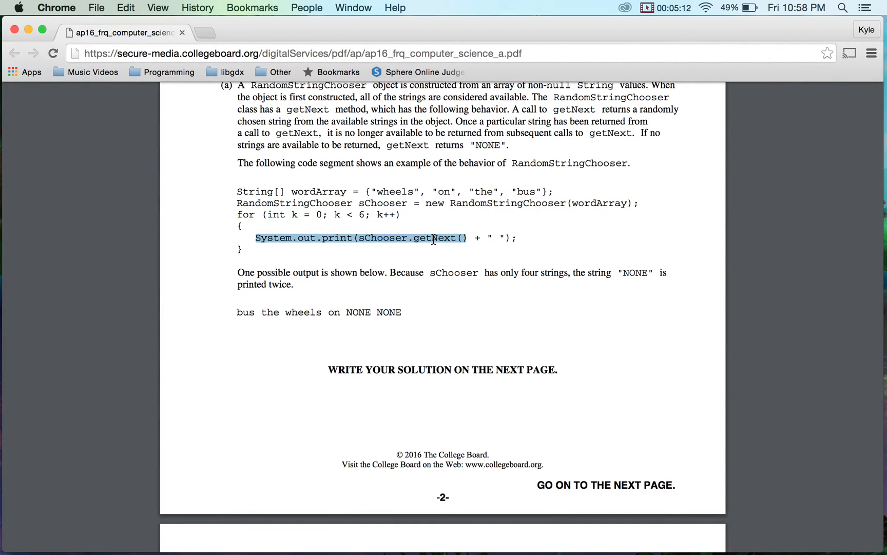
# Scroll down to the 'Write the entire RandomStringChooser class' prompt.
pyautogui.scroll(-3)
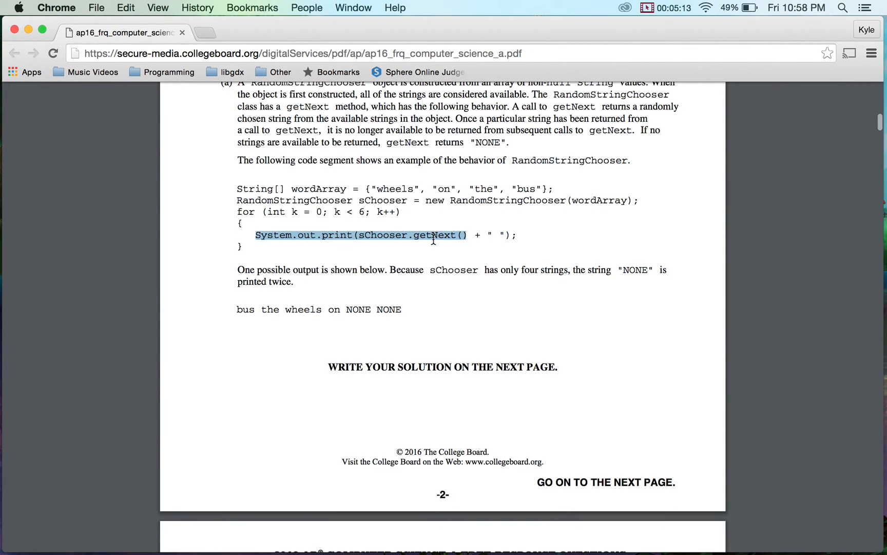
pyautogui.scroll(-3)
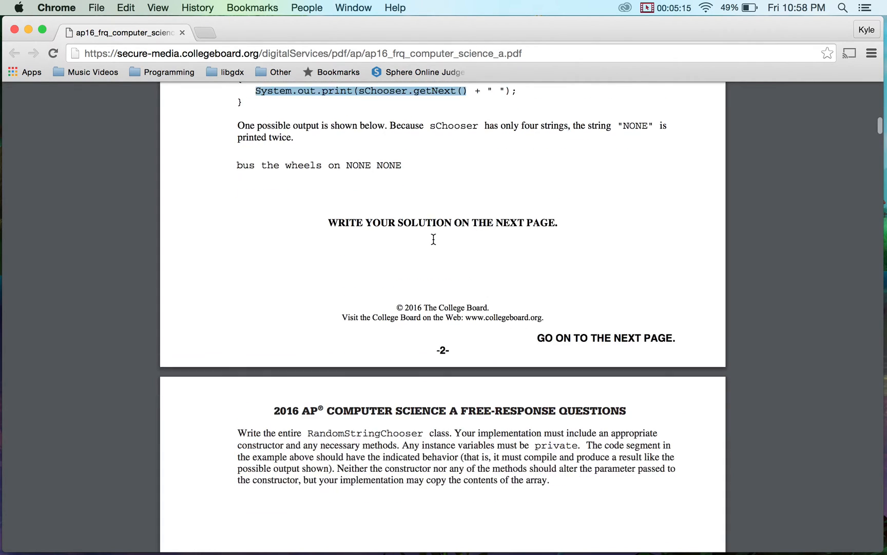
pyautogui.scroll(-3)
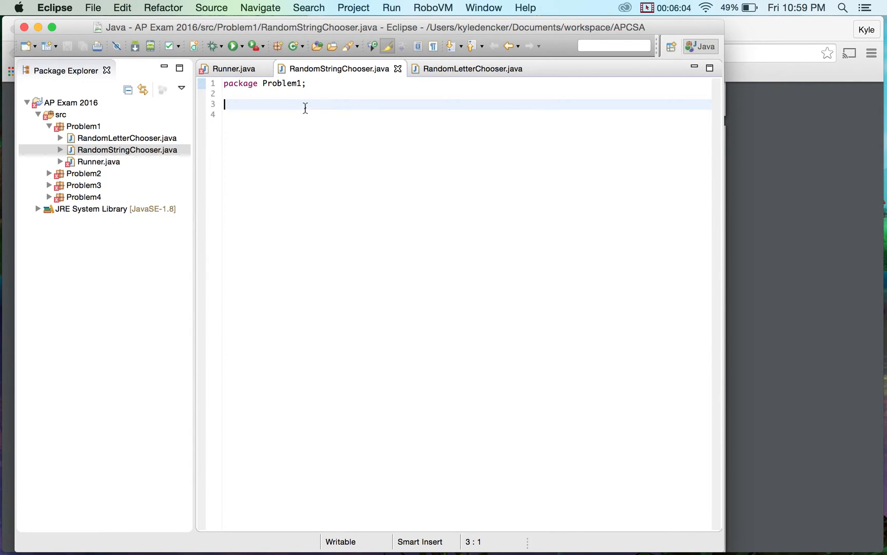
# Declare the public class RandomStringChooser.
pyautogui.write('public cl')
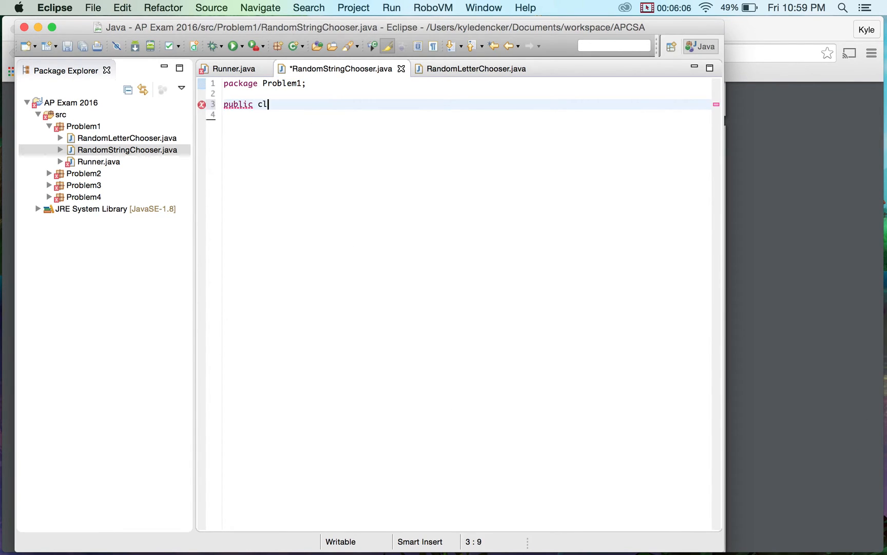
pyautogui.write('ass Random')
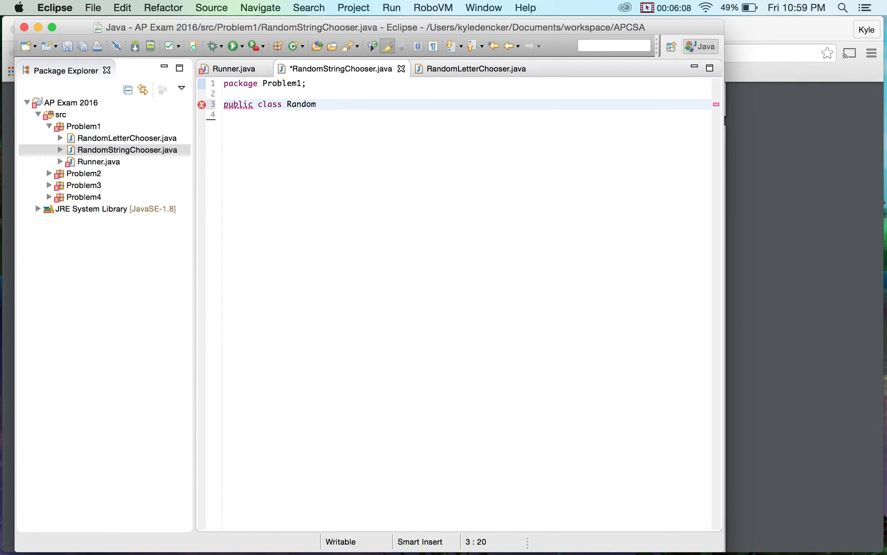
pyautogui.write('StringChooser {')
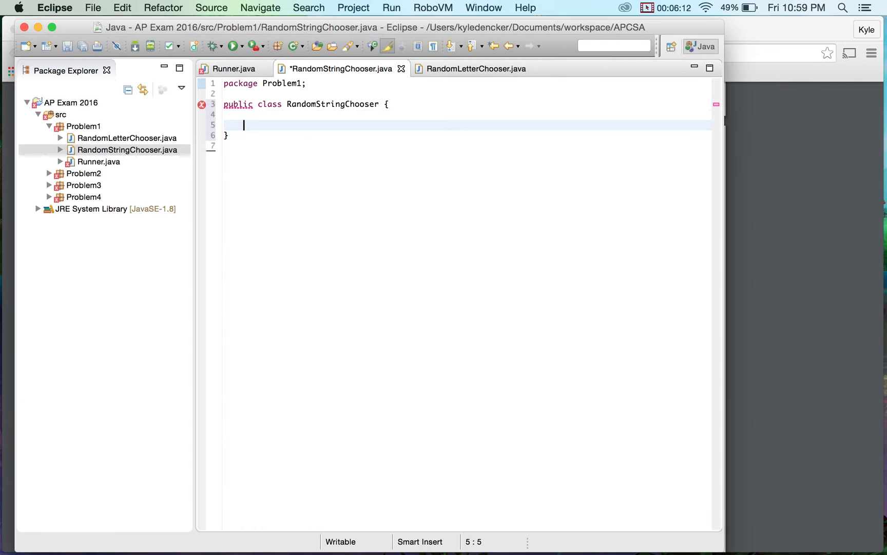
# Add a private List<String> list field and import java.util.List via quick fix.
pyautogui.write('List<>')
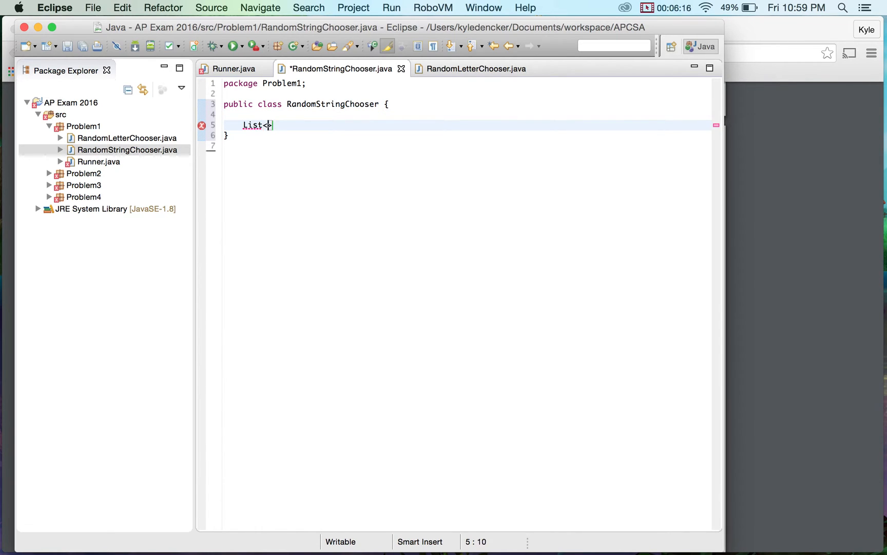
pyautogui.write('String>')
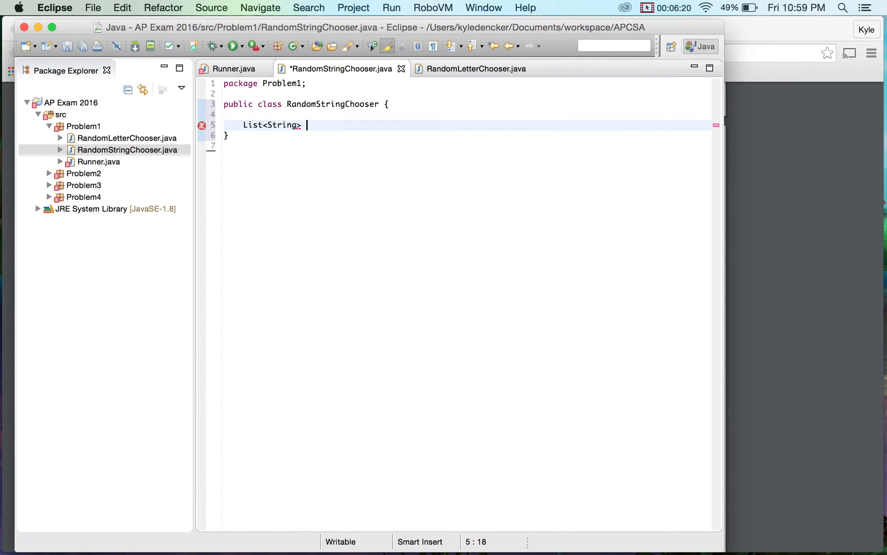
pyautogui.write('list')
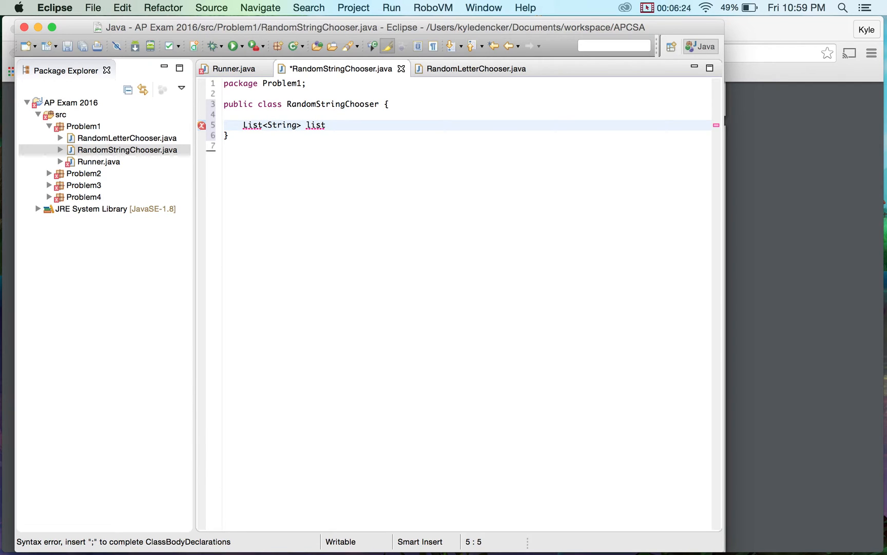
pyautogui.write('private')
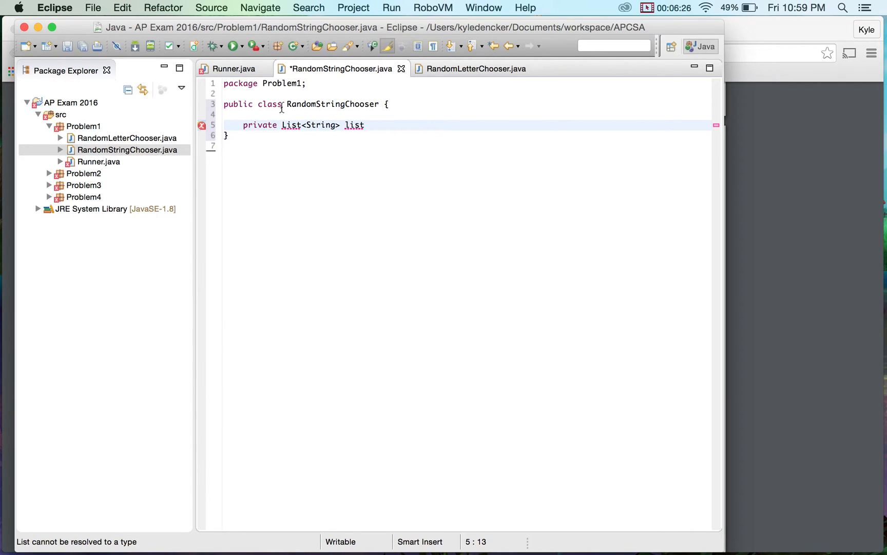
pyautogui.moveTo(290, 126)
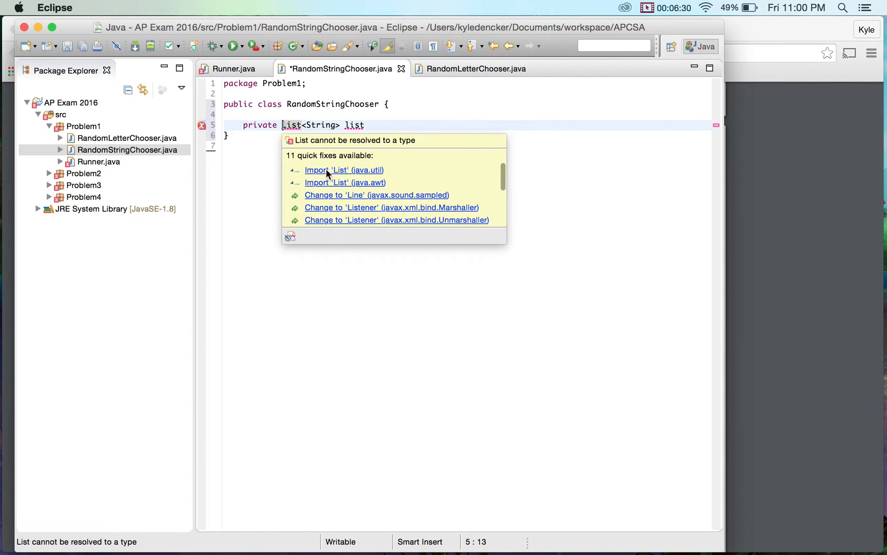
pyautogui.click(343, 169)
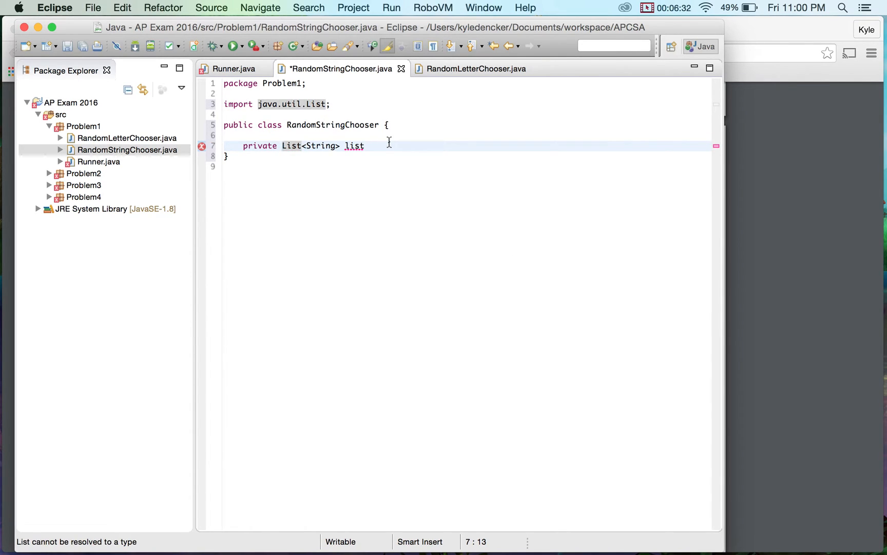
# Drop the unfinished initializer, rename the field to wordList, and begin a public member.
pyautogui.write('= ne')
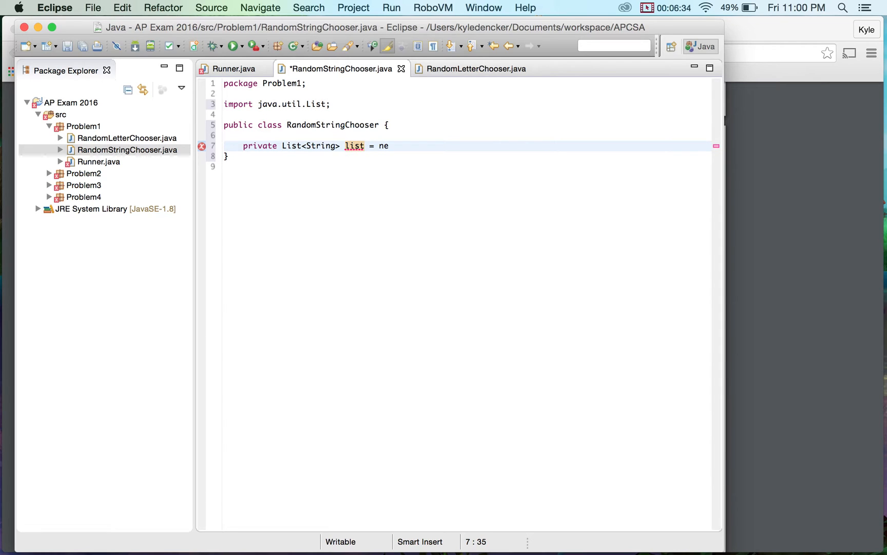
pyautogui.press('Backspace')
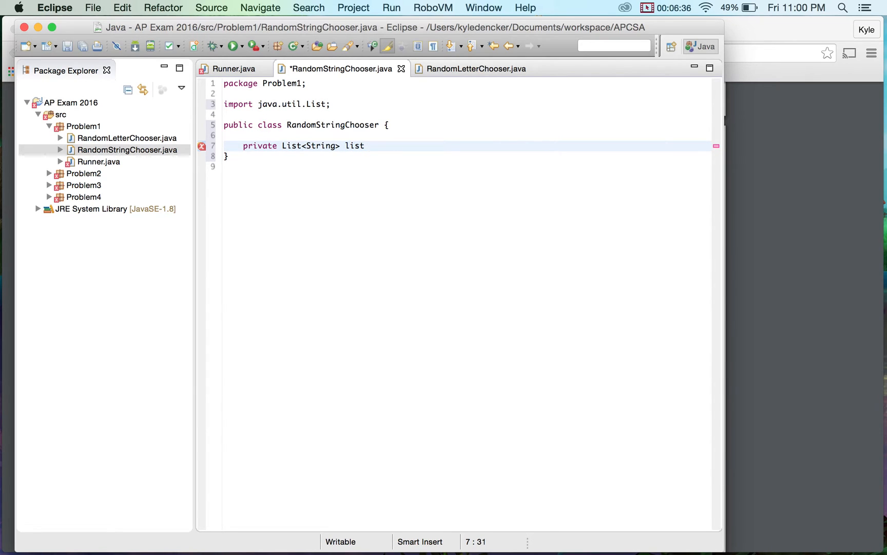
pyautogui.write(';')
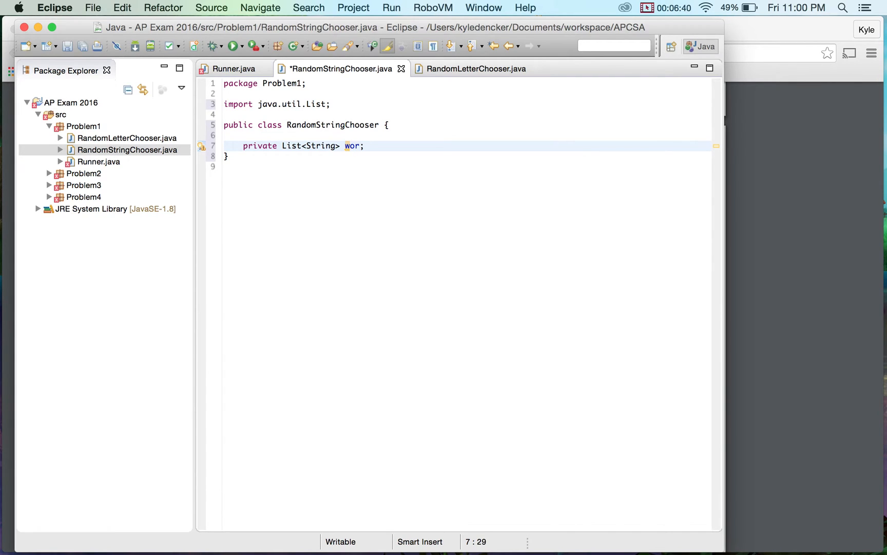
pyautogui.write('dList')
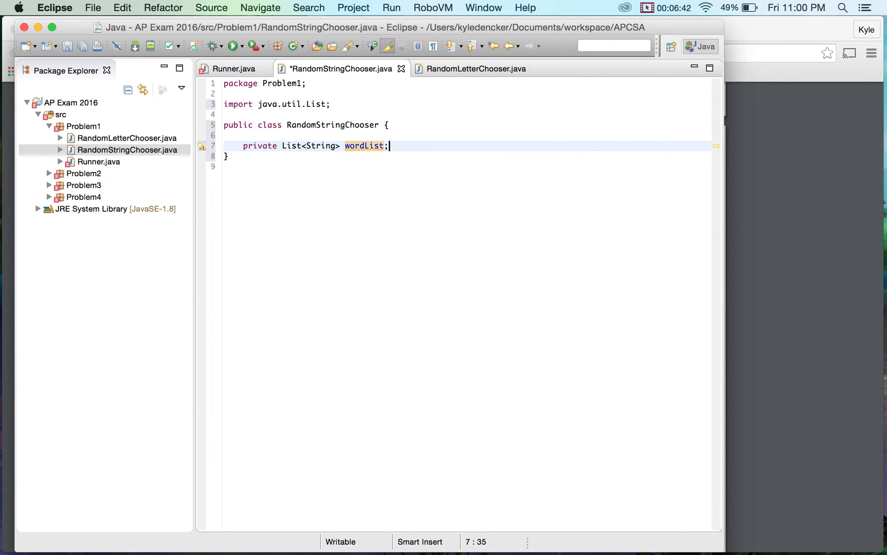
pyautogui.write('publ')
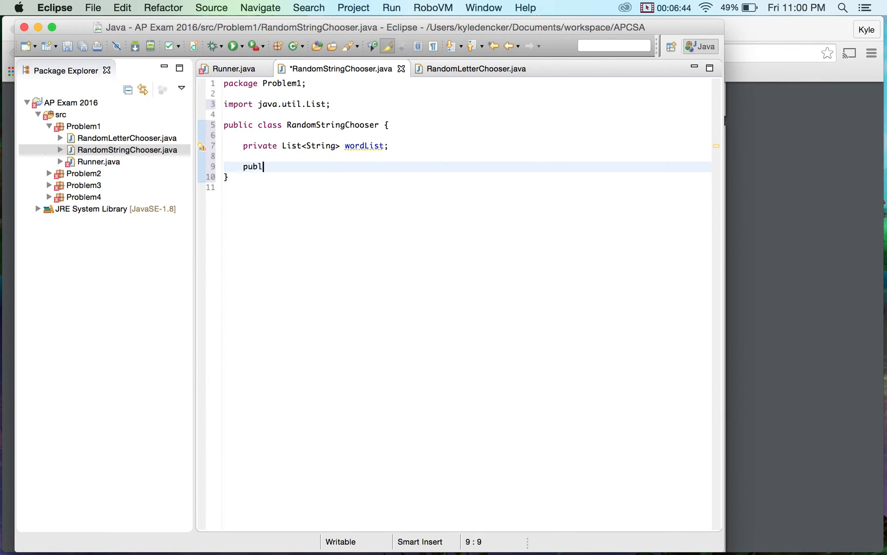
# Write the public constructor header taking a String[] words parameter.
pyautogui.write('ic')
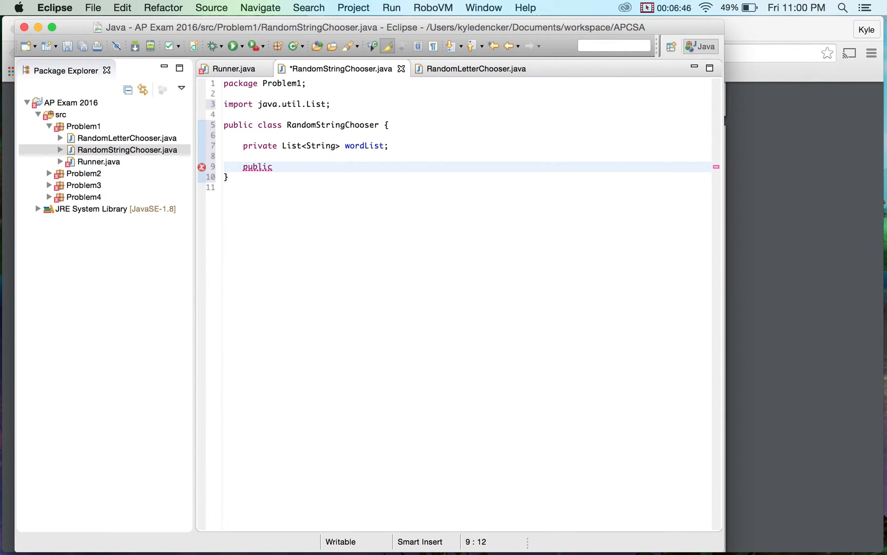
pyautogui.write('RandomStr')
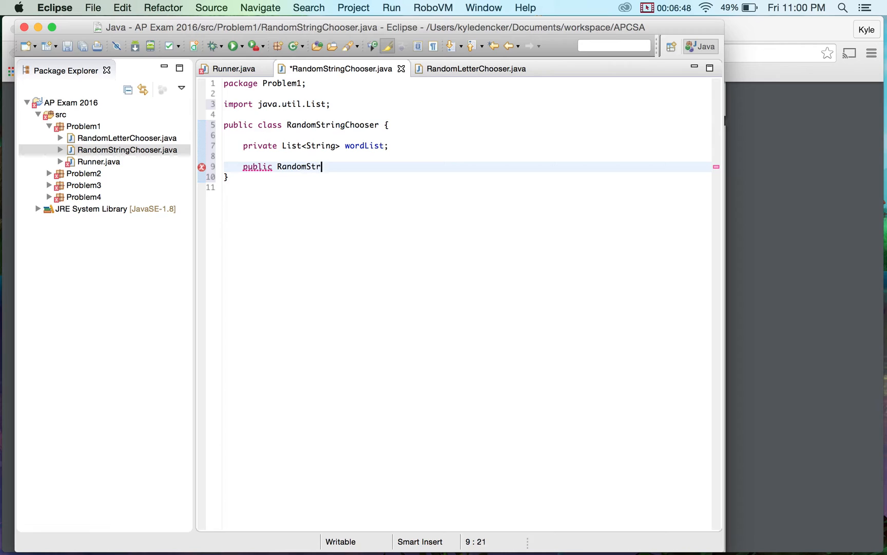
pyautogui.write('ingClass()')
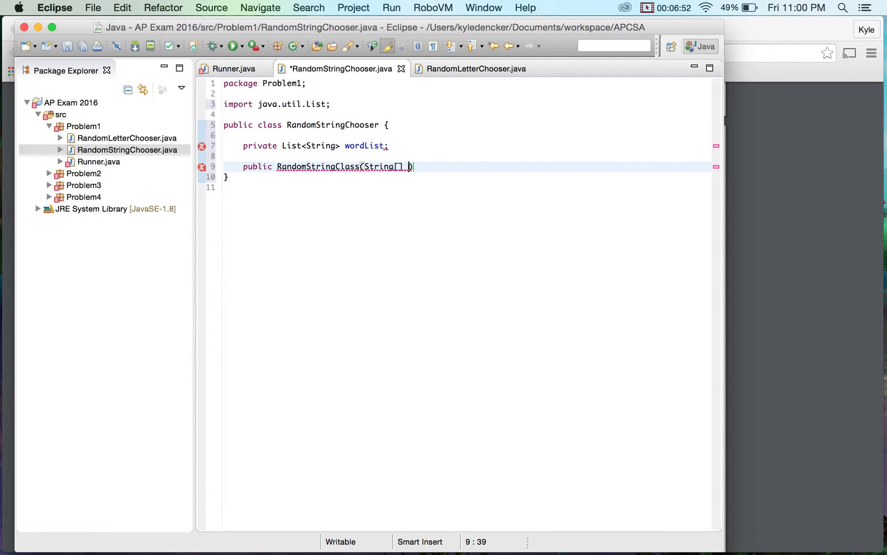
pyautogui.write('words')
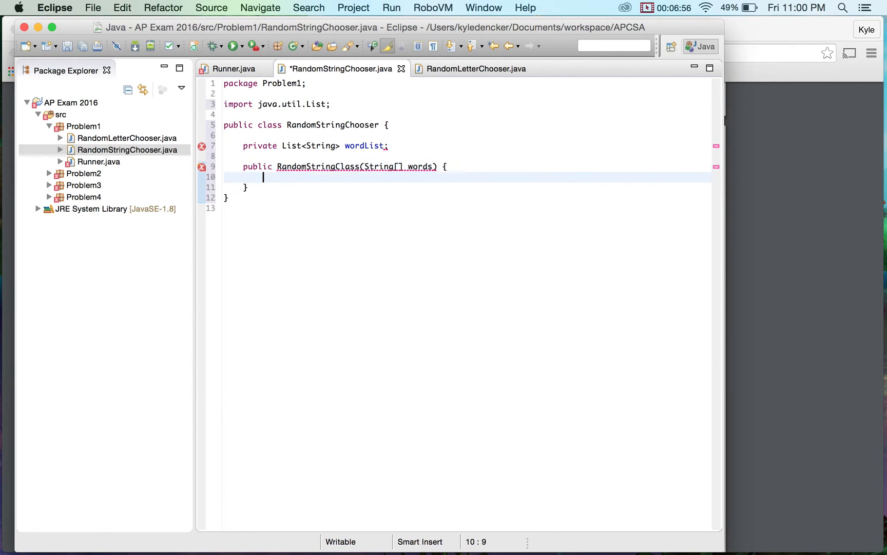
# Initialize wordList to a new ArrayList<String>() inside the constructor.
pyautogui.write('wor')
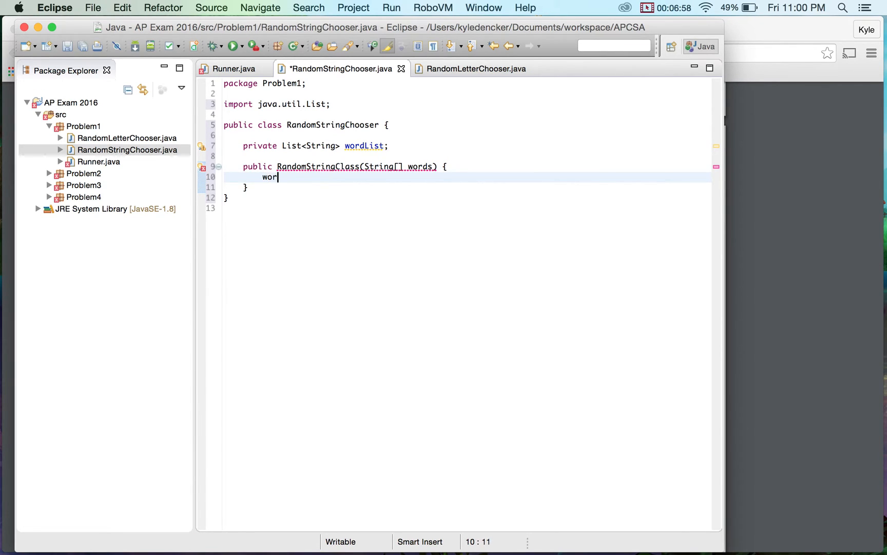
pyautogui.write('dList')
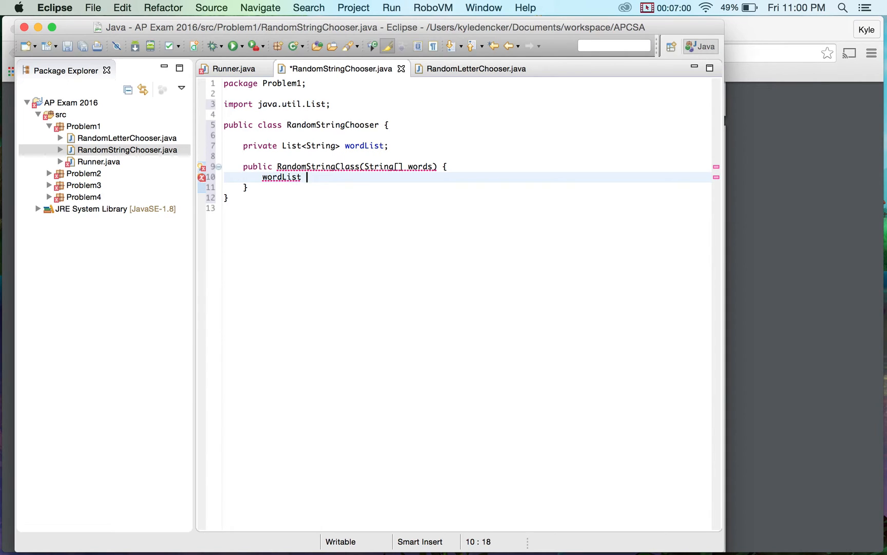
pyautogui.write('= new ArrayList<String>')
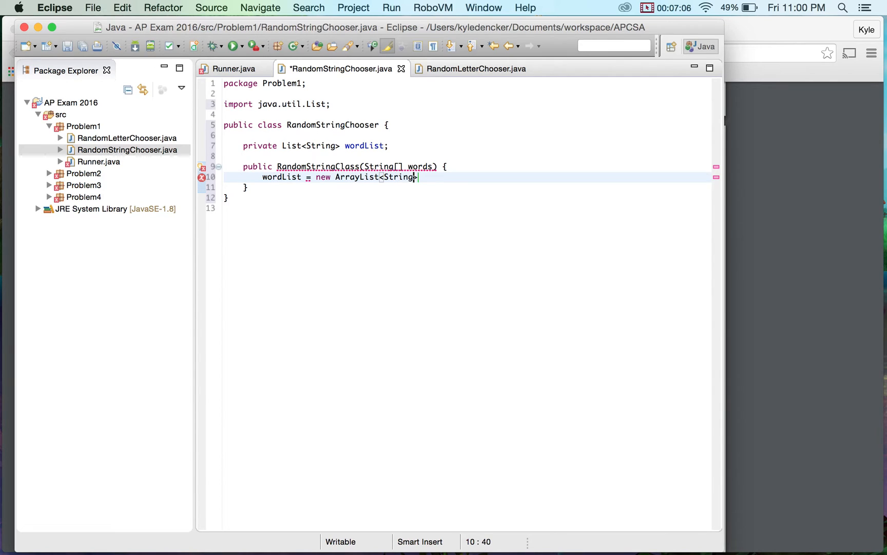
pyautogui.write('()')
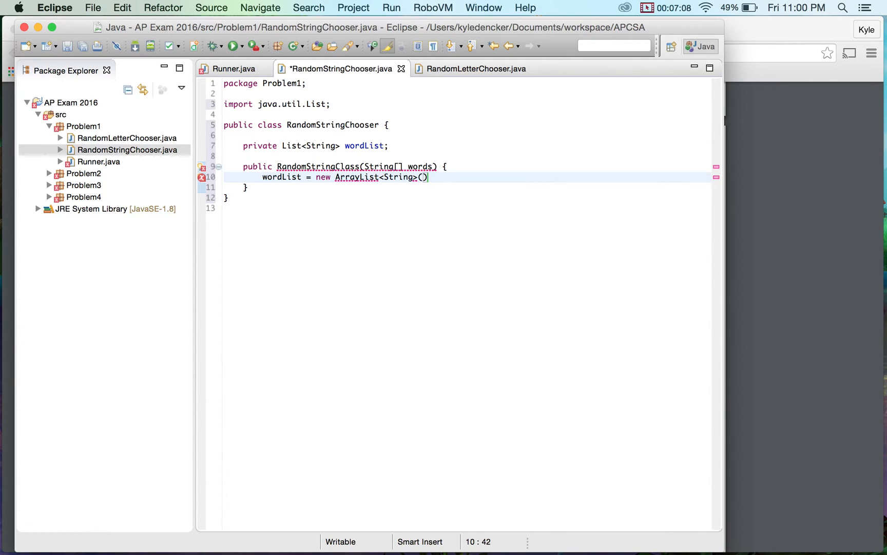
pyautogui.press('Return')
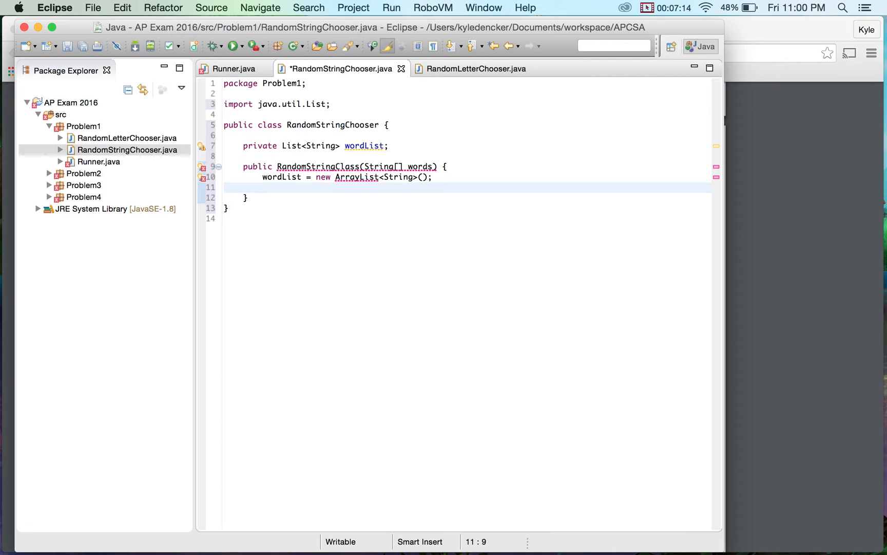
# Write a for-each loop over words calling wordList.add(s) in the constructor.
pyautogui.press('Return')
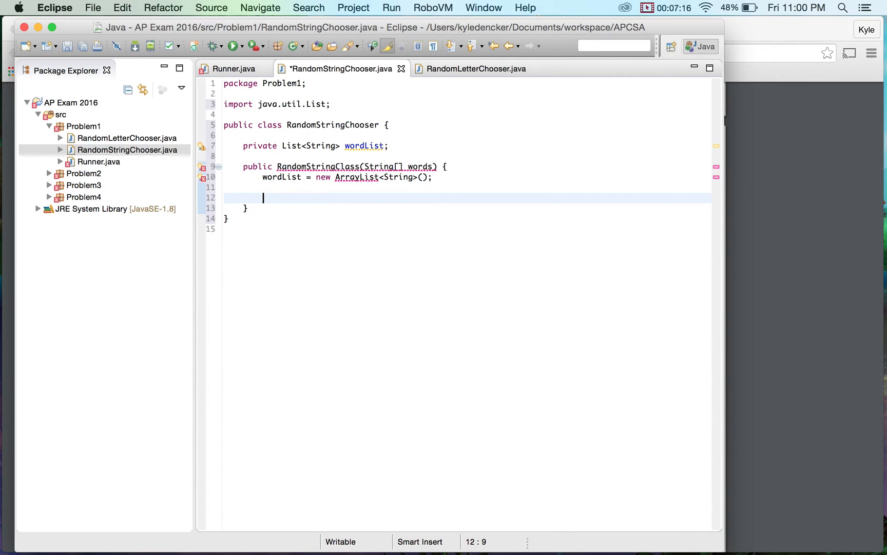
pyautogui.write('for')
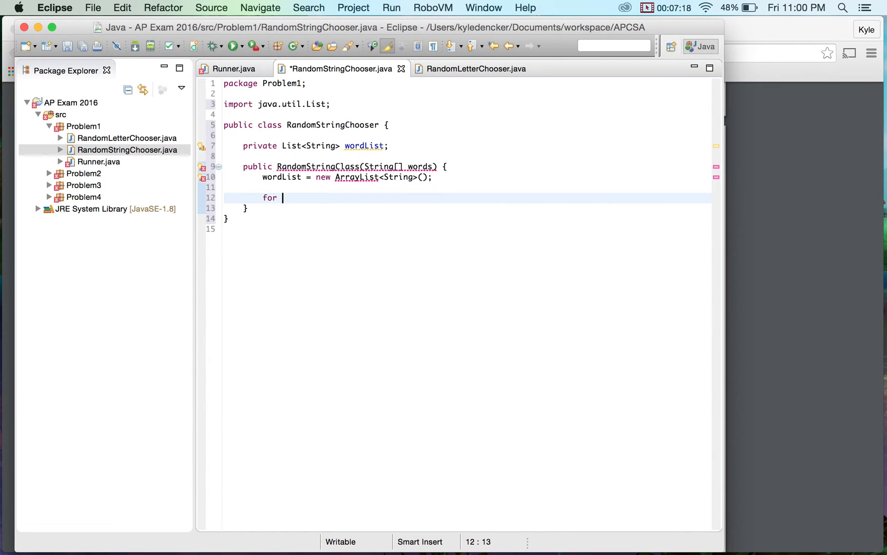
pyautogui.write('(String s')
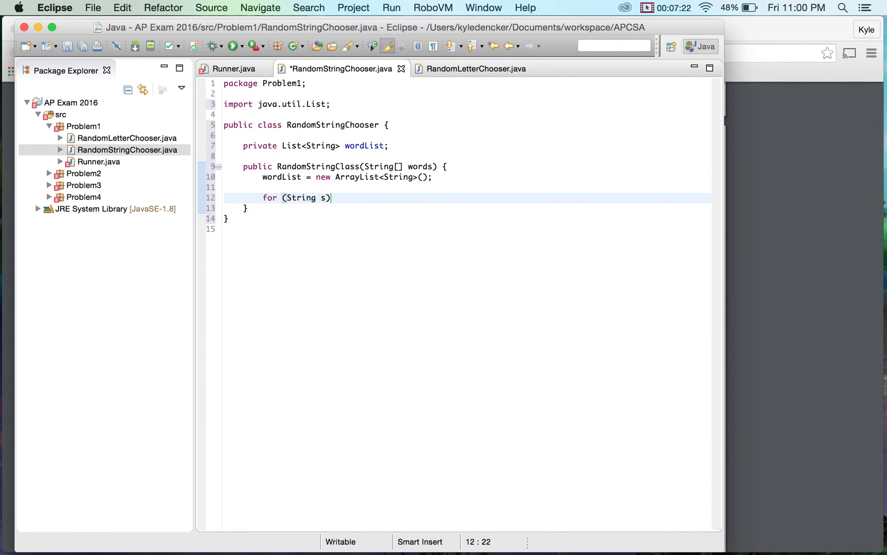
pyautogui.write(': words')
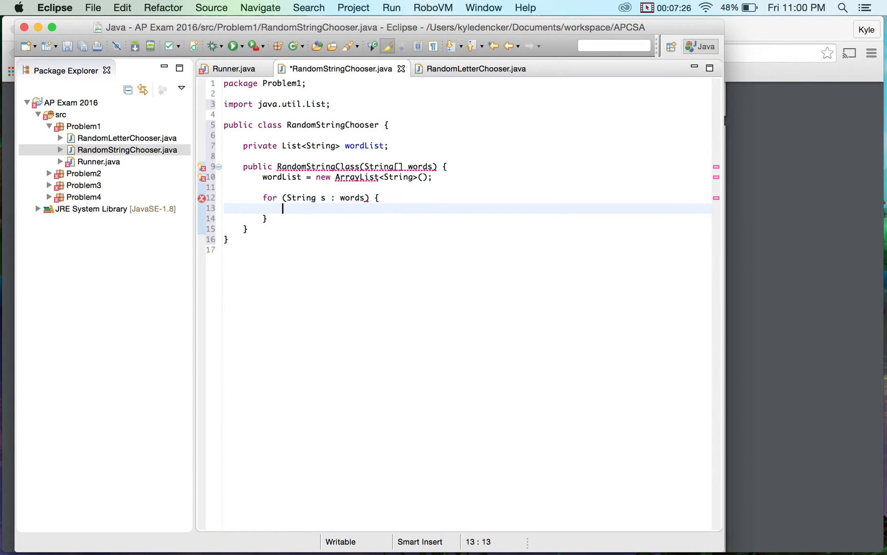
pyautogui.write('words')
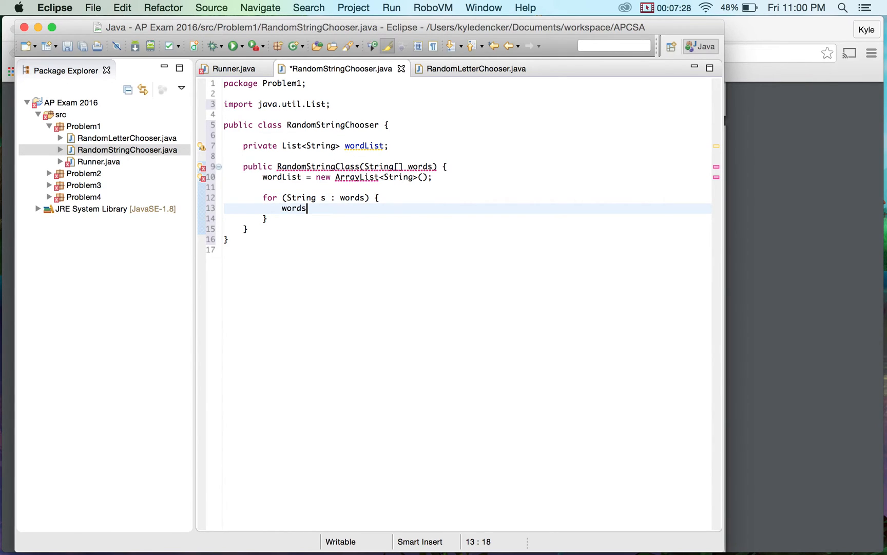
pyautogui.write('List.')
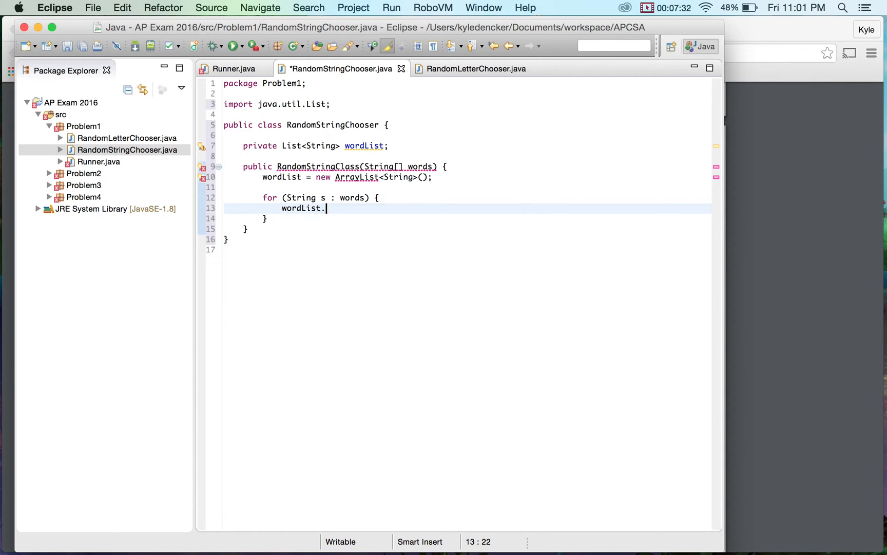
pyautogui.write('add(s')
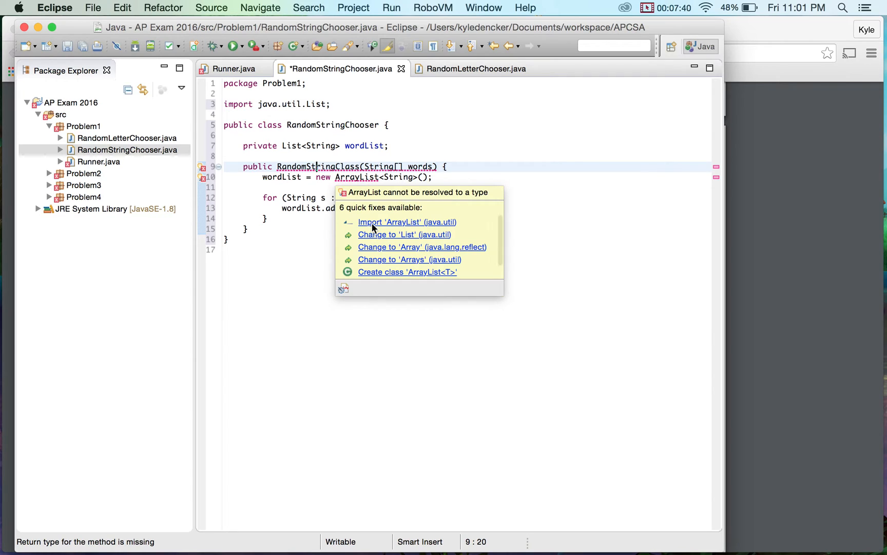
# Import ArrayList via quick fix and rename the constructor to RandomStringChooser.
pyautogui.click(407, 221)
pyautogui.write('hooser')
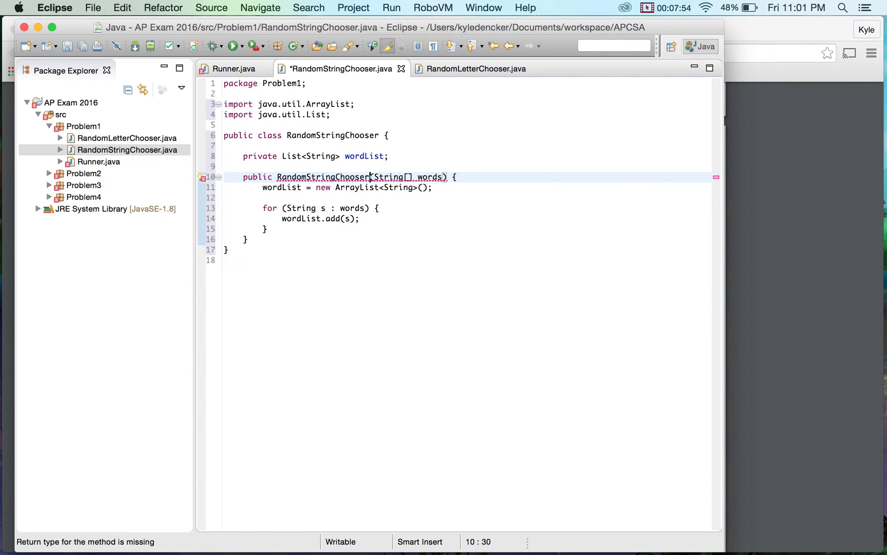
pyautogui.click(329, 177)
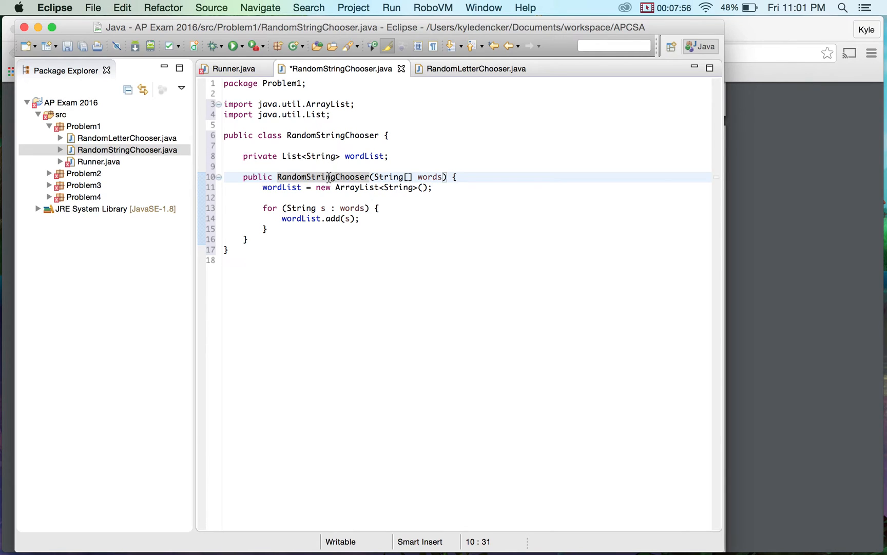
pyautogui.click(343, 136)
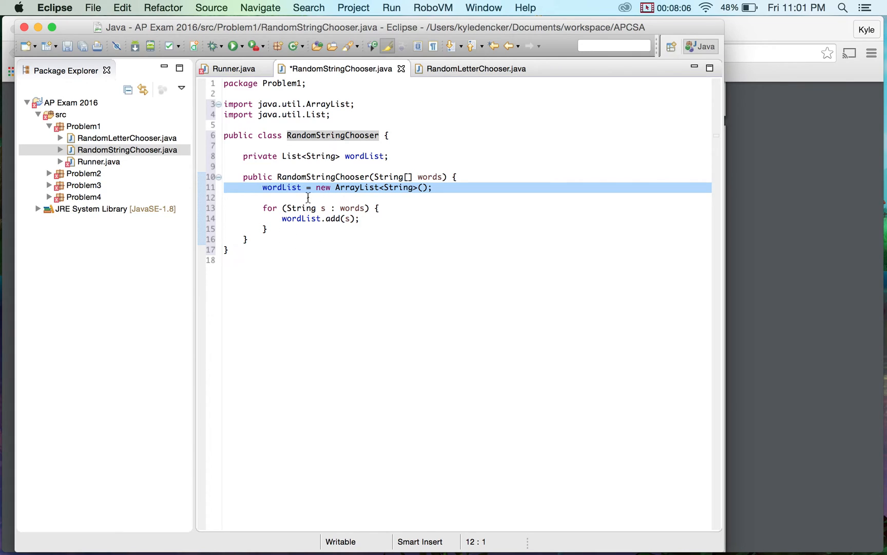
pyautogui.click(248, 239)
pyautogui.write('public')
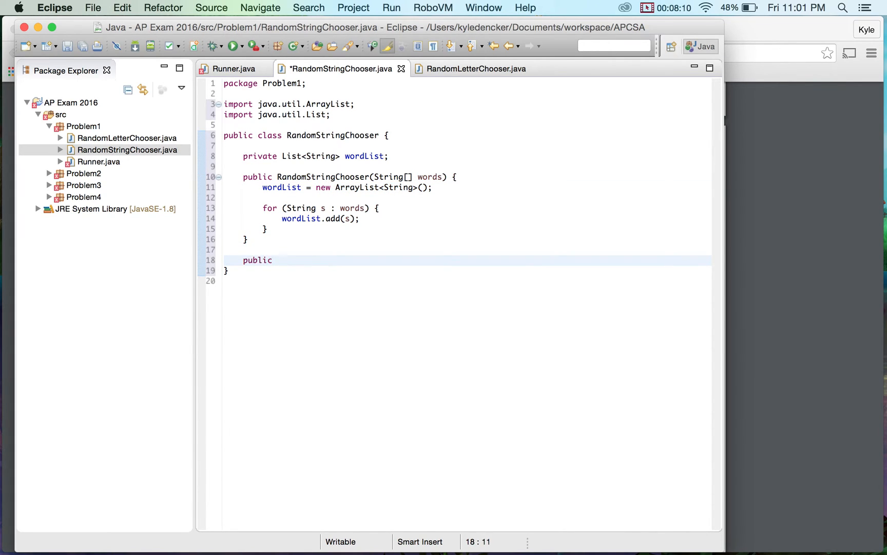
# Declare the public String getNext() method with its opening brace.
pyautogui.write('String')
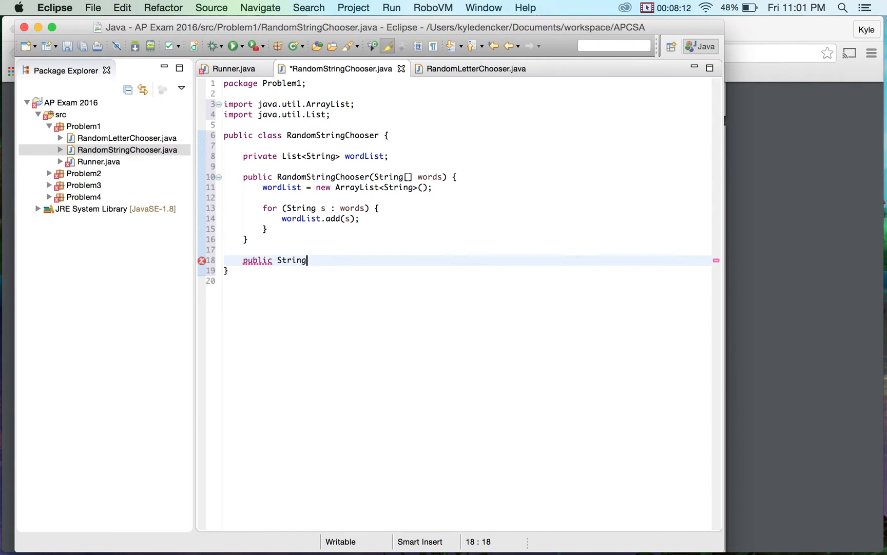
pyautogui.write('getNext()')
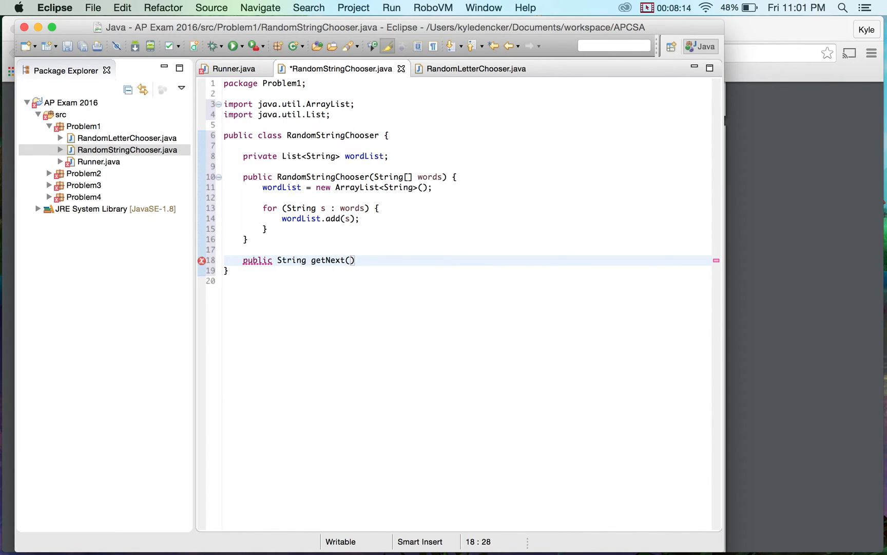
pyautogui.write('{')
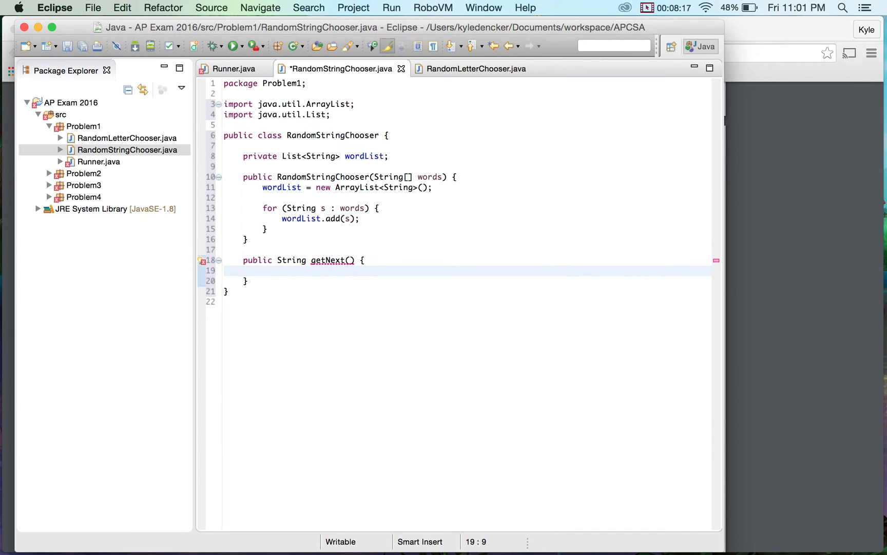
# Store a random index (int)(Math.random() * wordList.size()) in rand.
pyautogui.write('int')
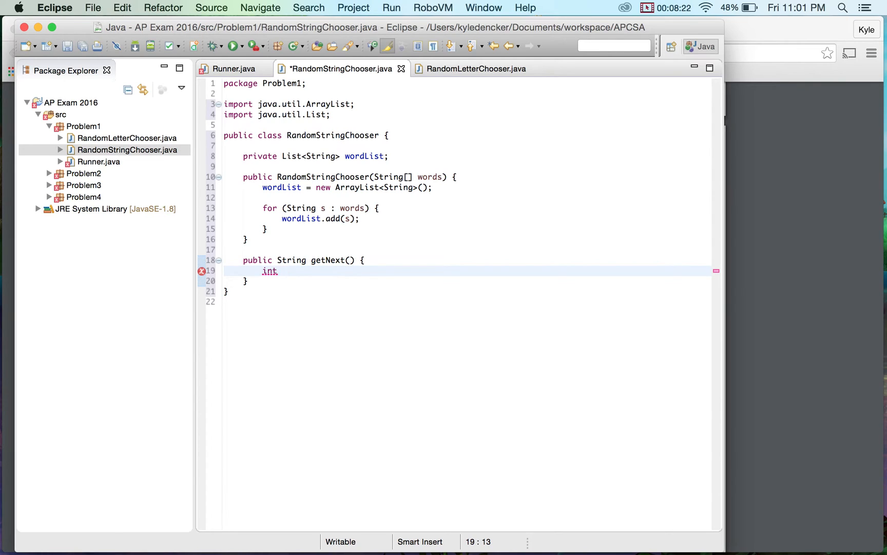
pyautogui.write('random')
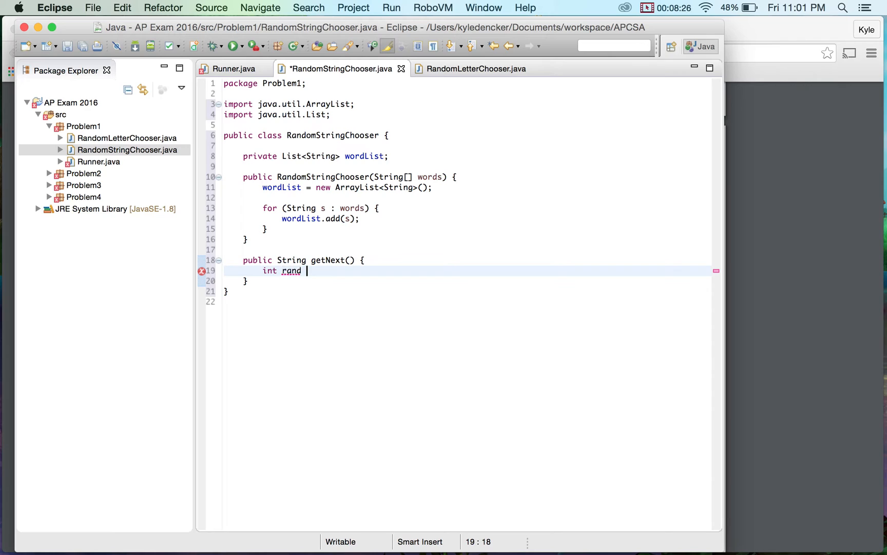
pyautogui.write('=')
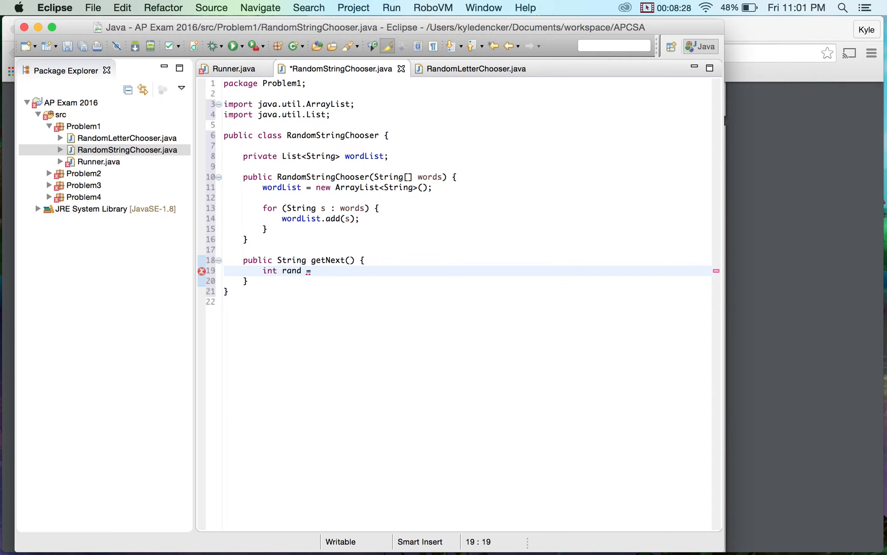
pyautogui.write('(int)')
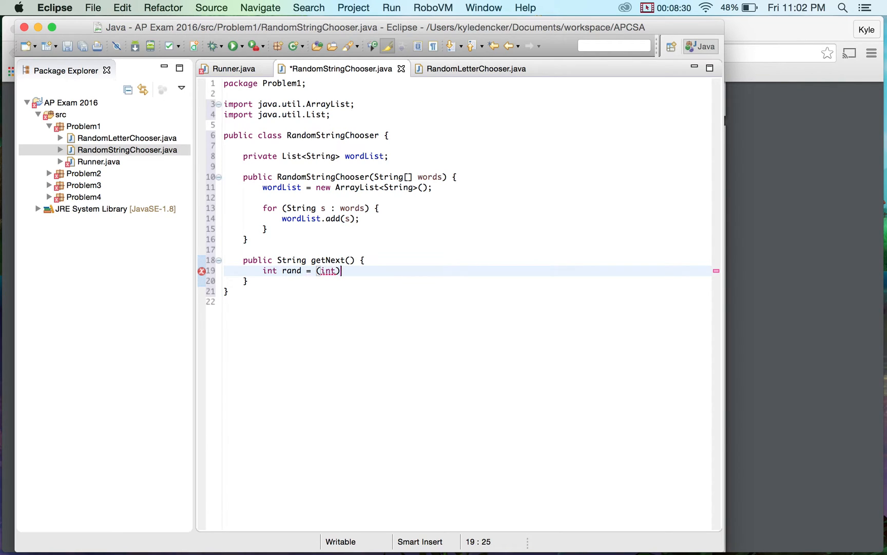
pyautogui.write('(Math.')
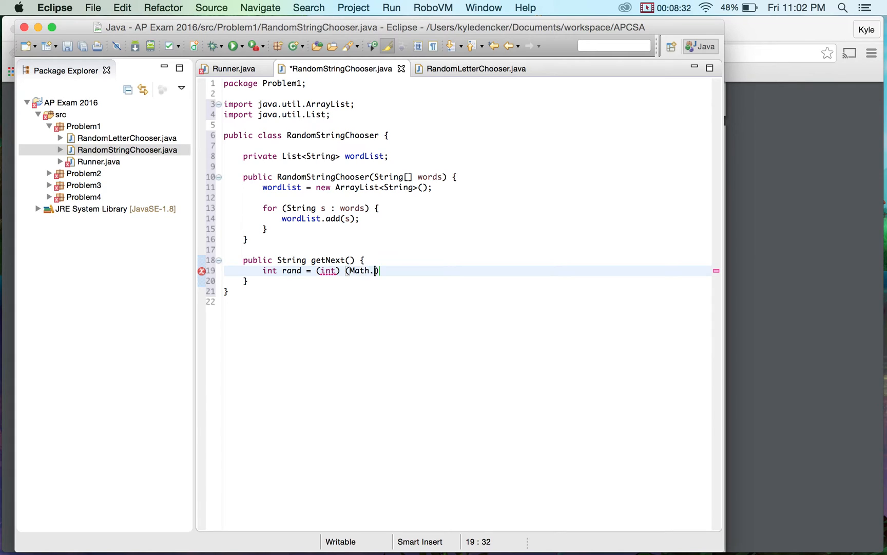
pyautogui.write('random(')
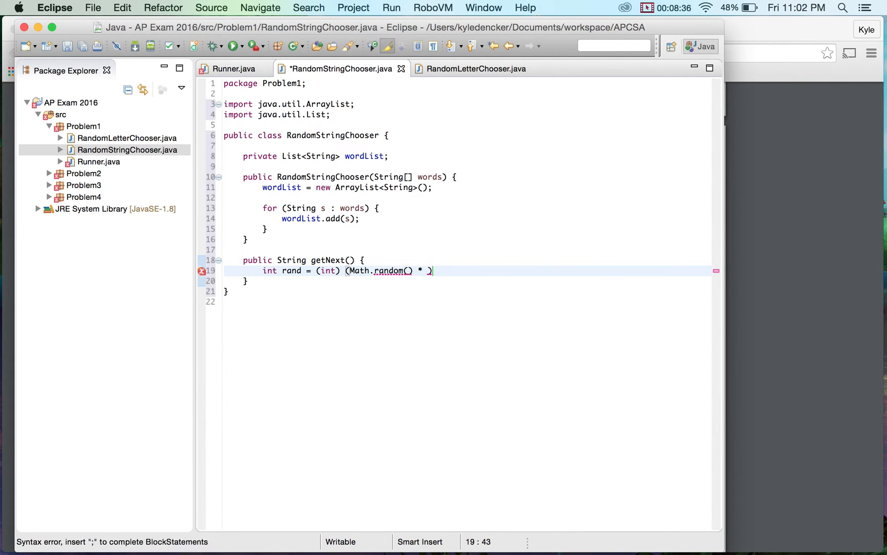
pyautogui.write('wordList.')
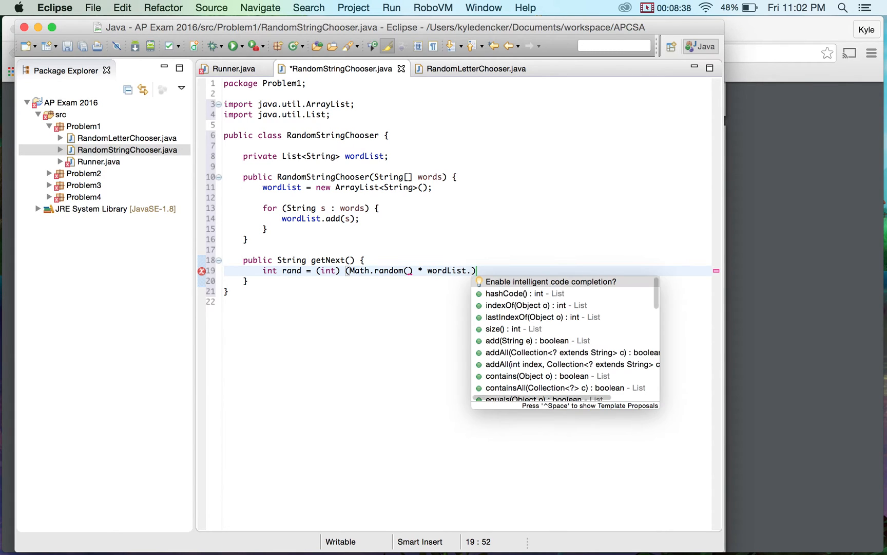
pyautogui.write('size(')
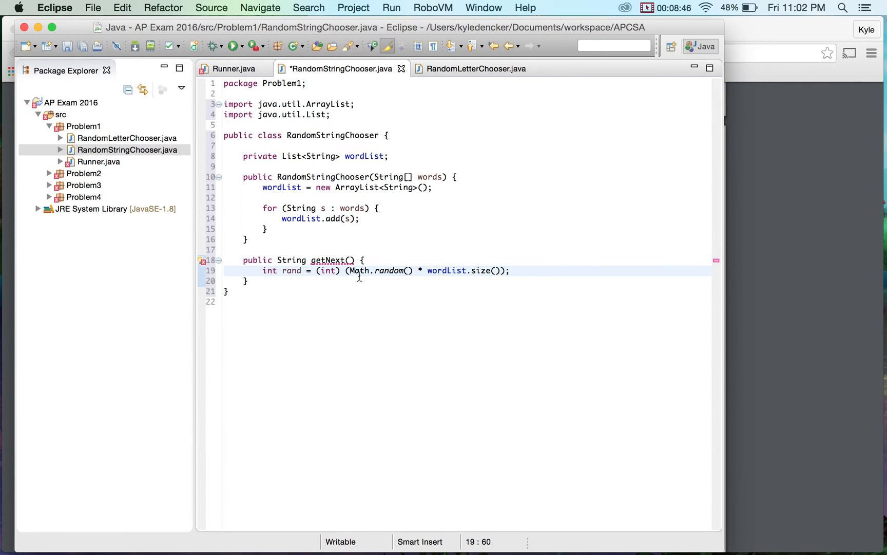
pyautogui.moveTo(392, 270)
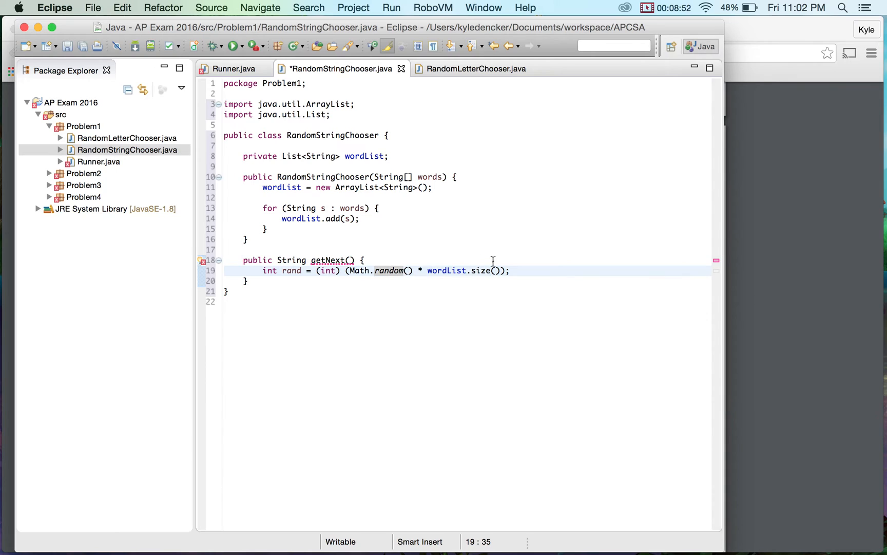
pyautogui.moveTo(484, 270)
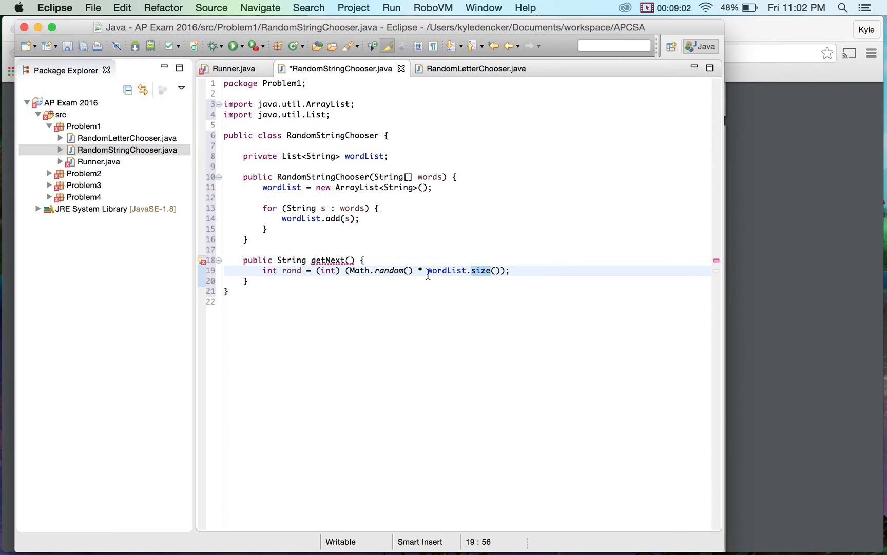
pyautogui.moveTo(446, 270)
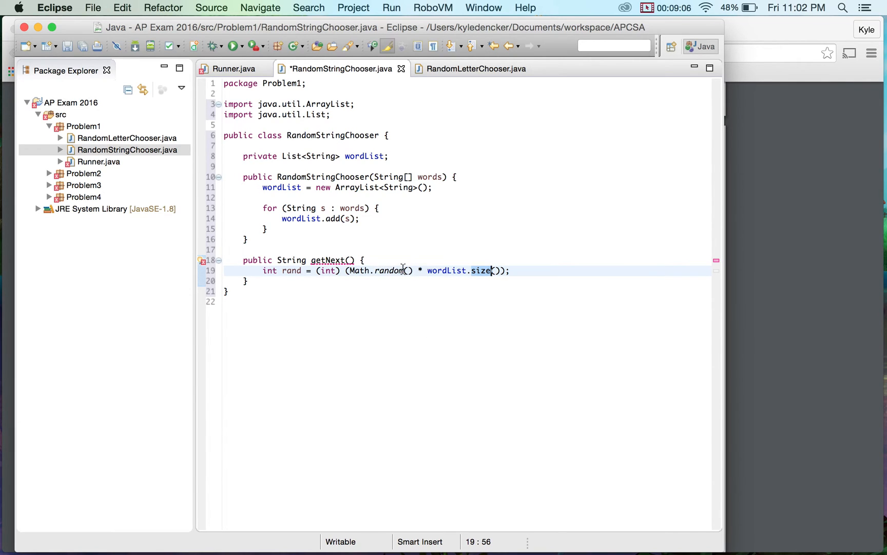
pyautogui.moveTo(443, 256)
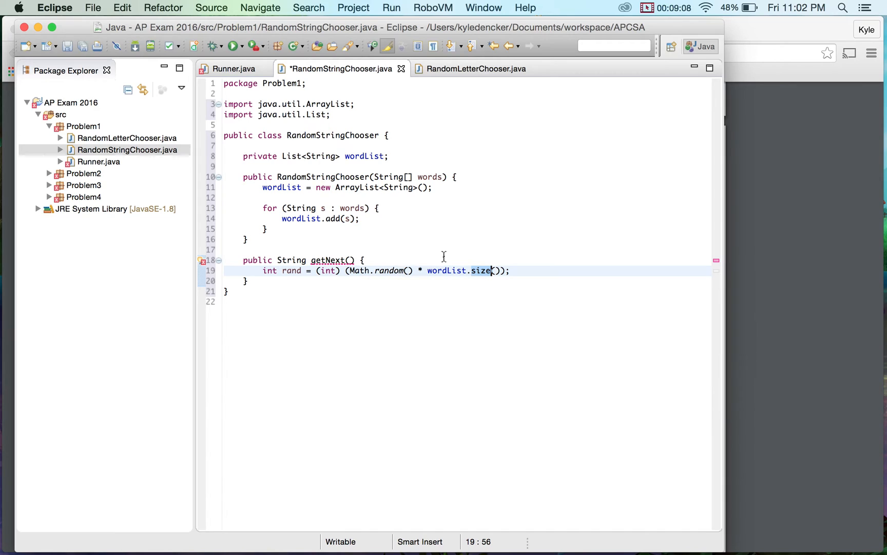
pyautogui.press('Return')
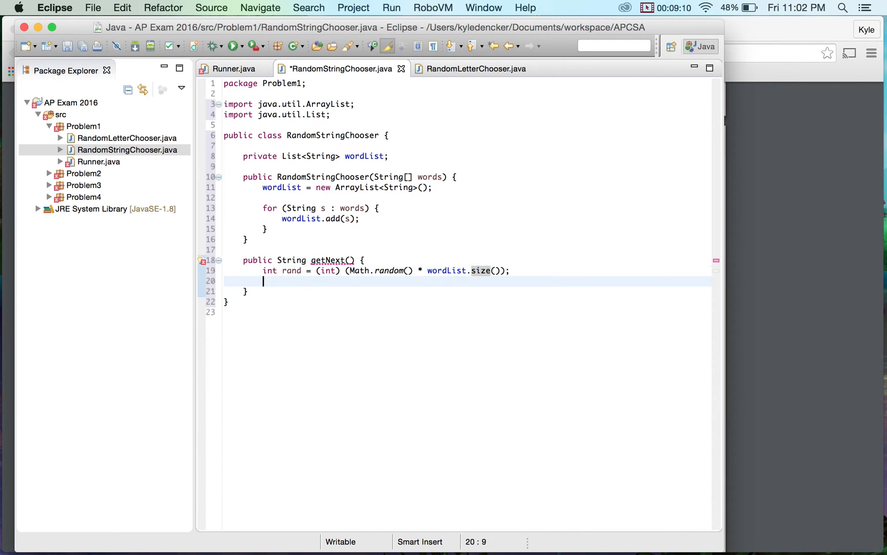
# Store wordList.get(rand) in a String ans.
pyautogui.write('String')
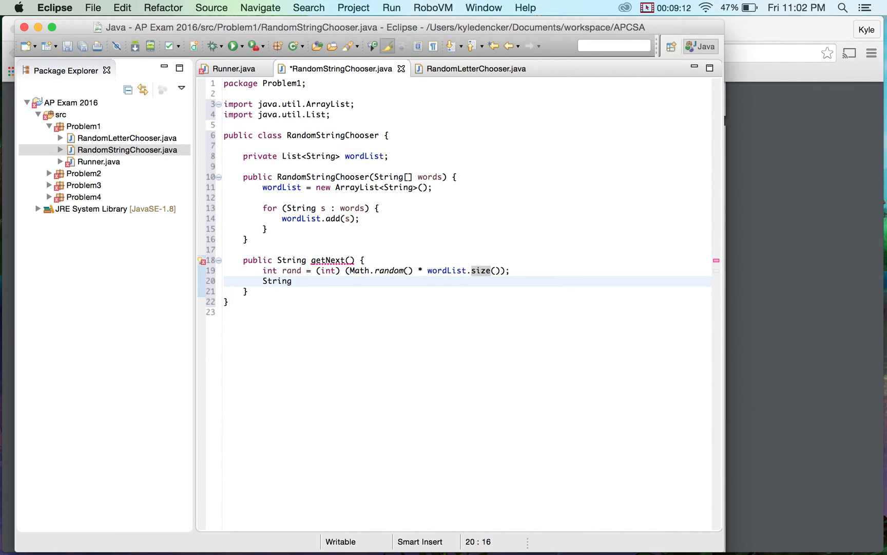
pyautogui.write('ans =')
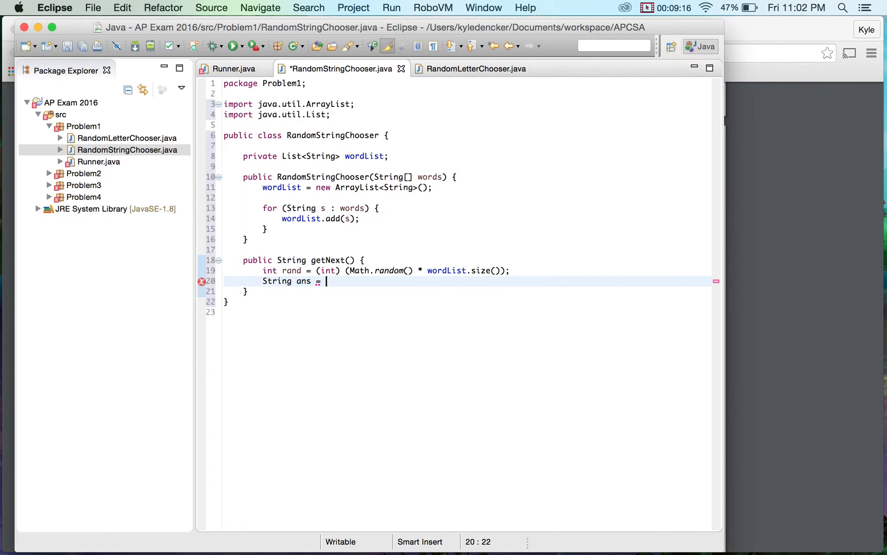
pyautogui.write('wordList.')
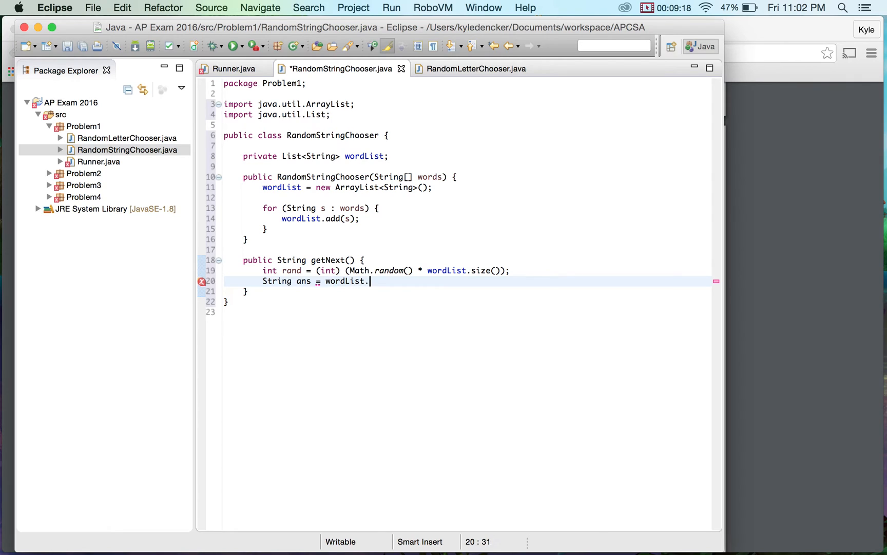
pyautogui.write('randget')
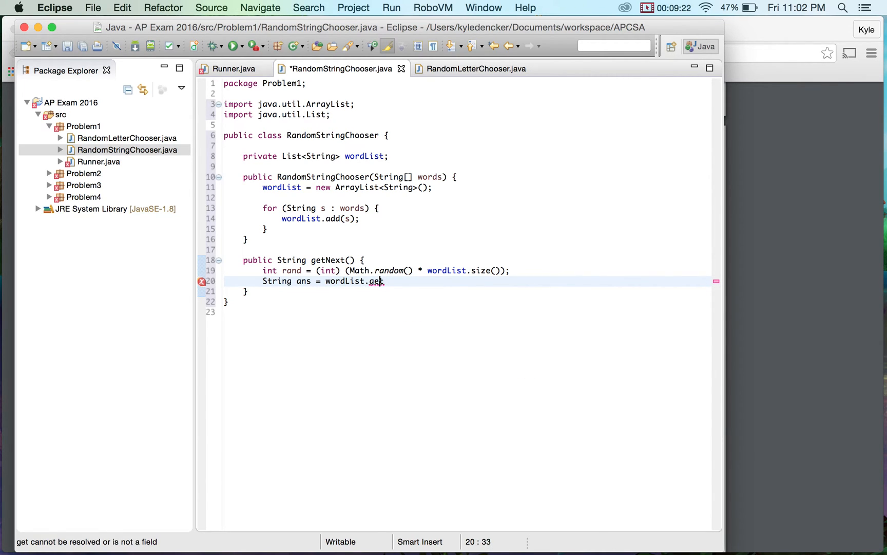
pyautogui.write('()')
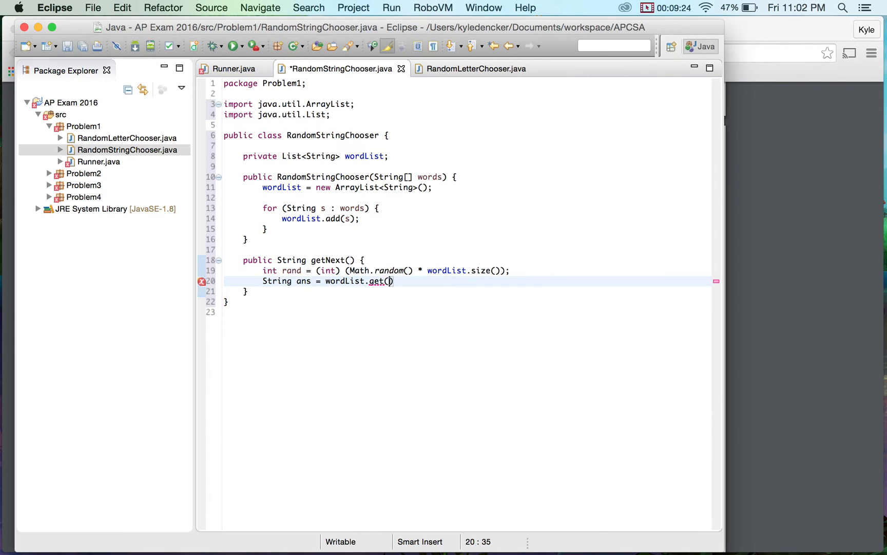
pyautogui.write('rand);')
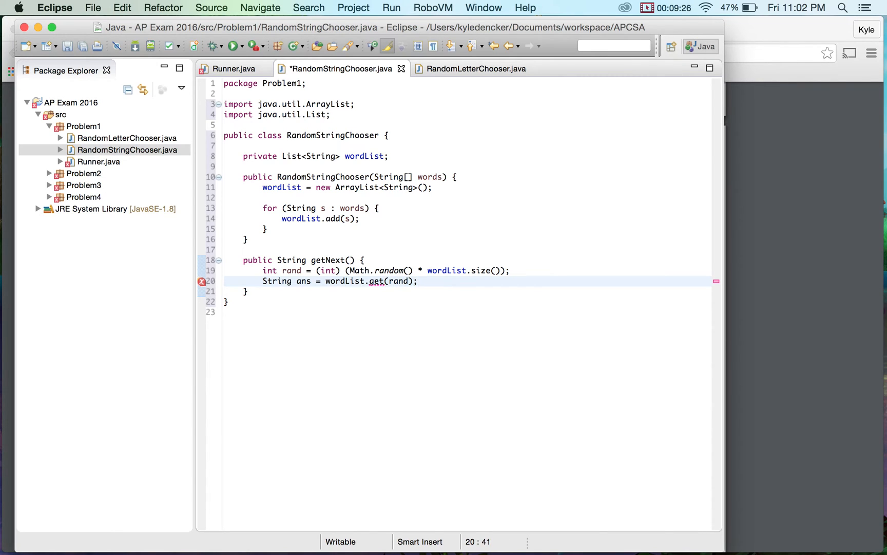
pyautogui.press('Return')
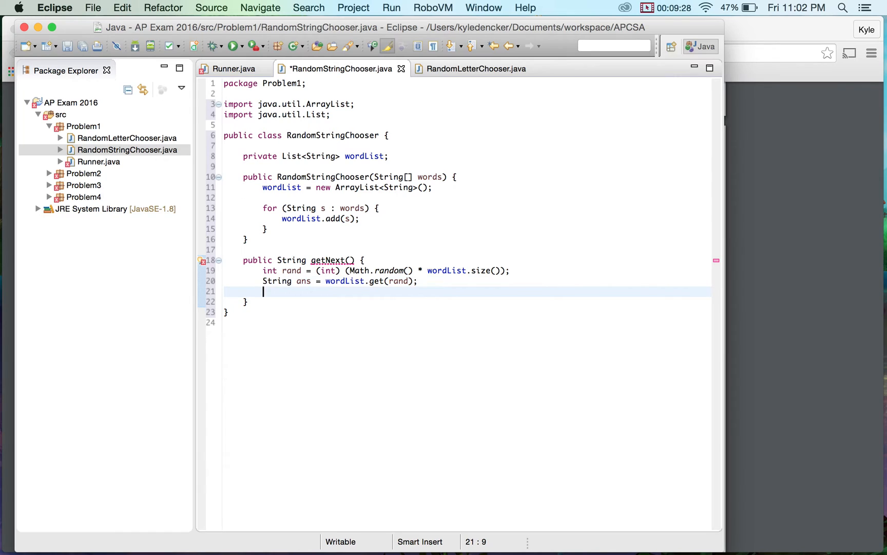
# Remove the element at rand from wordList and return ans.
pyautogui.write('word')
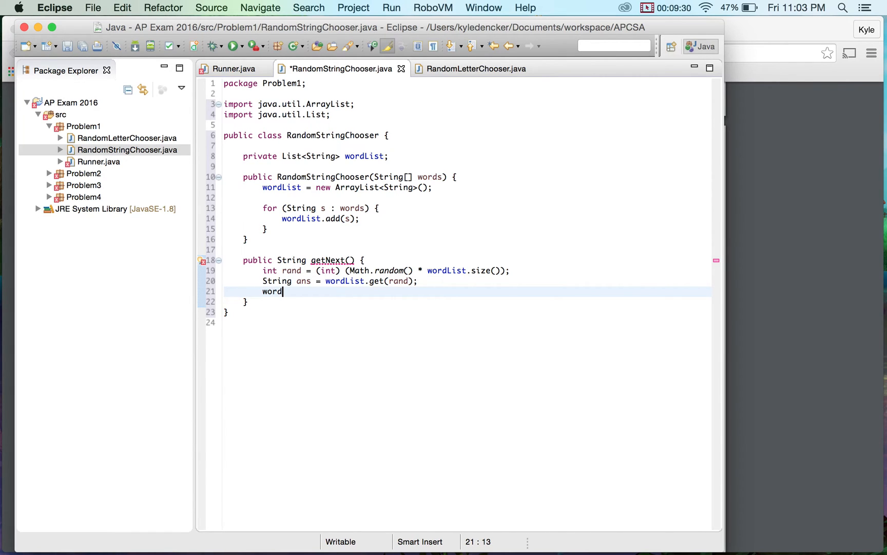
pyautogui.write('List.')
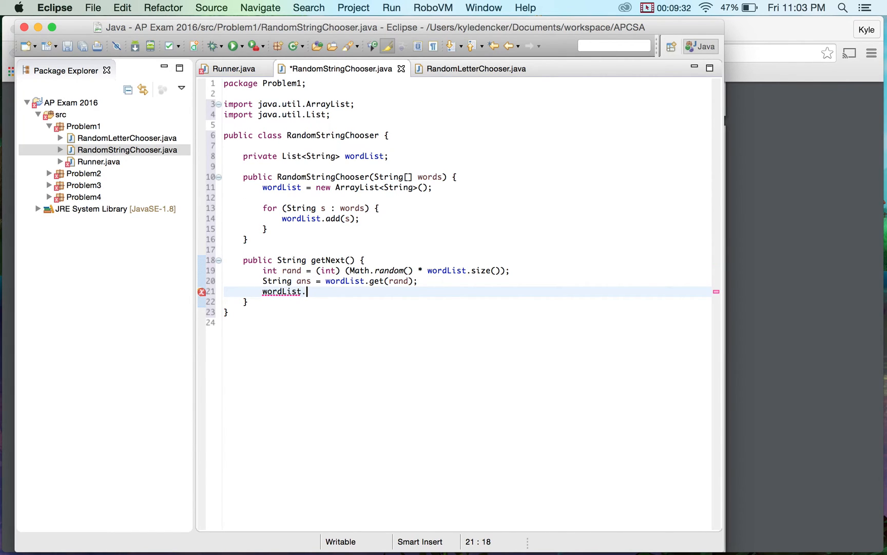
pyautogui.write('remove(index)')
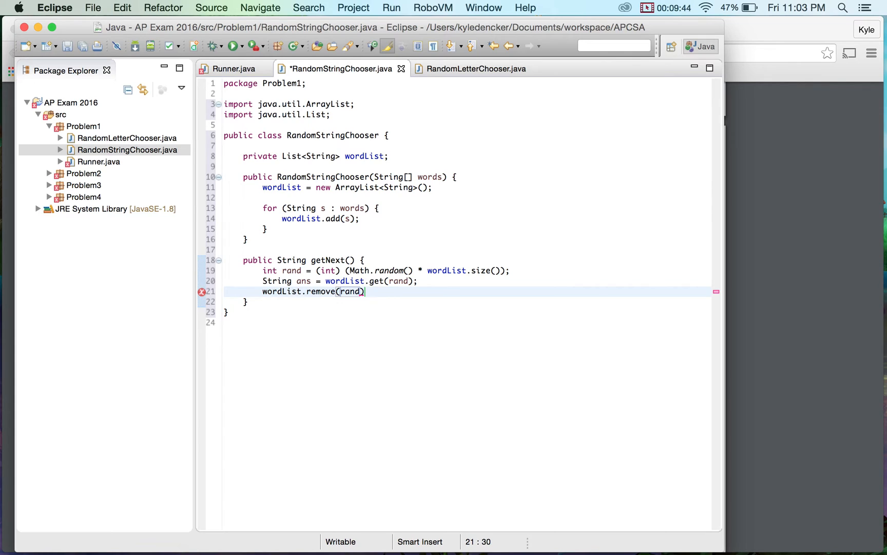
pyautogui.write('r')
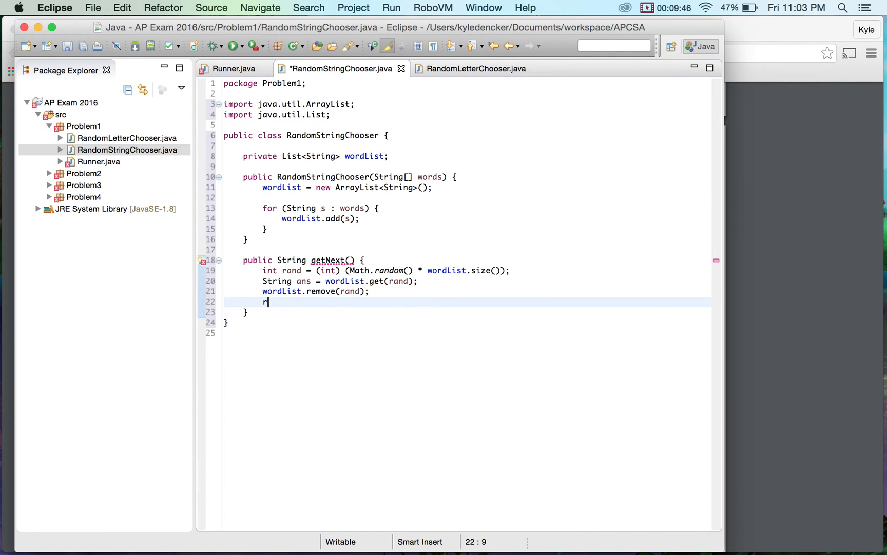
pyautogui.write('eturn ans;')
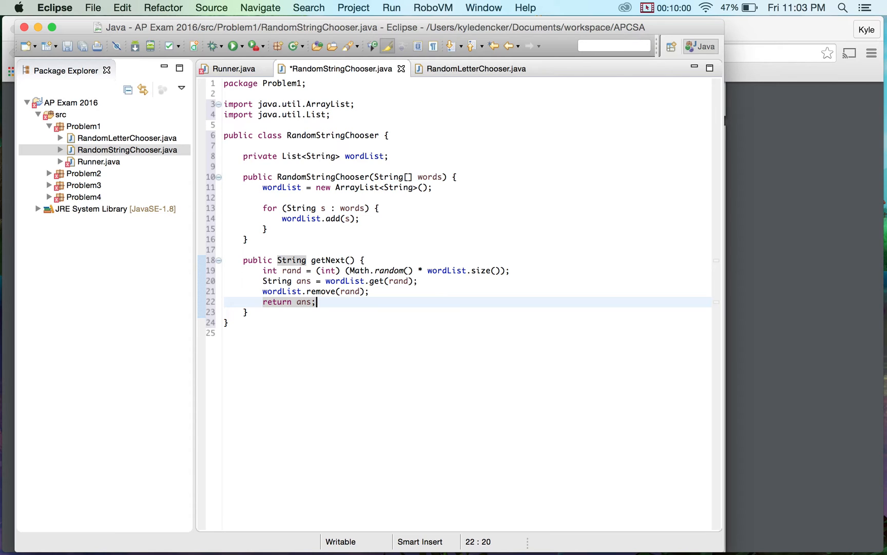
pyautogui.moveTo(75, 52)
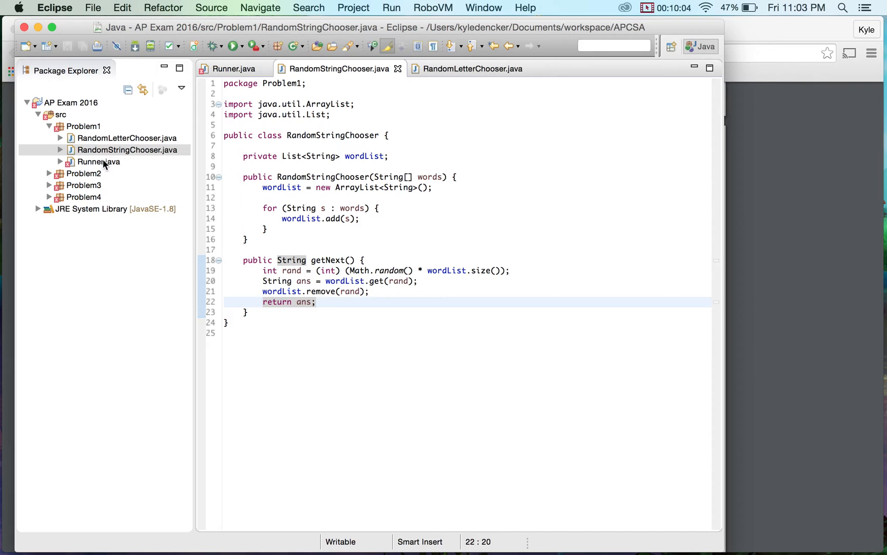
# Add a partA(); call to Runner's main method.
pyautogui.click(232, 69)
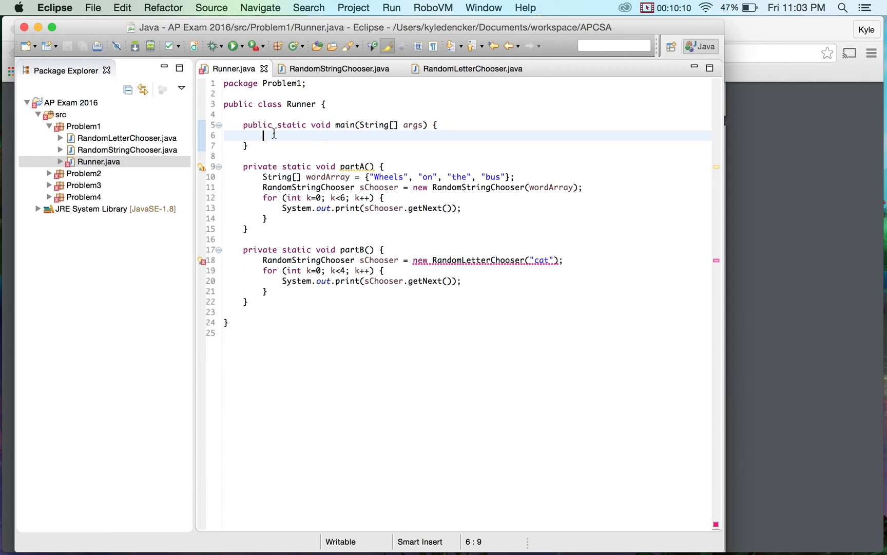
pyautogui.write('Par')
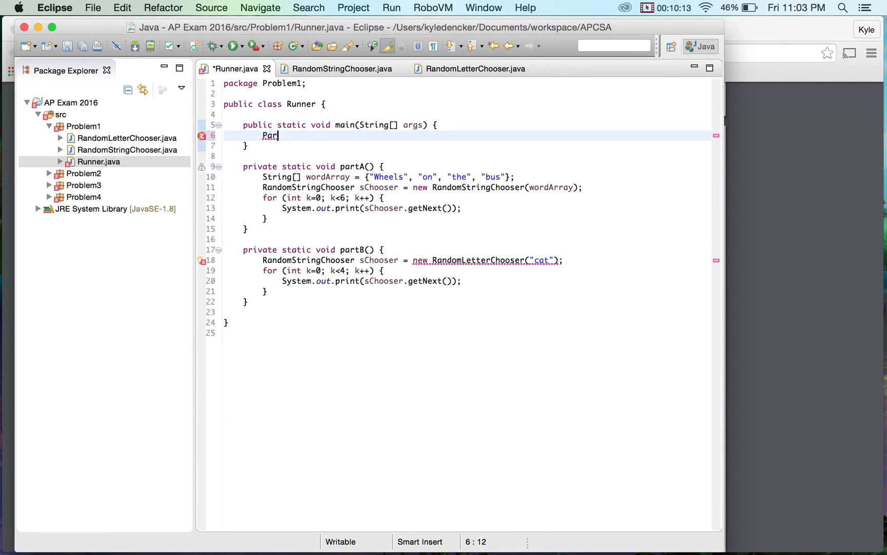
pyautogui.write('partA();')
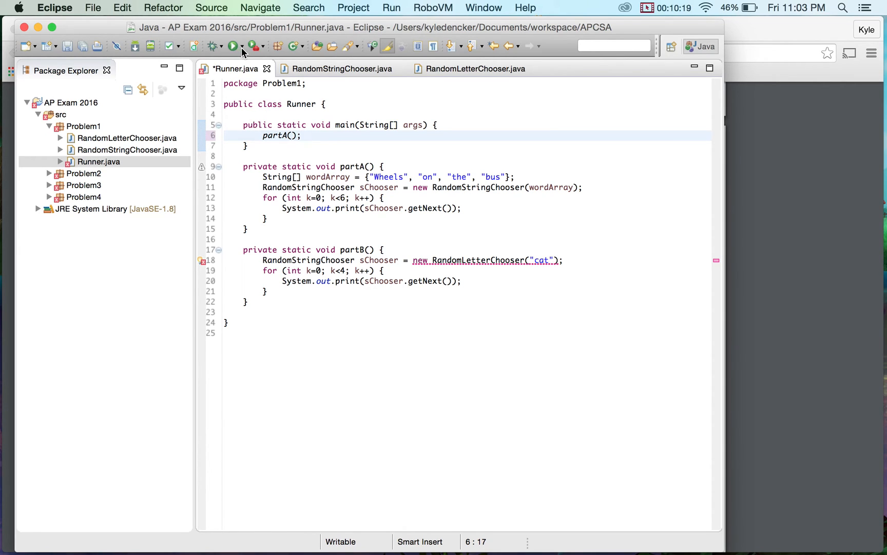
# Run Runner as a Java Application despite workspace errors, getting an IndexOutOfBoundsException from getNext.
pyautogui.click(234, 46)
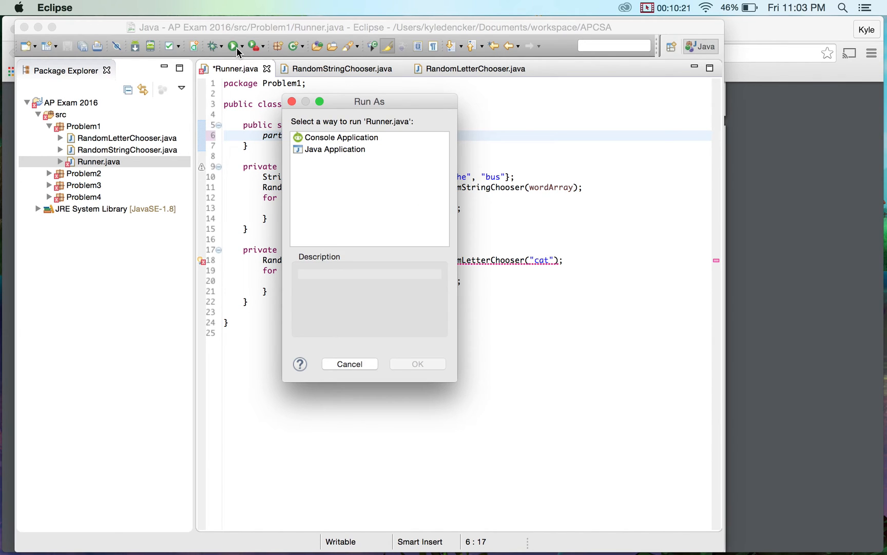
pyautogui.click(349, 363)
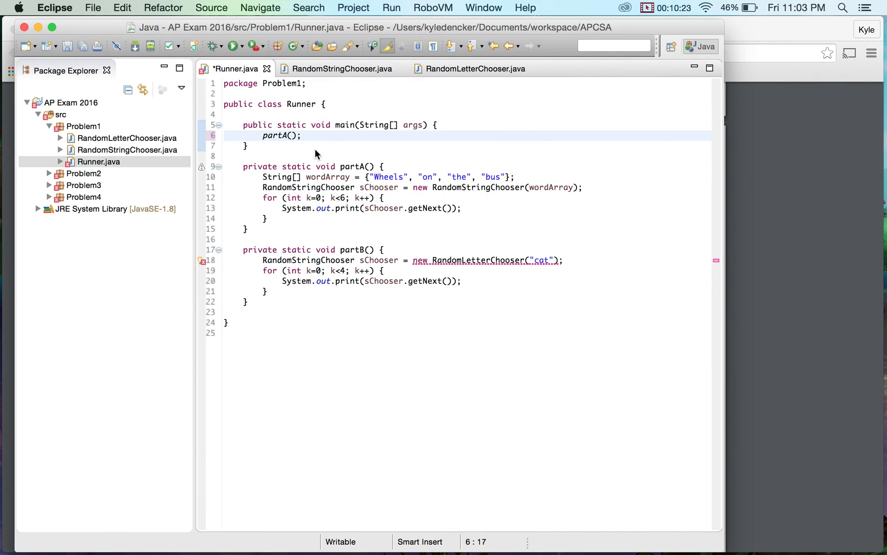
pyautogui.click(234, 46)
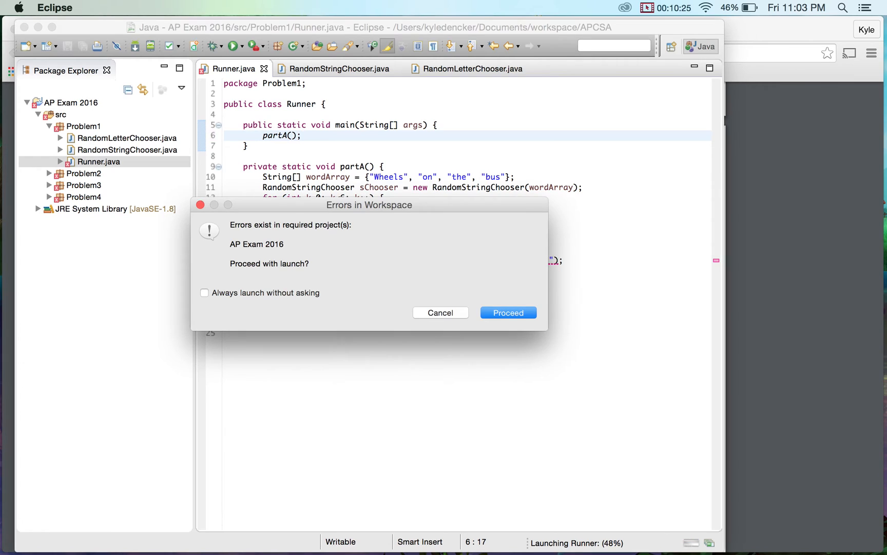
pyautogui.click(507, 313)
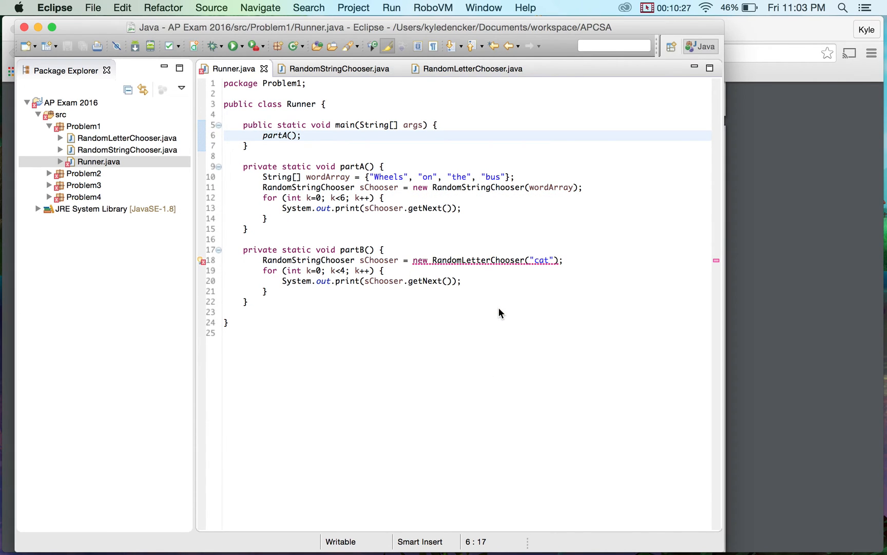
pyautogui.click(234, 46)
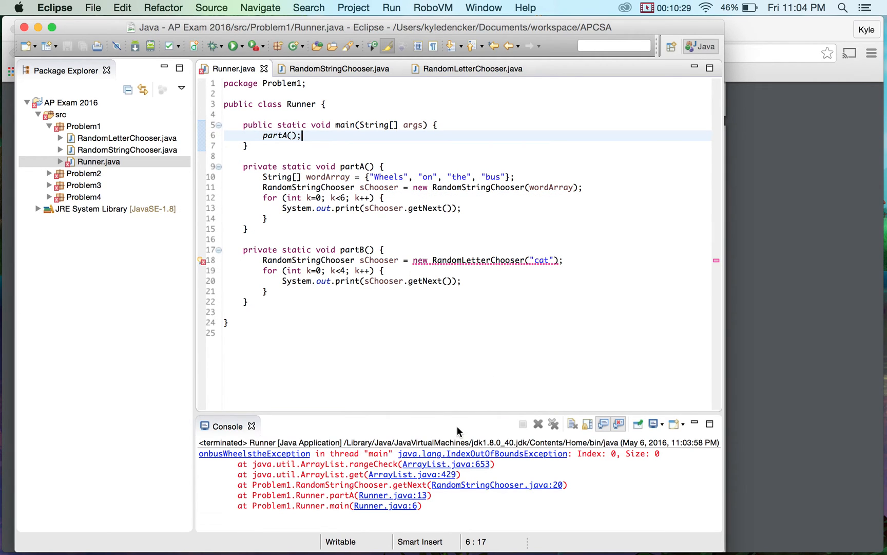
pyautogui.click(334, 69)
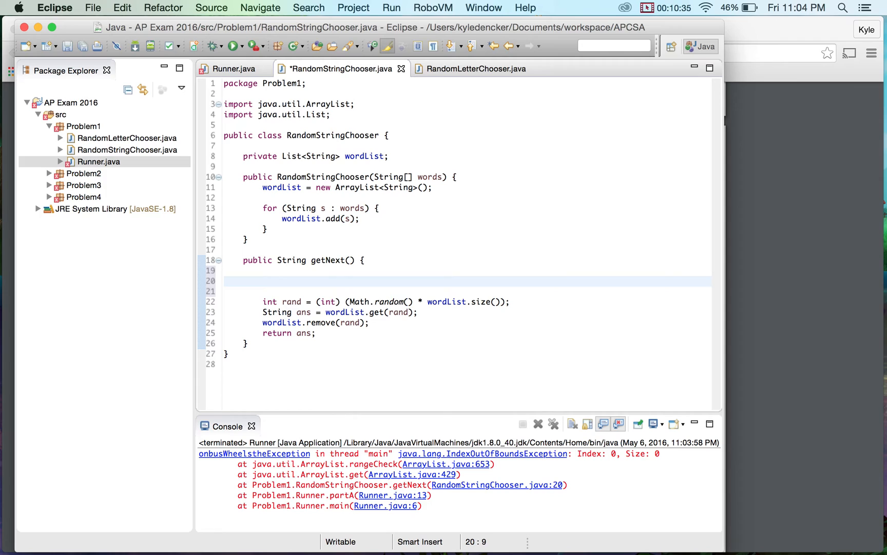
# Guard getNext with if (wordList.size() == 0) return "NONE"; before picking a word.
pyautogui.write('if')
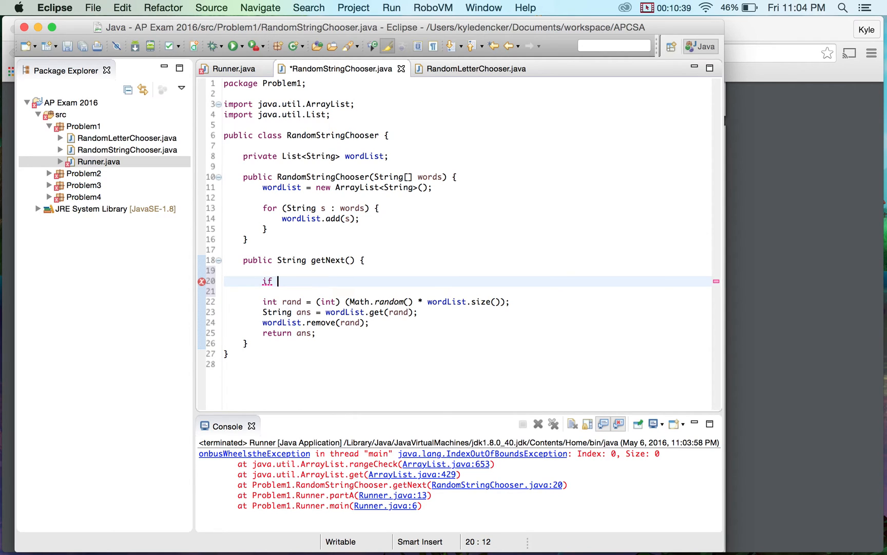
pyautogui.write('(wordList')
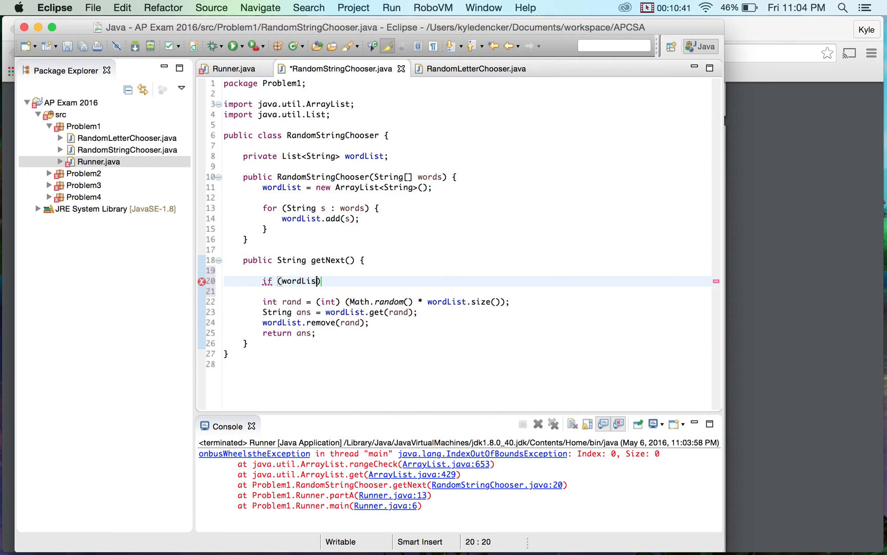
pyautogui.write('.size(')
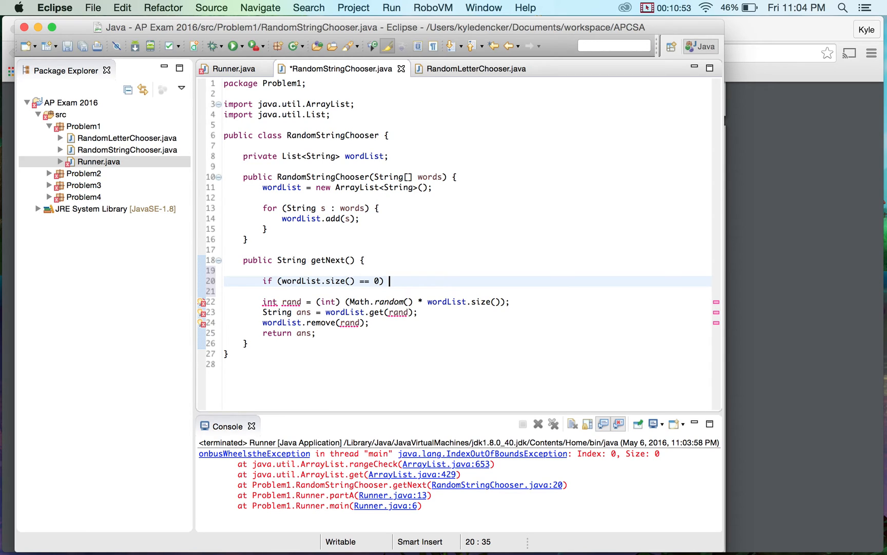
pyautogui.write('reut')
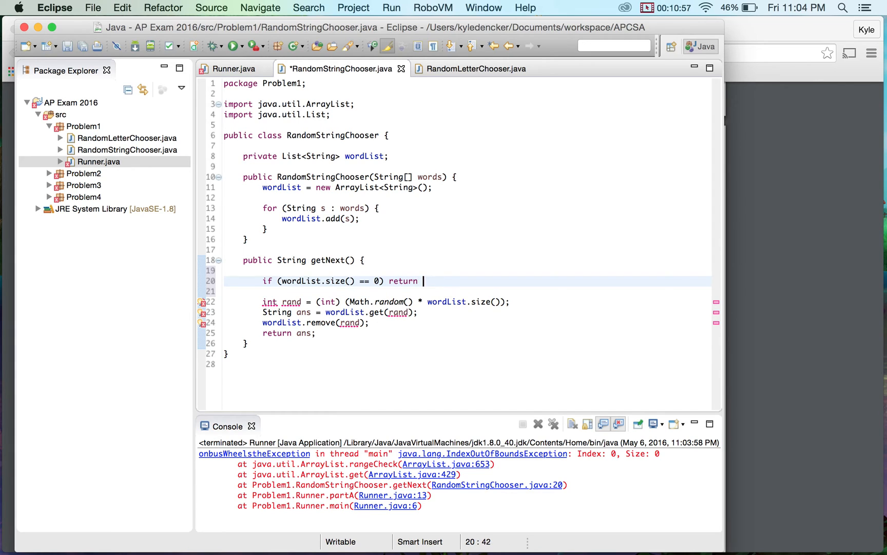
pyautogui.write('"NONE"')
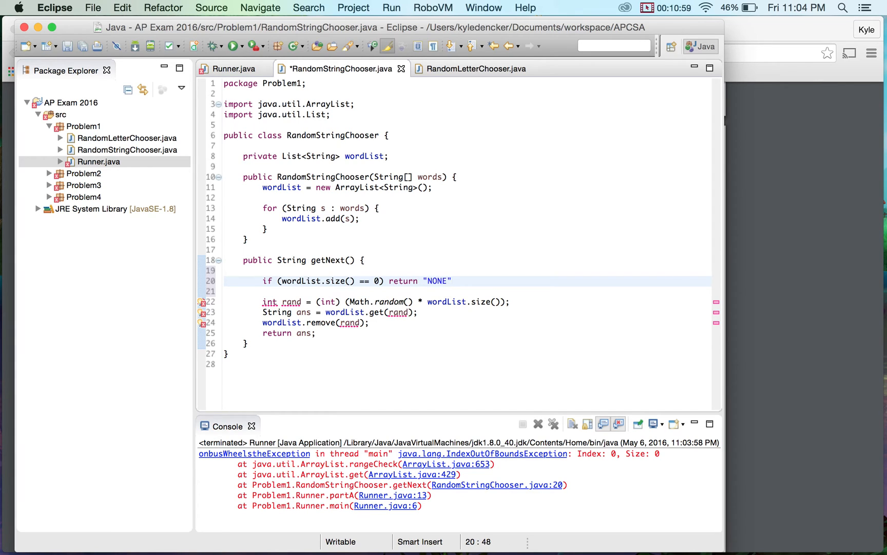
pyautogui.write(';')
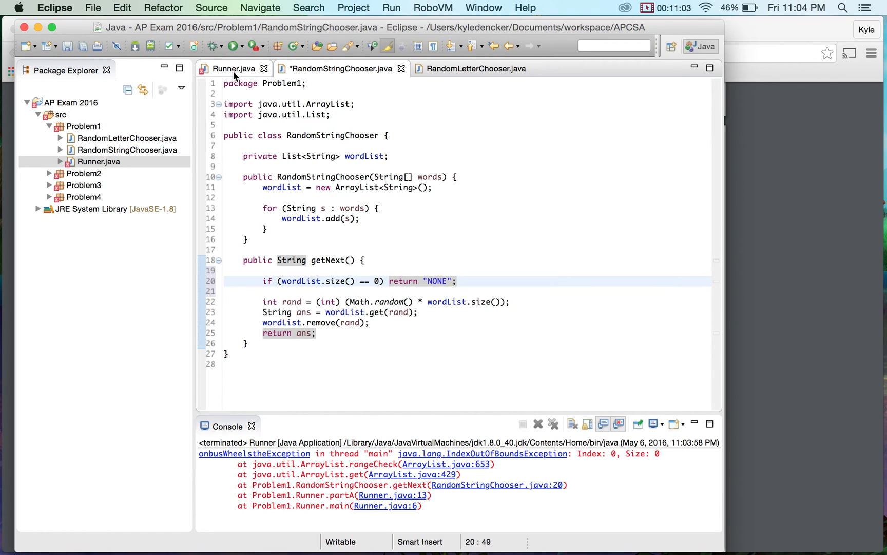
# Comment out Runner's partB print line and rerun, printing the four words then NONE twice.
pyautogui.click(230, 69)
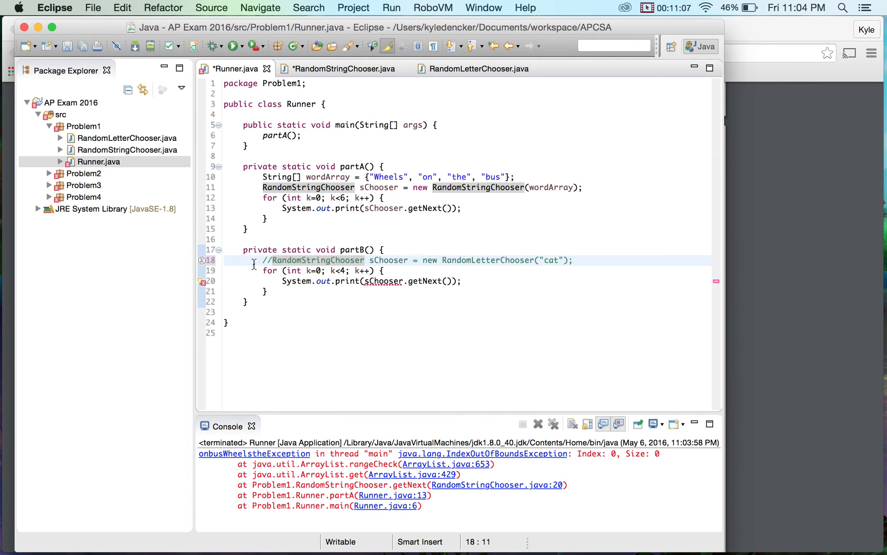
pyautogui.write('//')
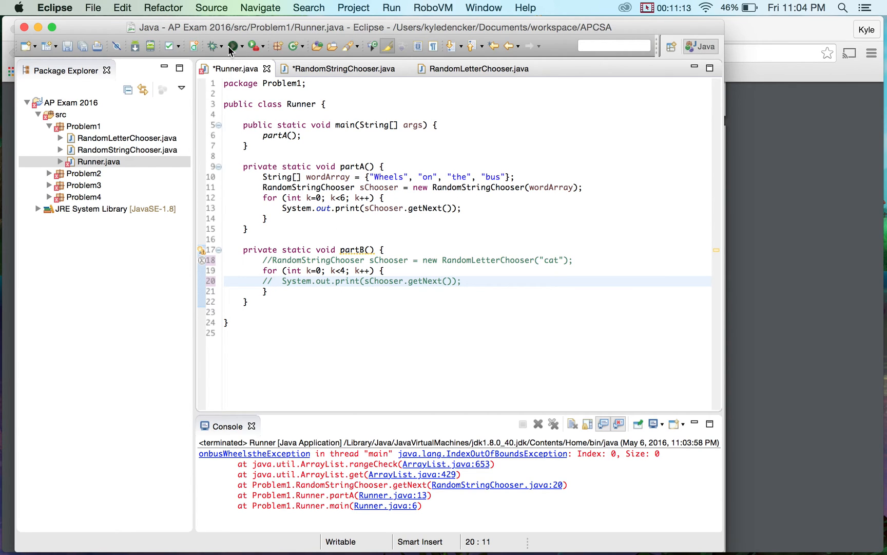
pyautogui.click(233, 46)
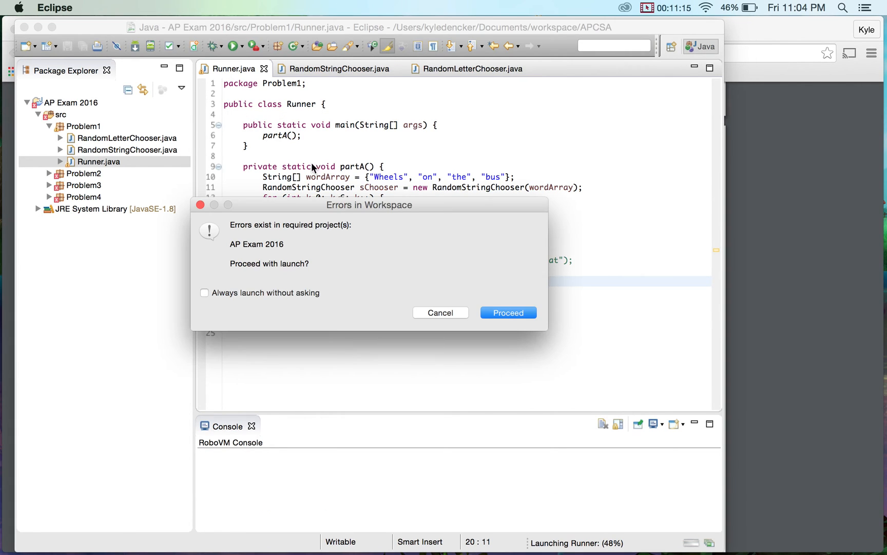
pyautogui.click(507, 313)
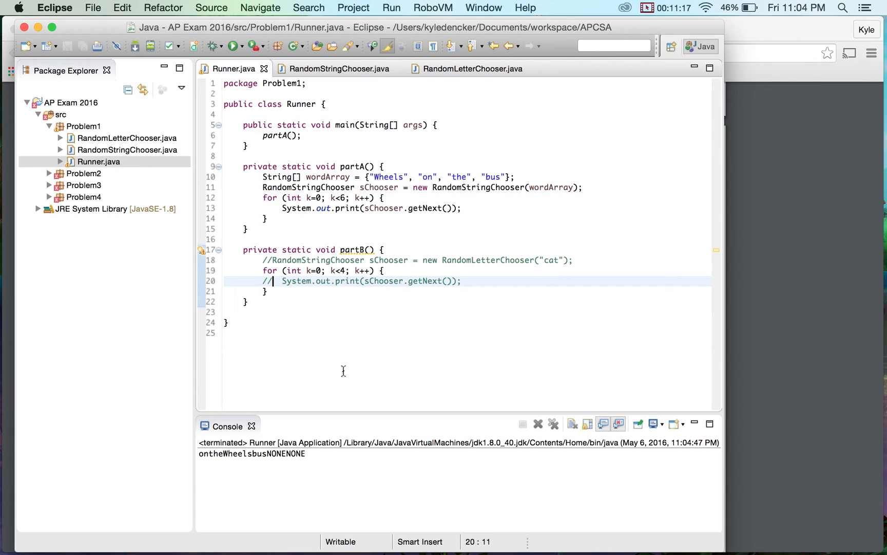
pyautogui.moveTo(262, 466)
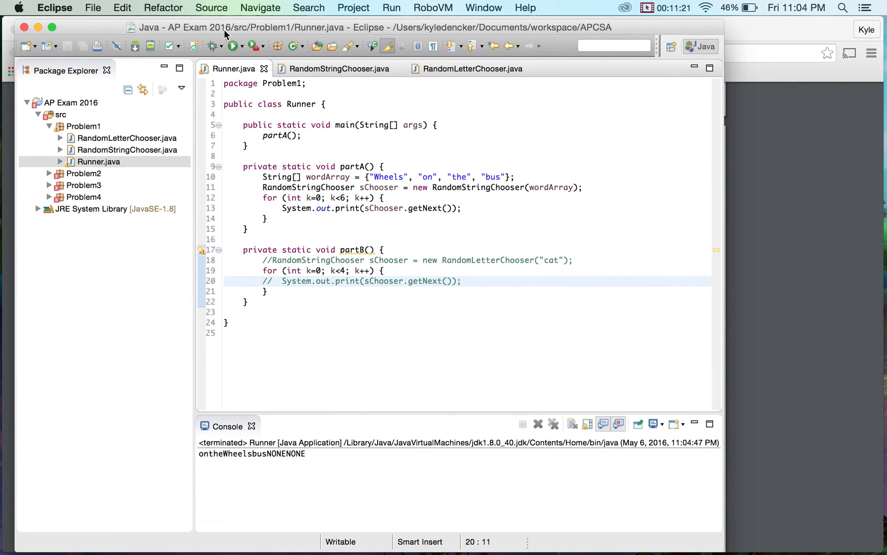
pyautogui.click(234, 46)
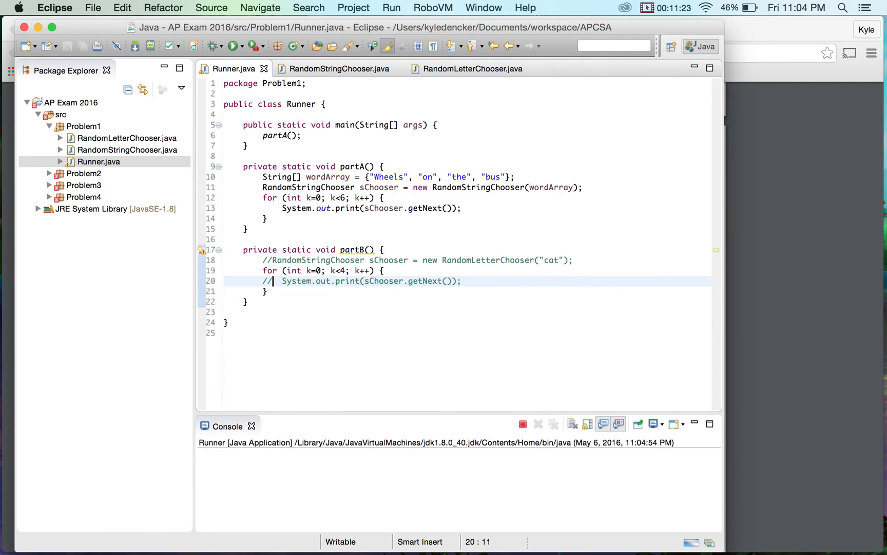
pyautogui.click(234, 47)
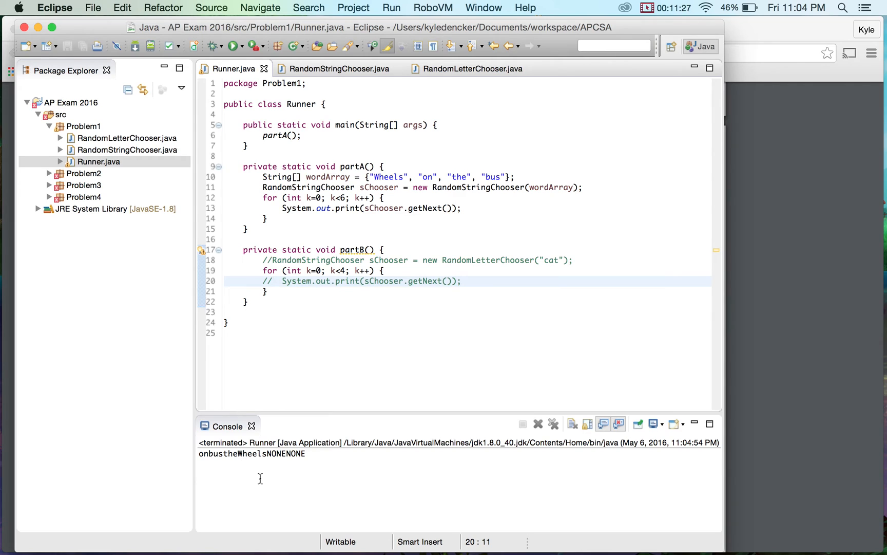
pyautogui.moveTo(341, 462)
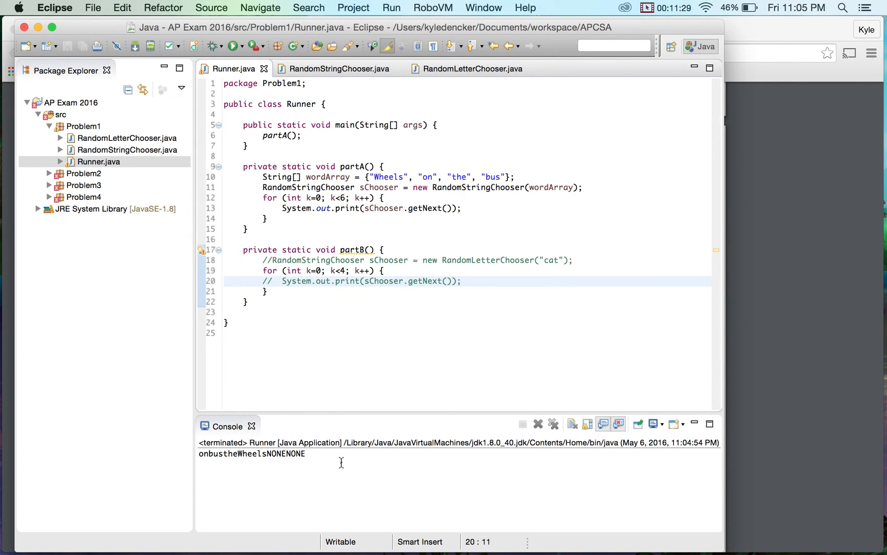
pyautogui.moveTo(190, 480)
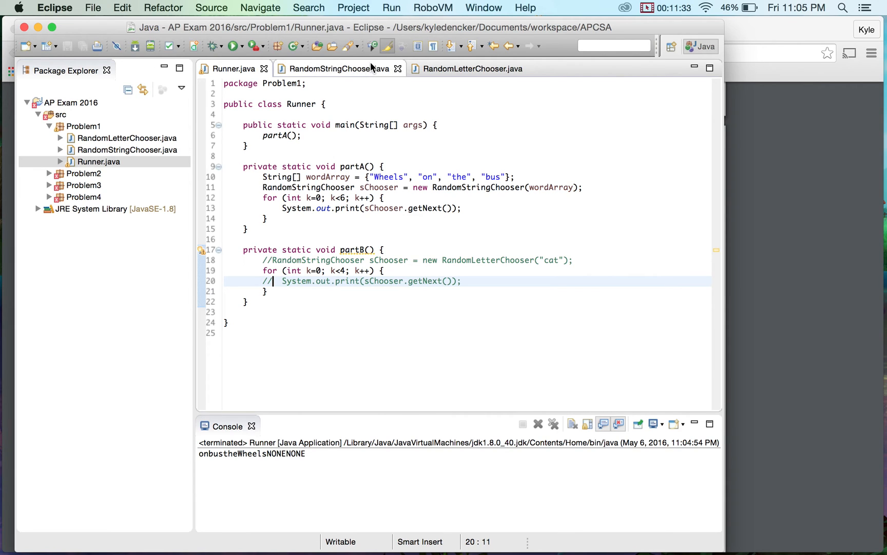
# Return to RandomStringChooser.java to review the finished getNext method.
pyautogui.click(333, 69)
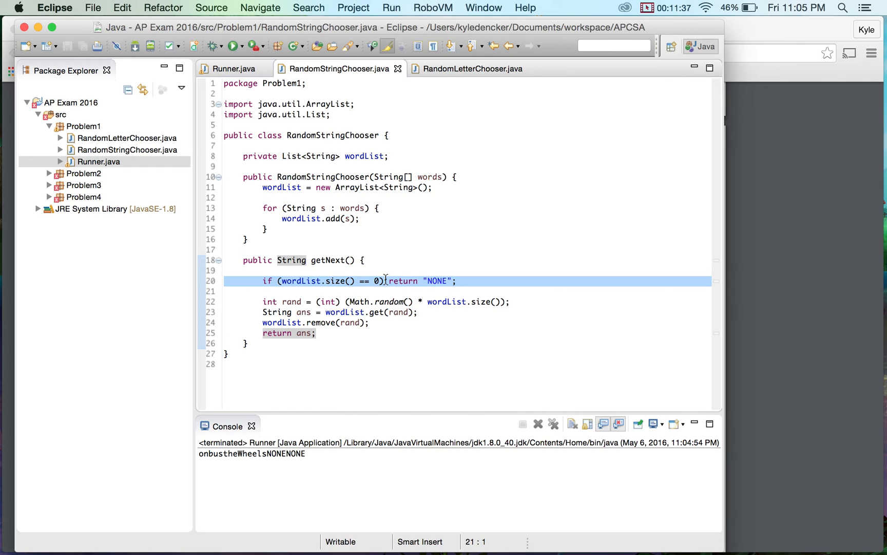
pyautogui.click(224, 290)
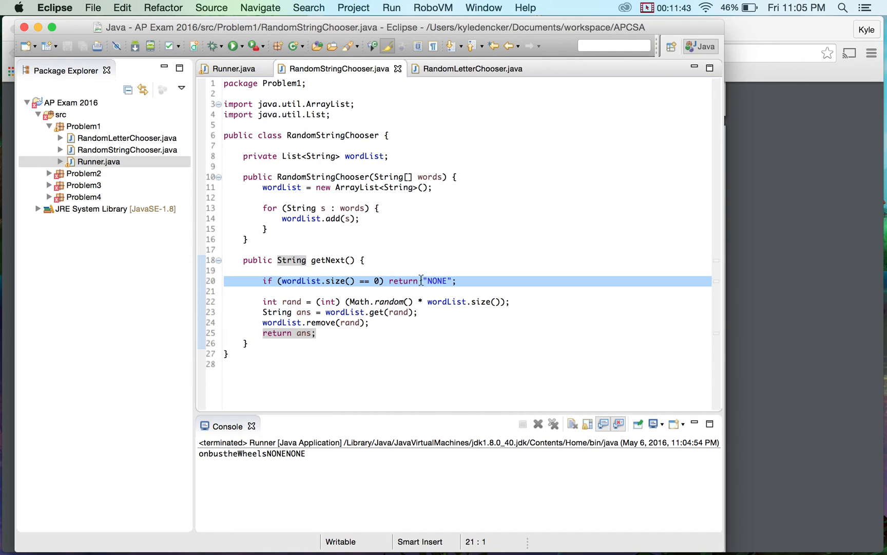
pyautogui.moveTo(378, 285)
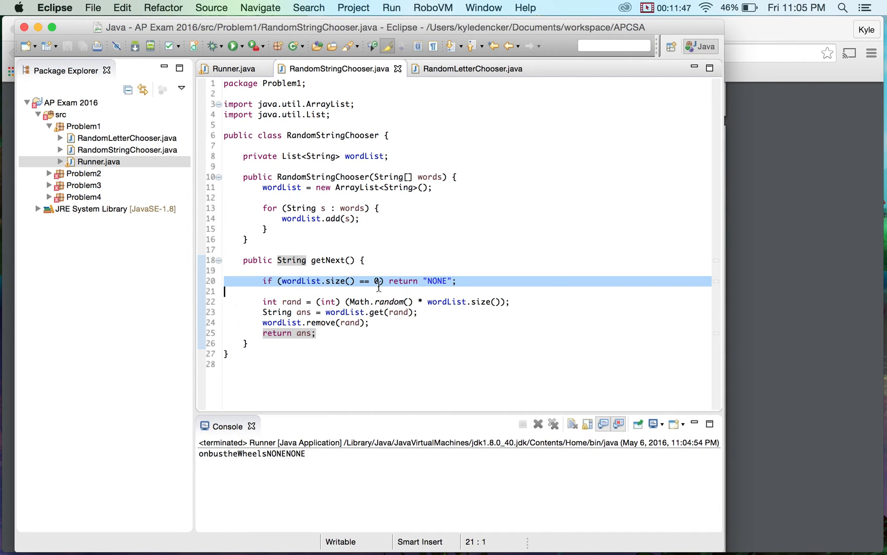
pyautogui.moveTo(413, 198)
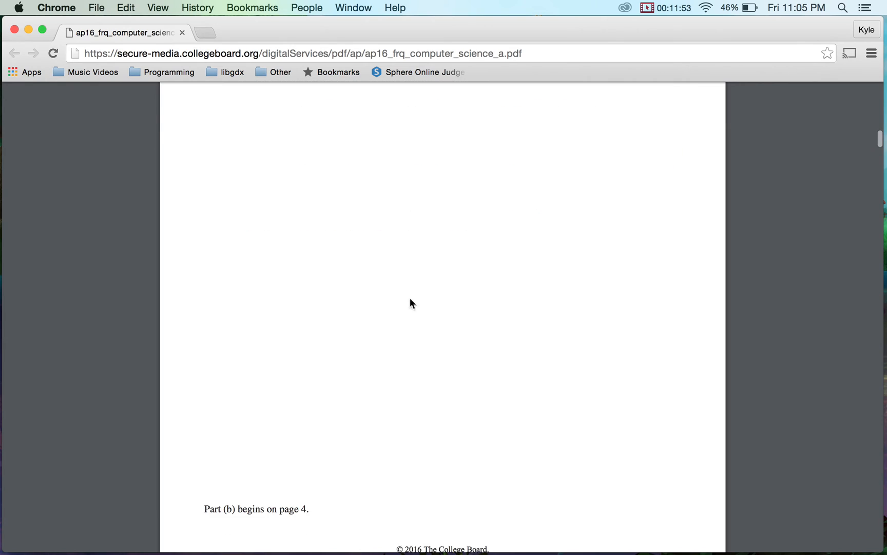
# Scroll the FRQ PDF in Chrome to question 1(b) with the RandomLetterChooser skeleton and "cat" example.
pyautogui.scroll(-3)
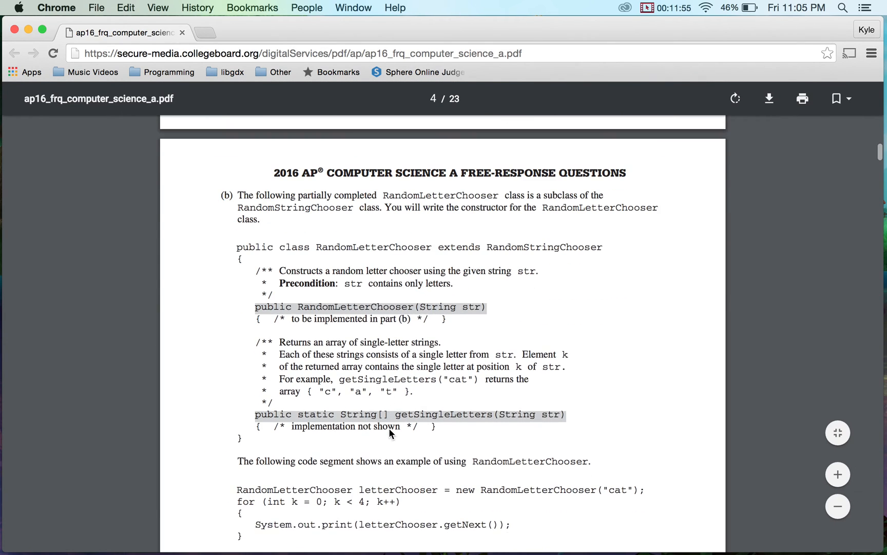
pyautogui.scroll(-3)
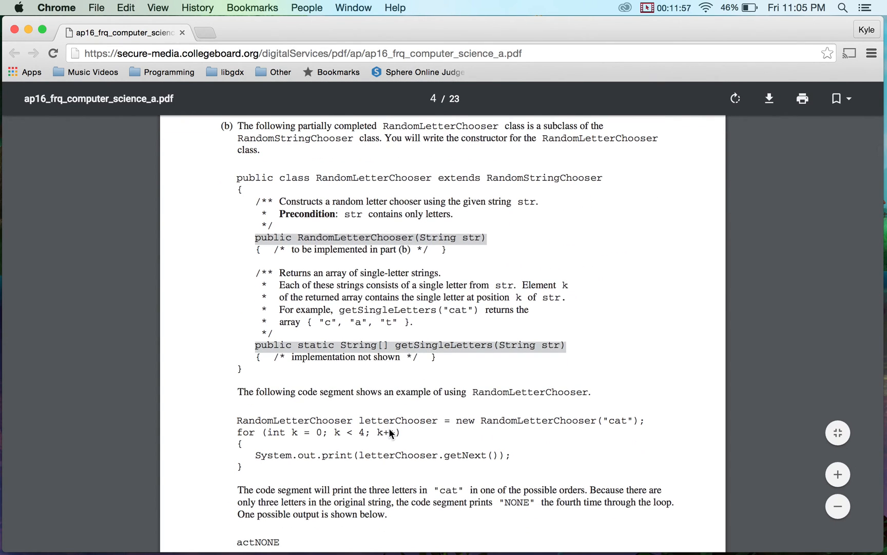
pyautogui.scroll(3)
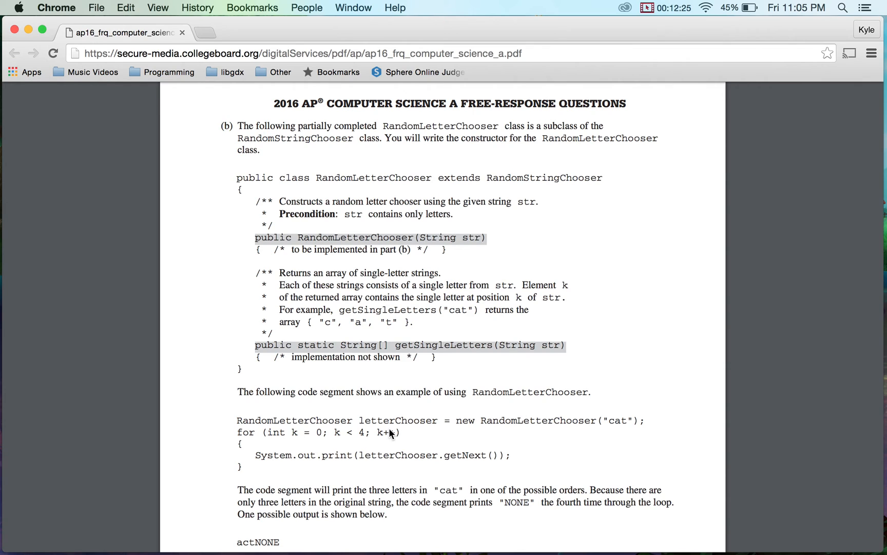
pyautogui.moveTo(386, 400)
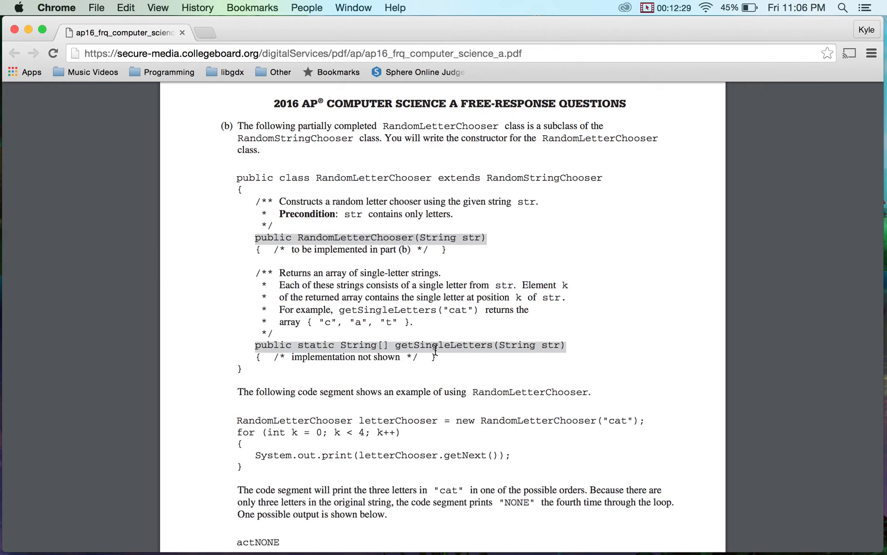
pyautogui.doubleClick(442, 345)
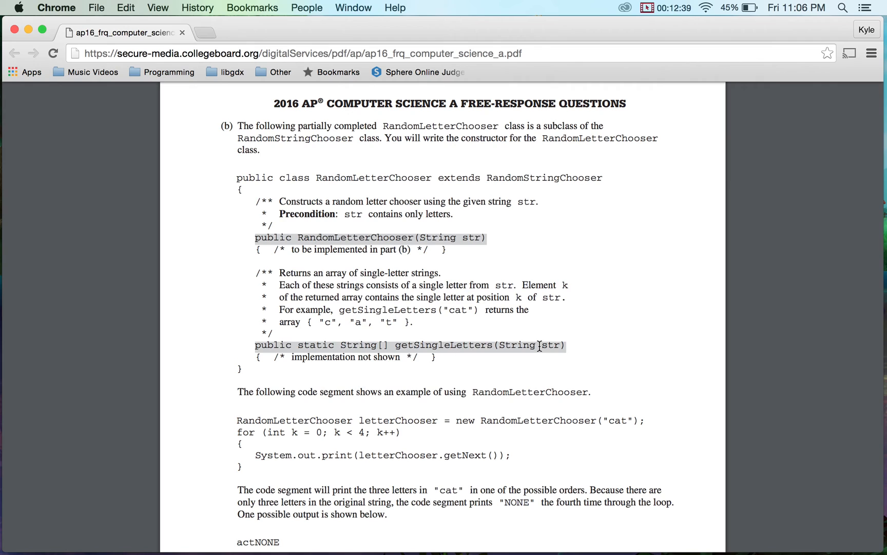
pyautogui.moveTo(467, 323)
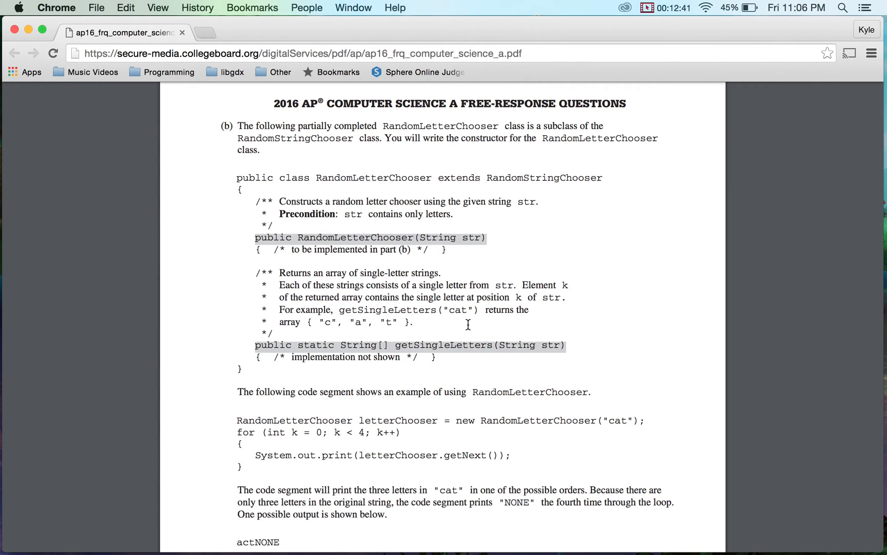
pyautogui.moveTo(422, 293)
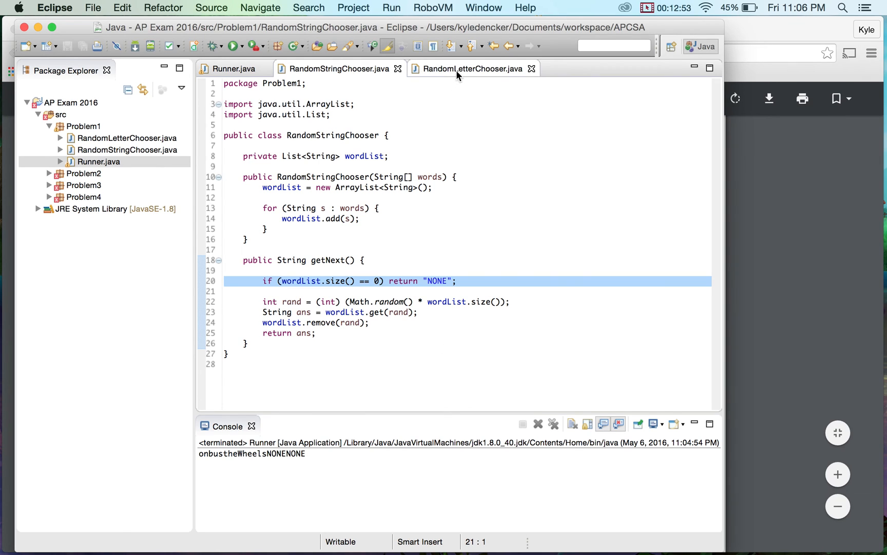
# Write super(getStringLetters(str)); in the RandomLetterChooser constructor and start its extends clause.
pyautogui.click(472, 69)
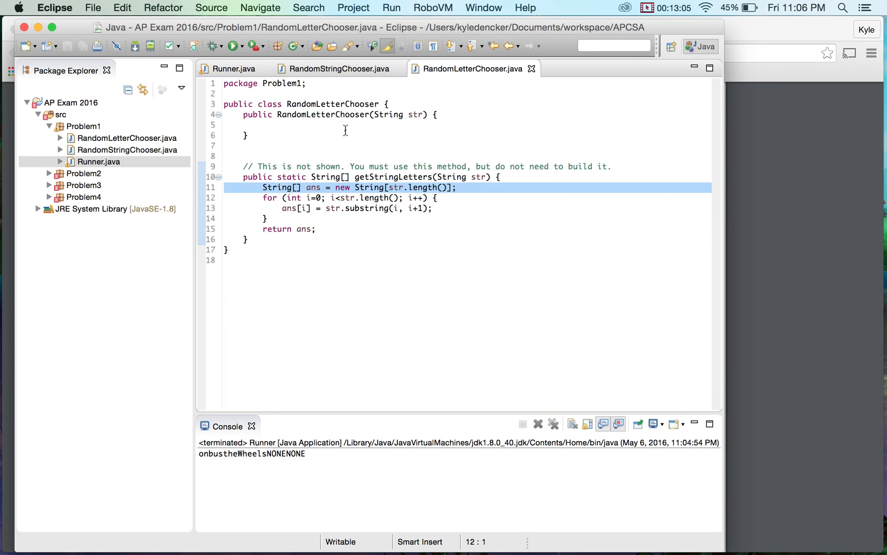
pyautogui.click(325, 125)
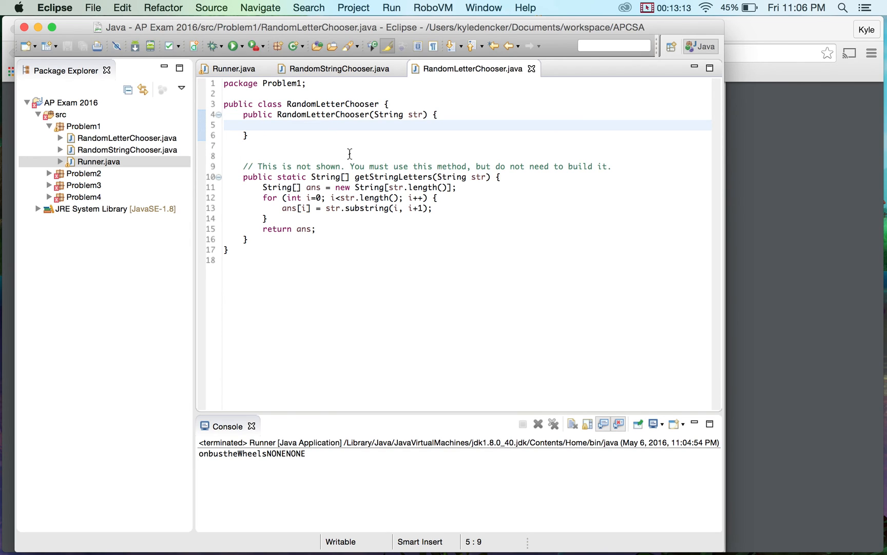
pyautogui.write('super')
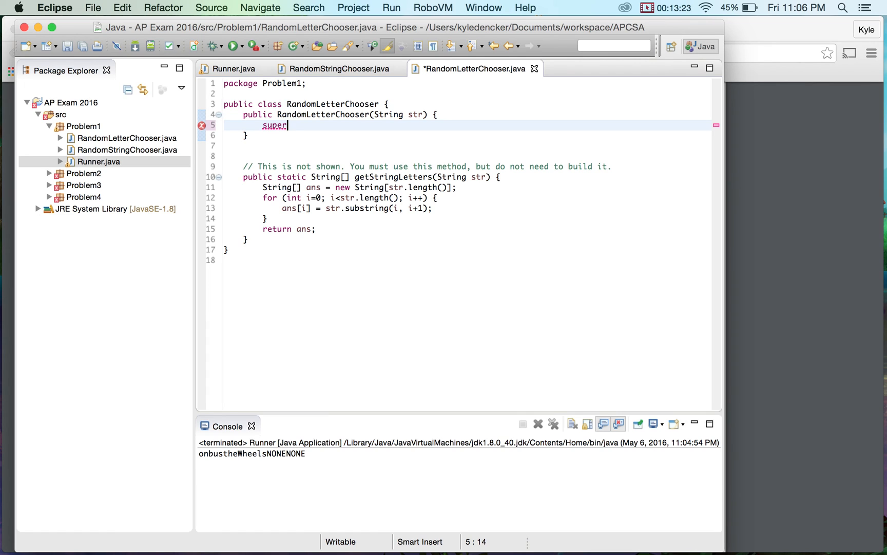
pyautogui.click(334, 68)
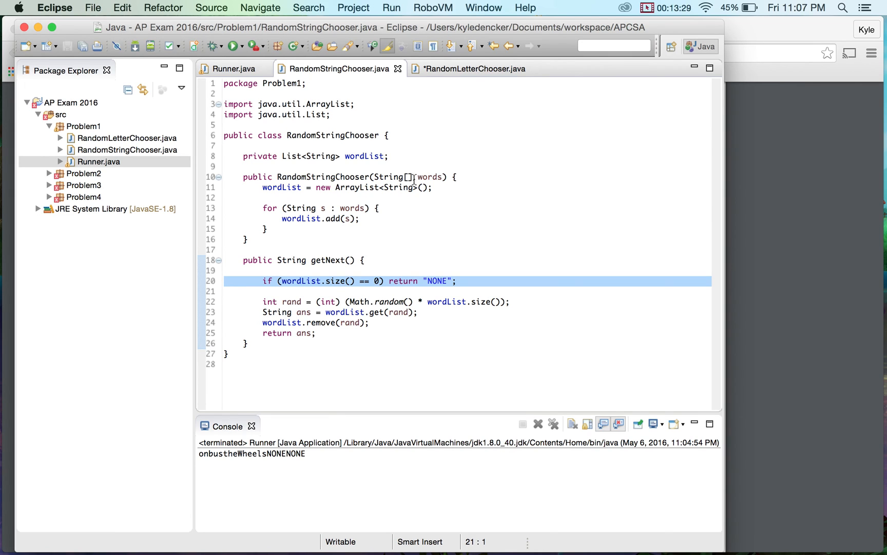
pyautogui.moveTo(460, 80)
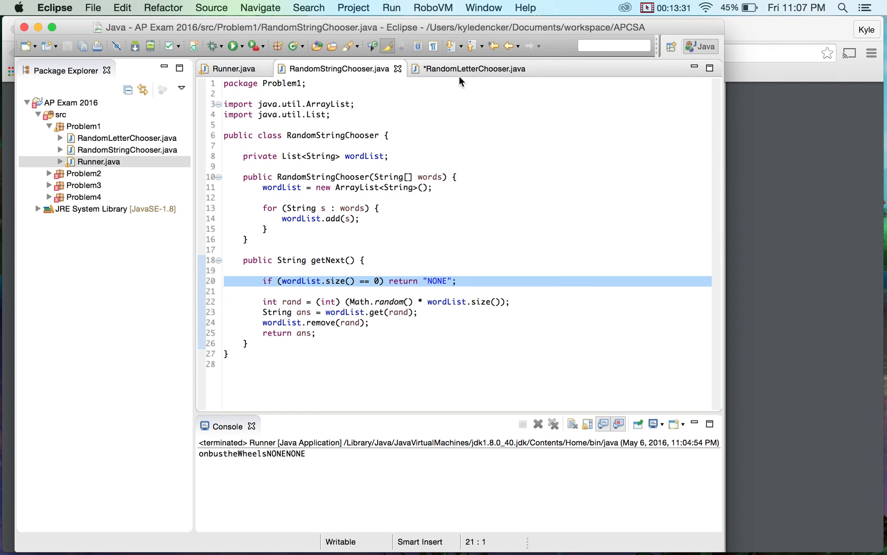
pyautogui.click(469, 68)
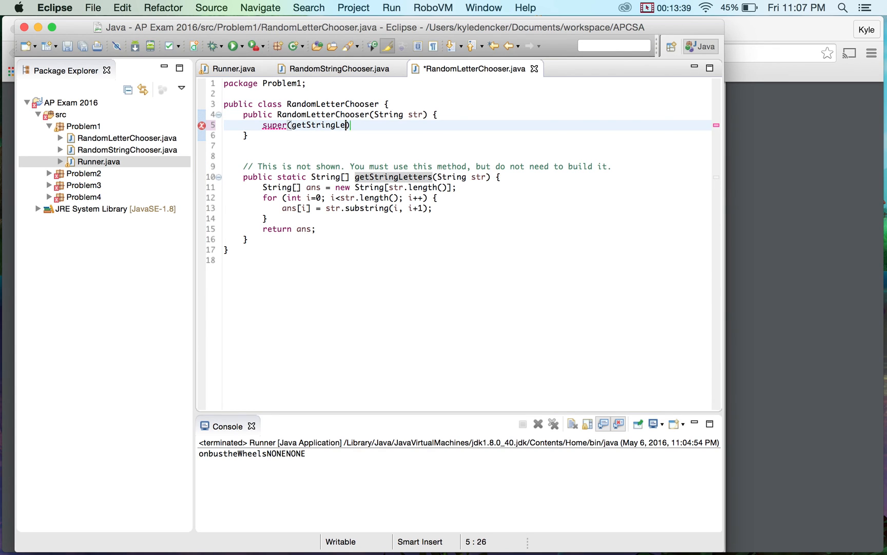
pyautogui.write('tters(str)')
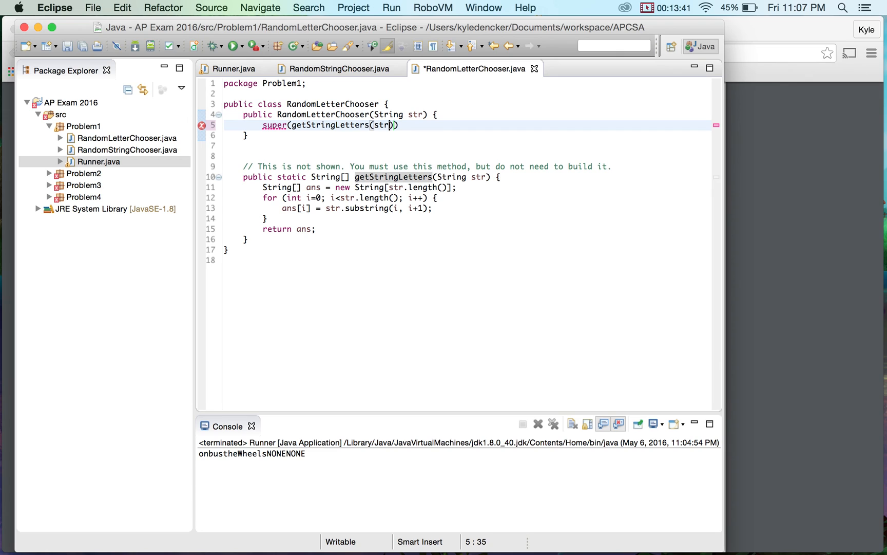
pyautogui.write(');')
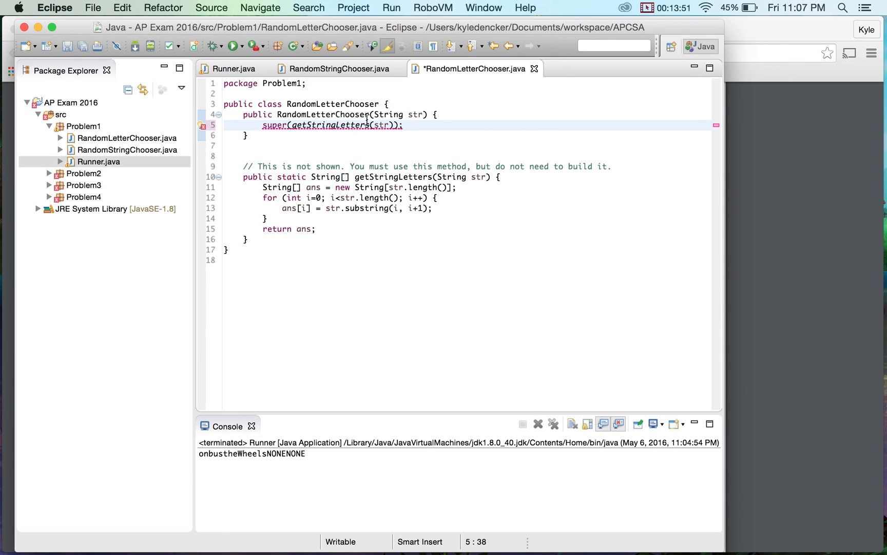
pyautogui.write('extends RandomStringChooser')
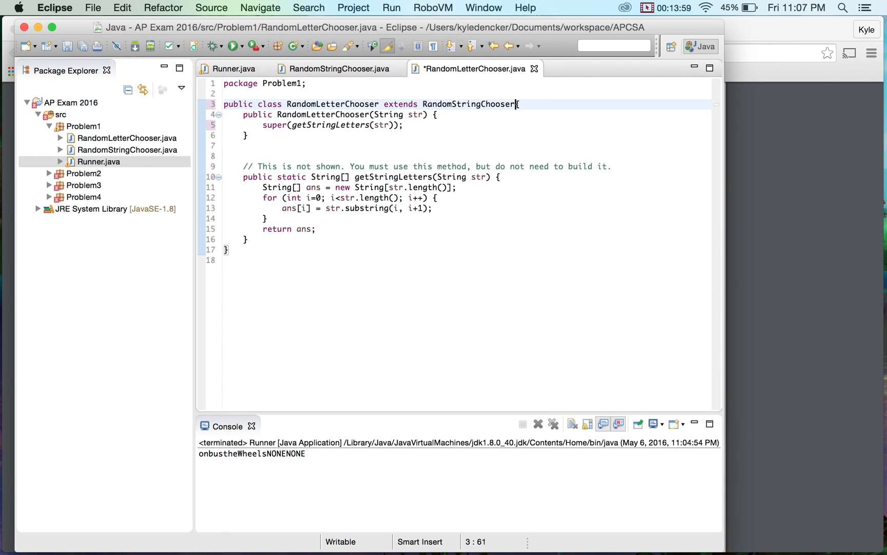
# Complete 'extends RandomStringChooser' so the constructor's super call compiles without errors.
pyautogui.click(244, 156)
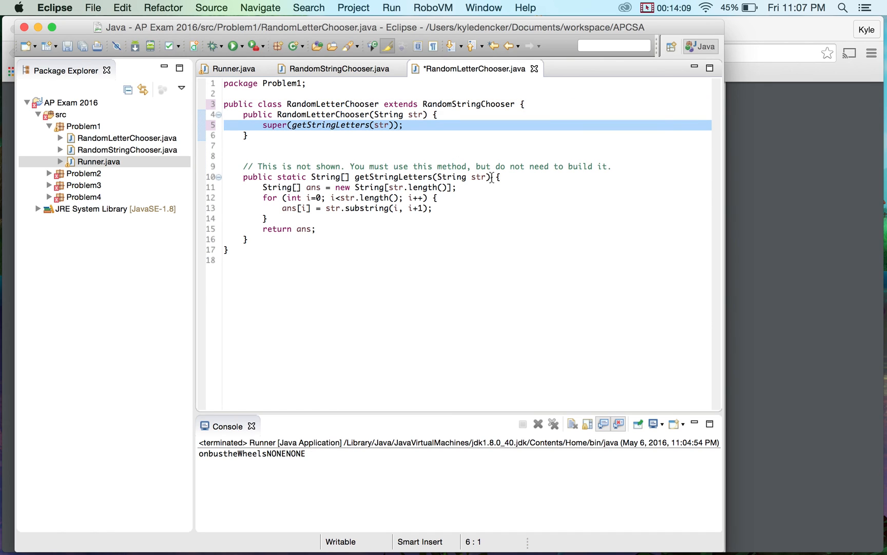
pyautogui.click(224, 136)
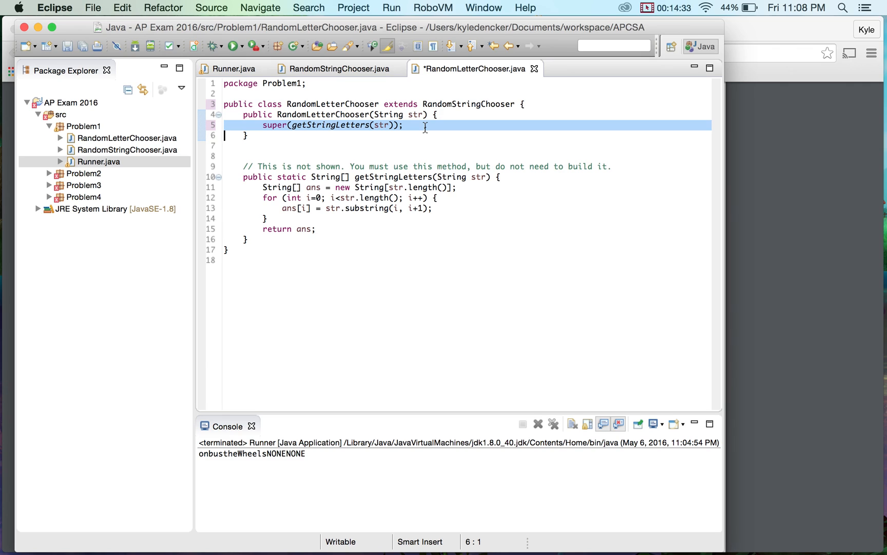
pyautogui.moveTo(574, 4)
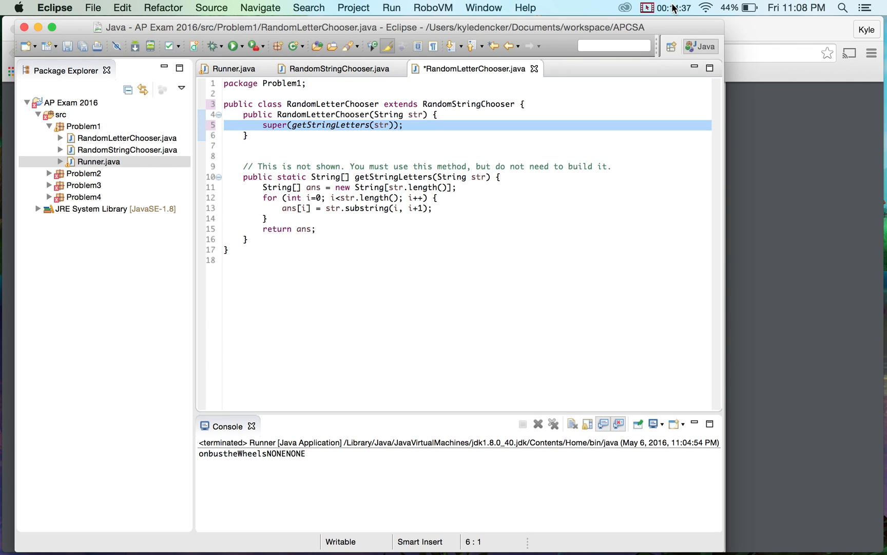
pyautogui.click(665, 8)
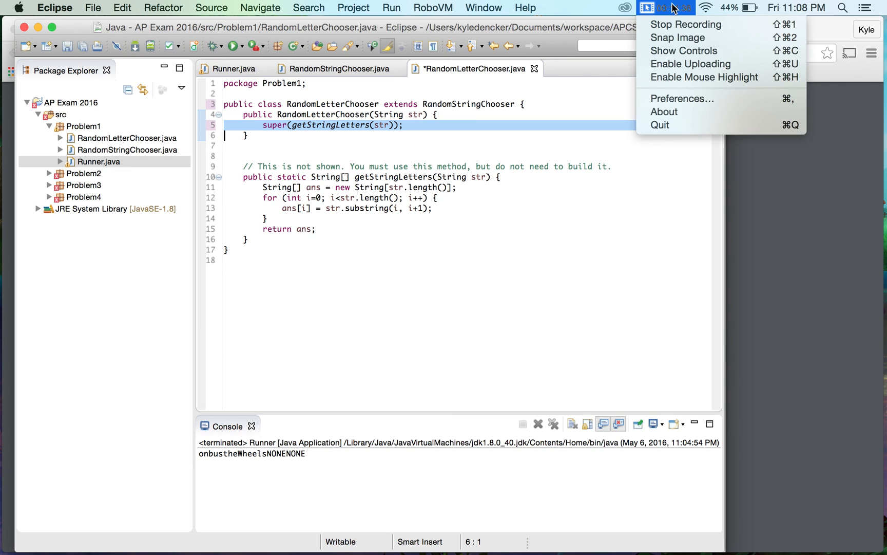